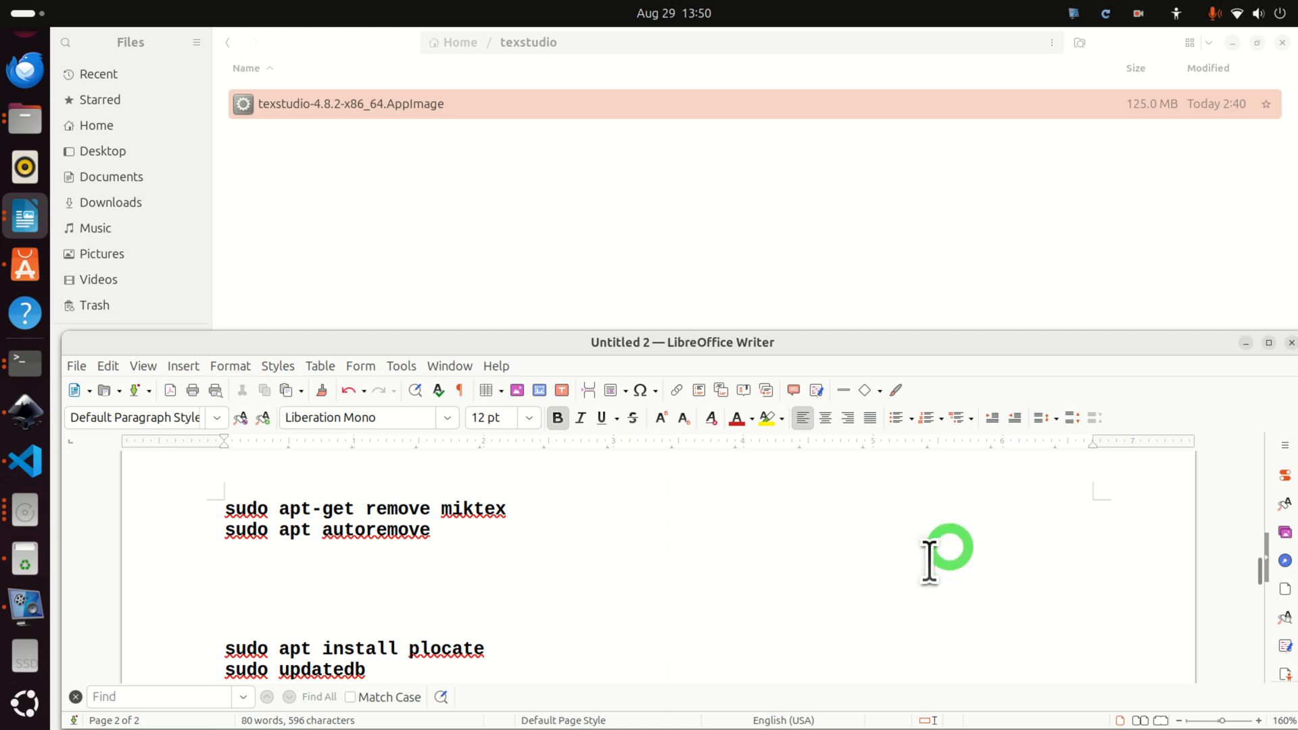
Launch MiKTeX Console from the Activities overview by searching 'mik'
click(24, 702)
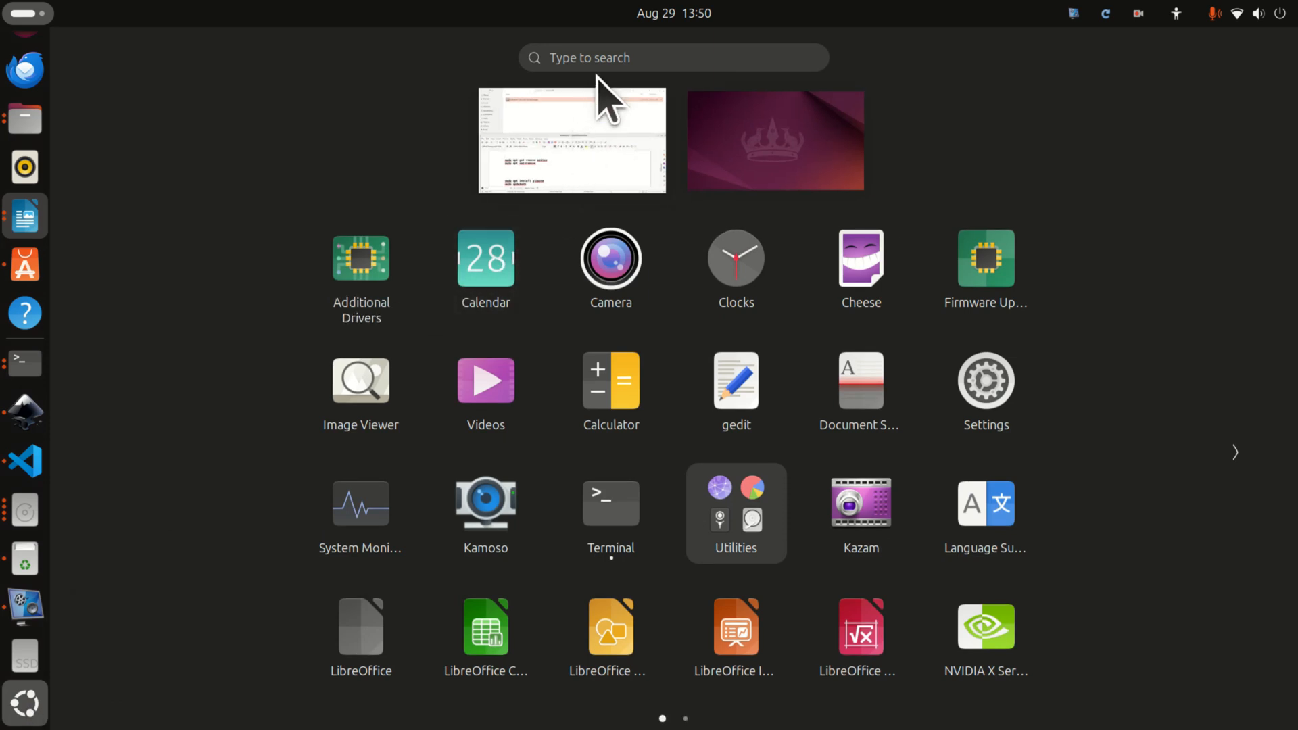
click(672, 57)
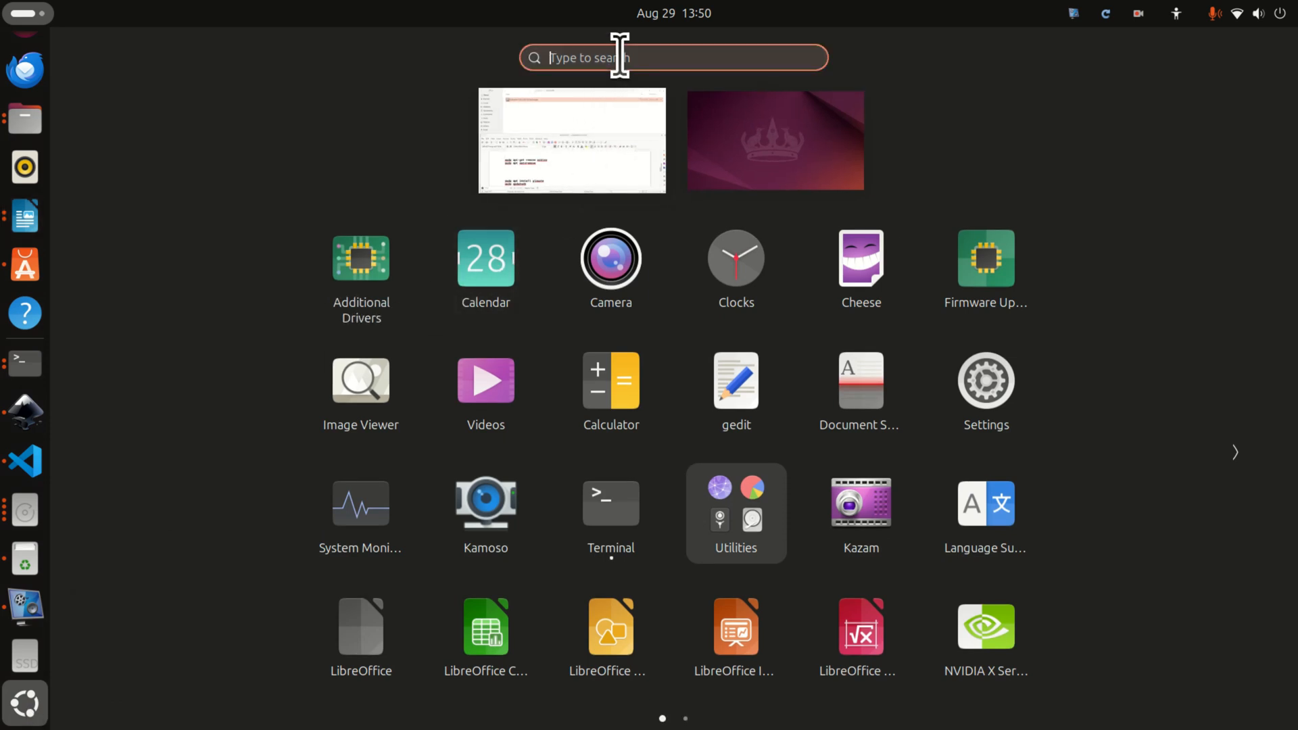
text(mik)
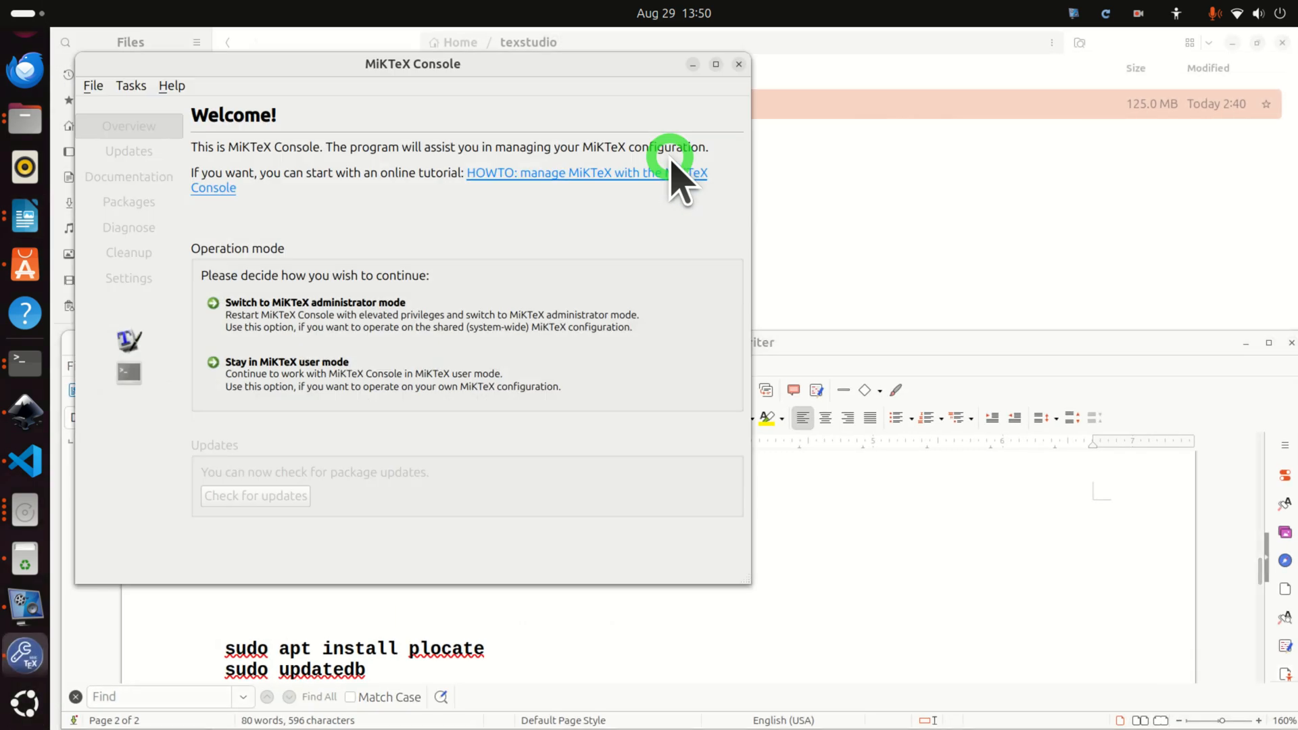
mouse_move(390, 347)
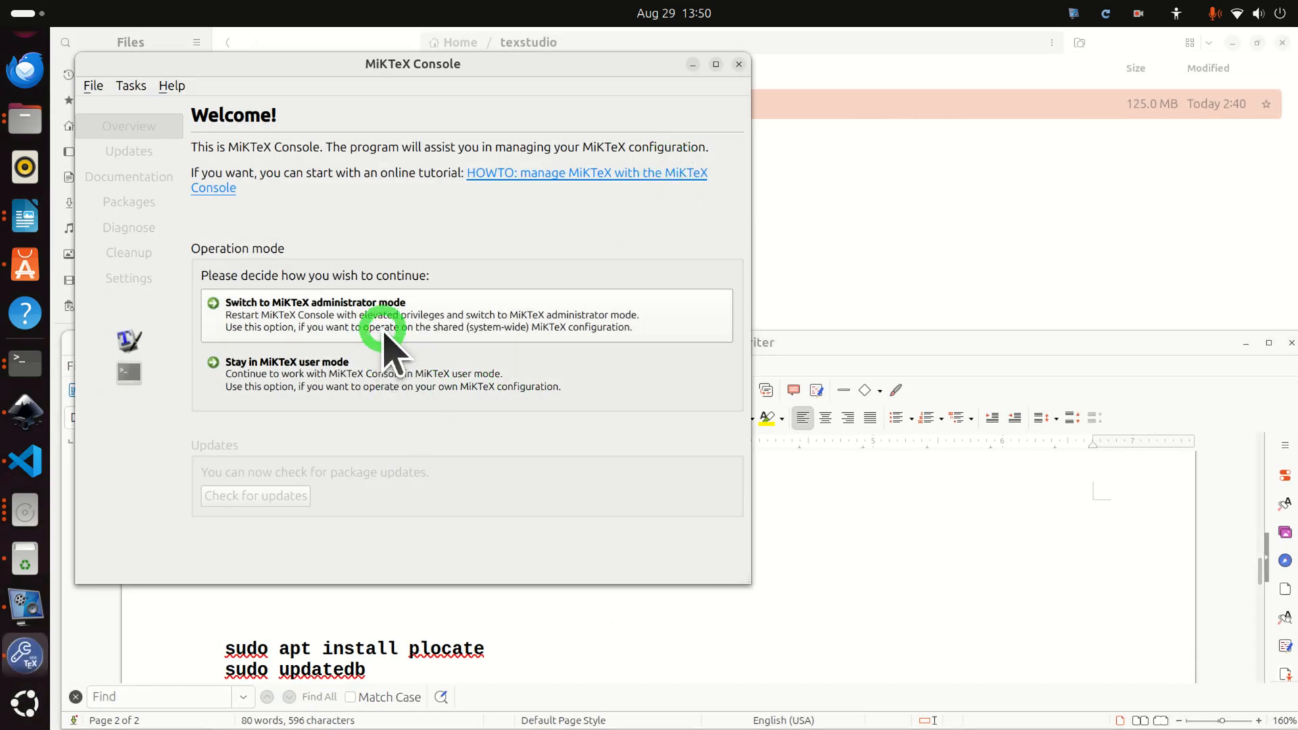
Switch MiKTeX Console to administrator mode, authenticating with the account password
click(316, 301)
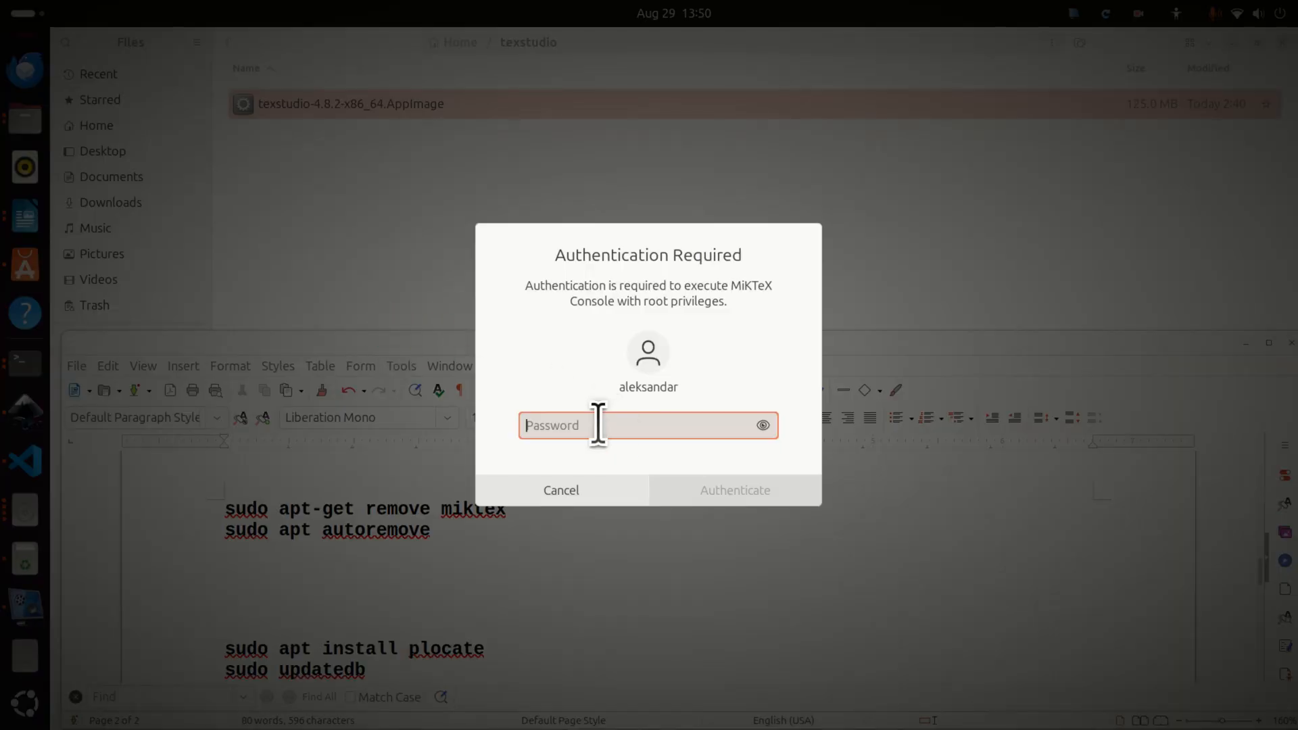
text(password)
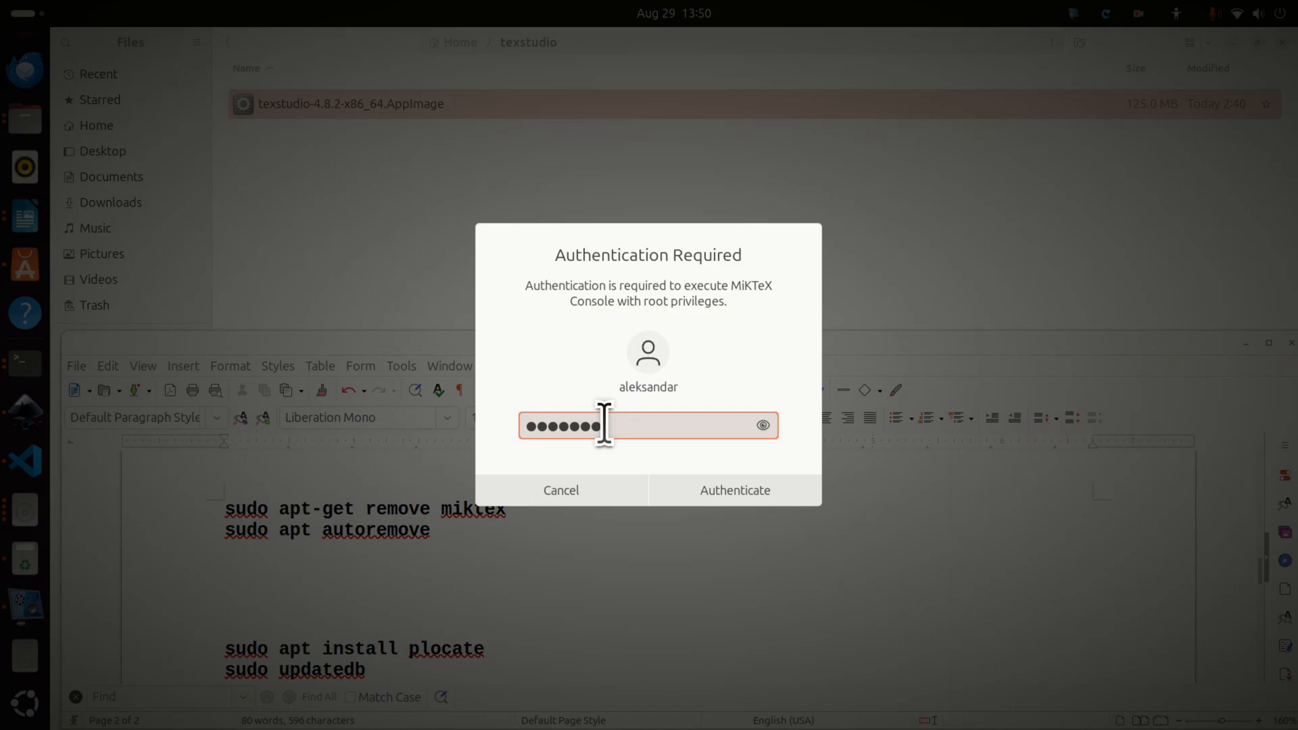
click(733, 490)
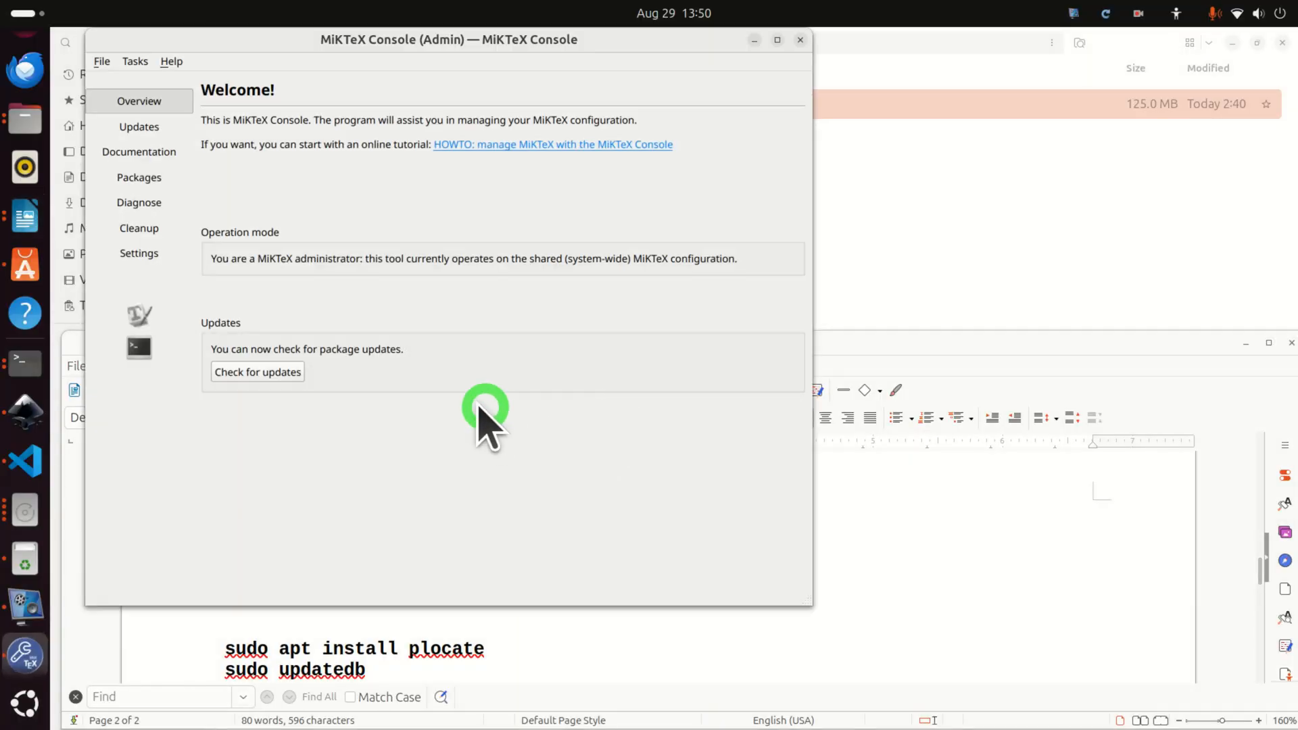
mouse_move(274, 273)
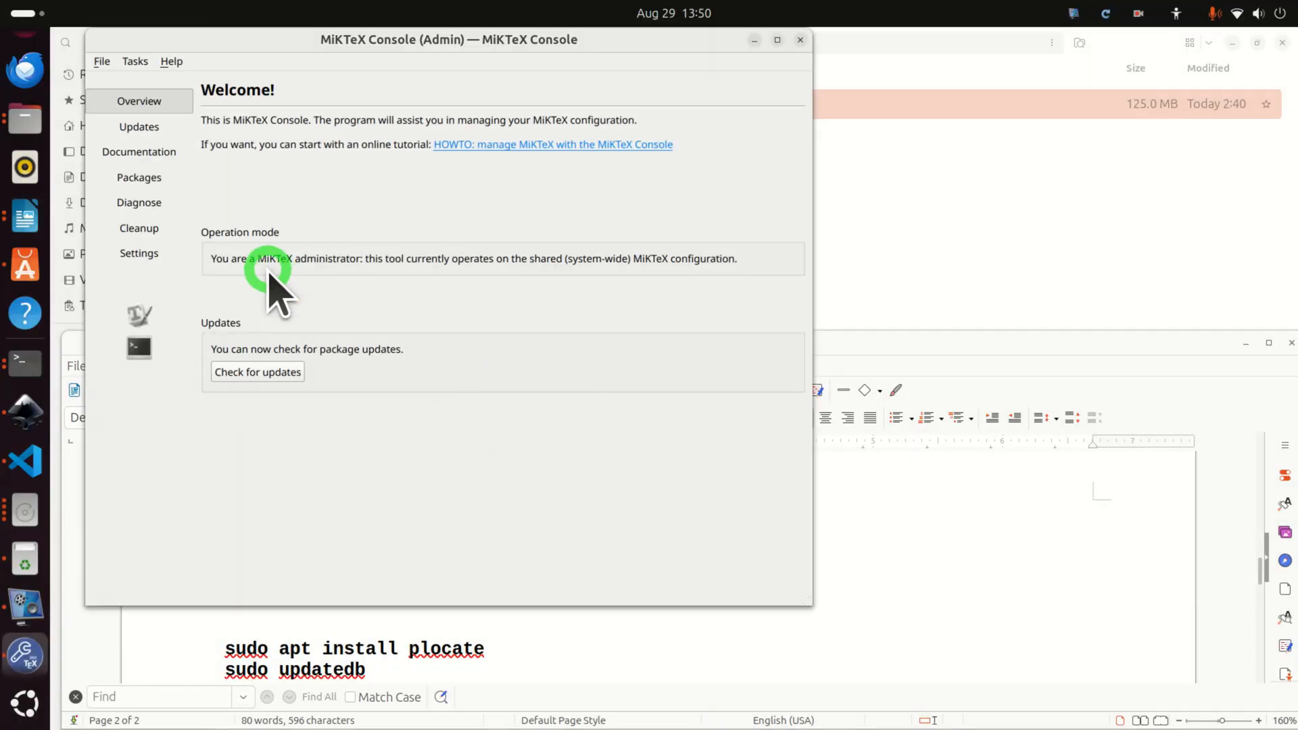
mouse_move(223, 257)
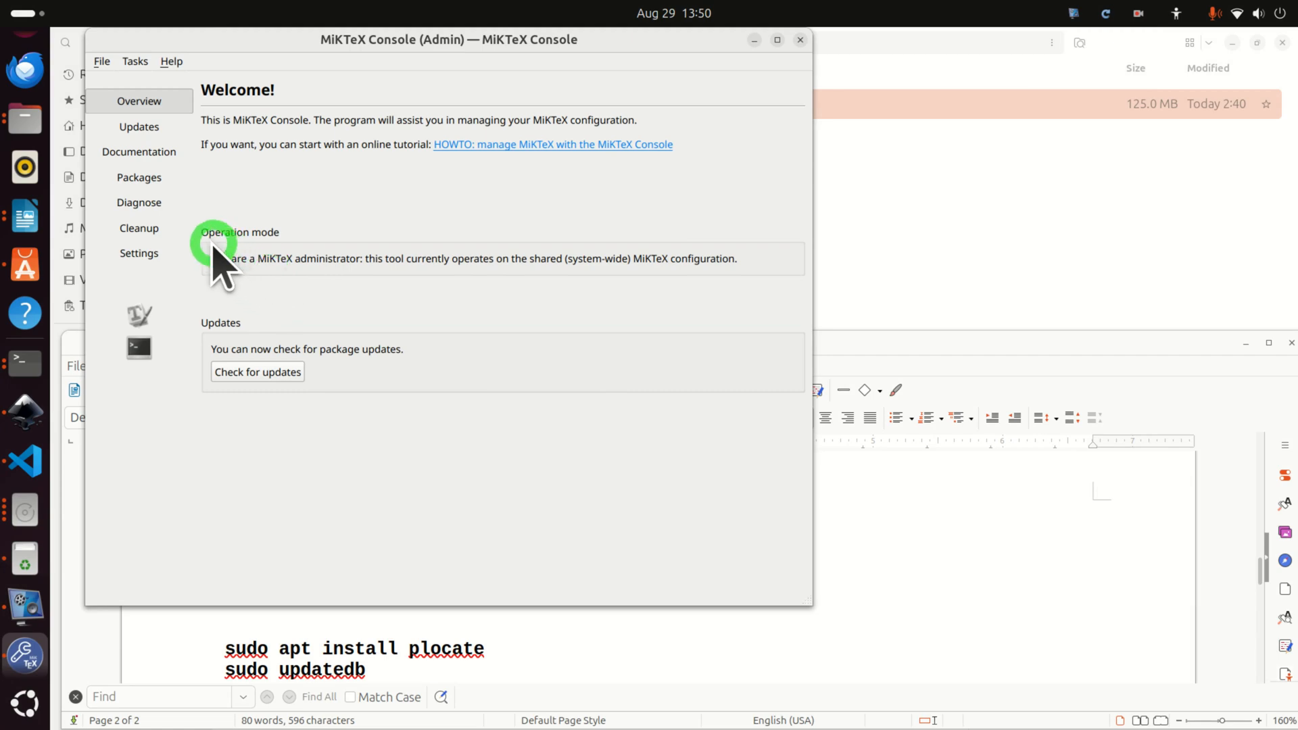
From Cleanup, reset the TeX installation to factory defaults and confirm, closing the console
click(139, 227)
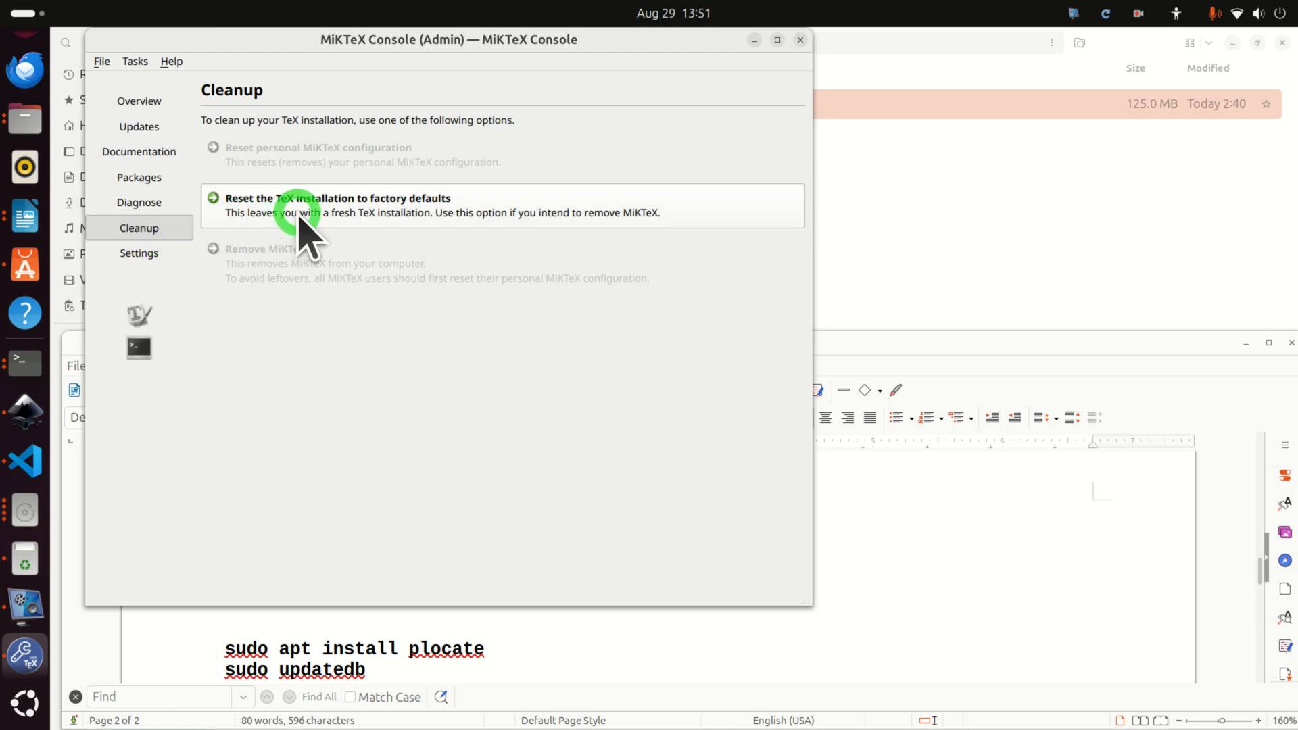
mouse_move(312, 236)
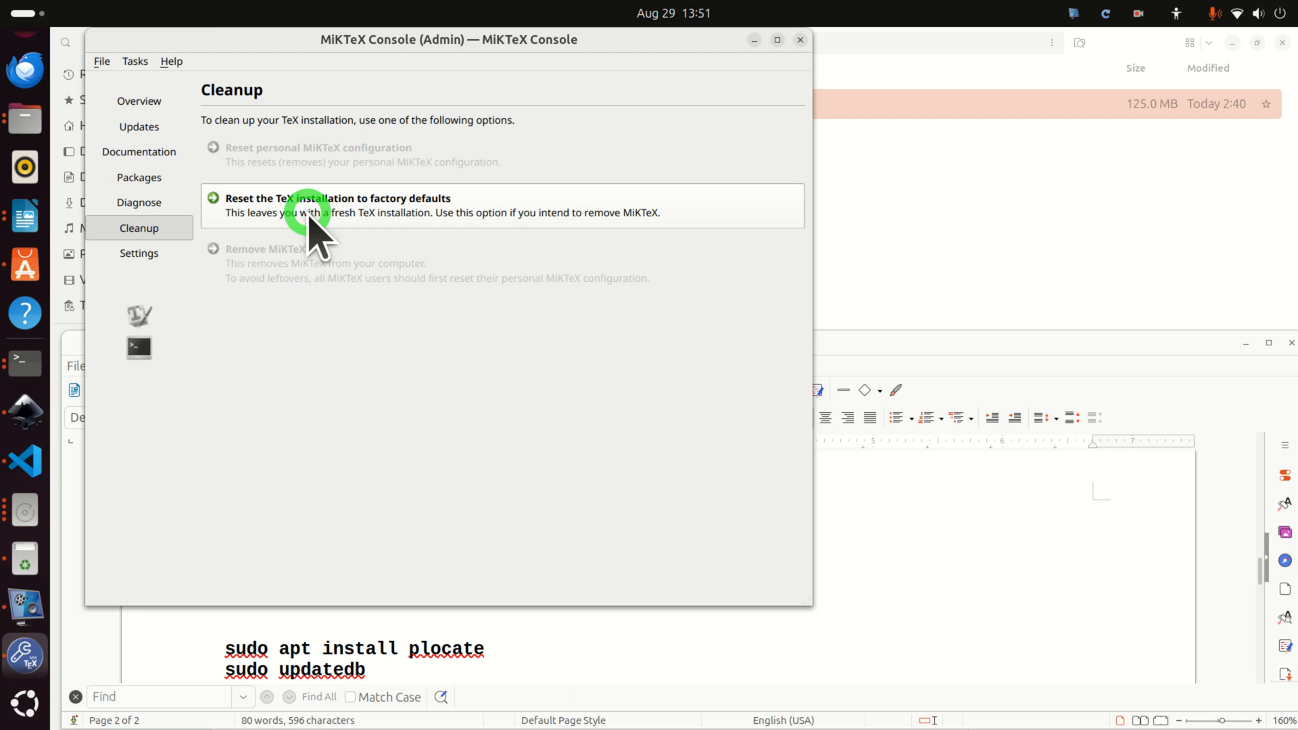
mouse_move(356, 241)
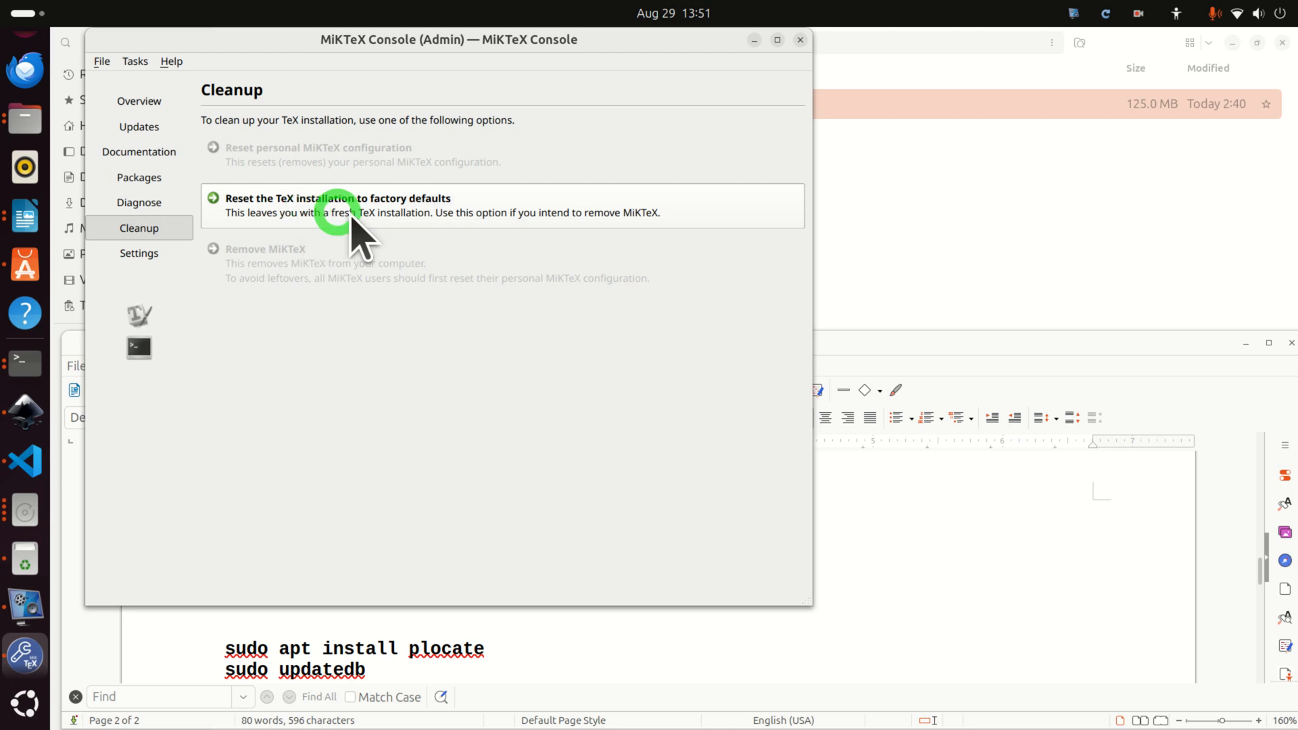
click(337, 197)
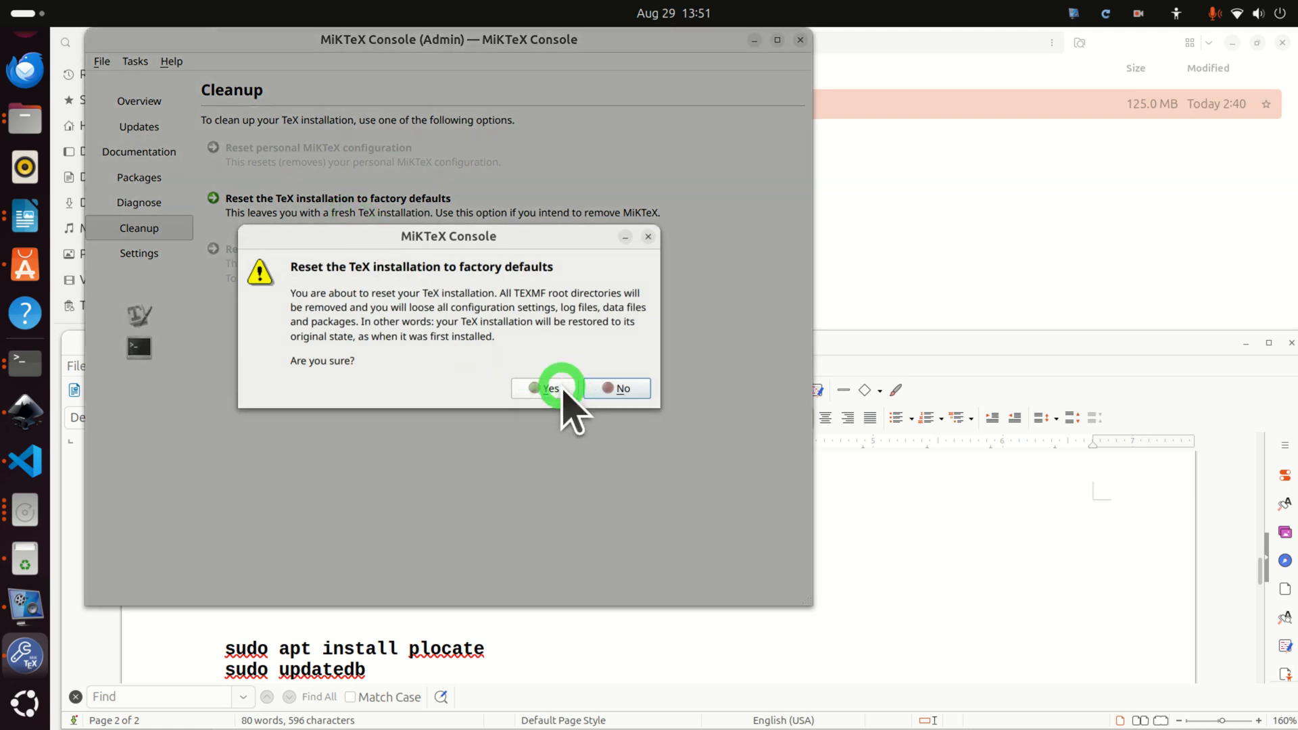
click(551, 388)
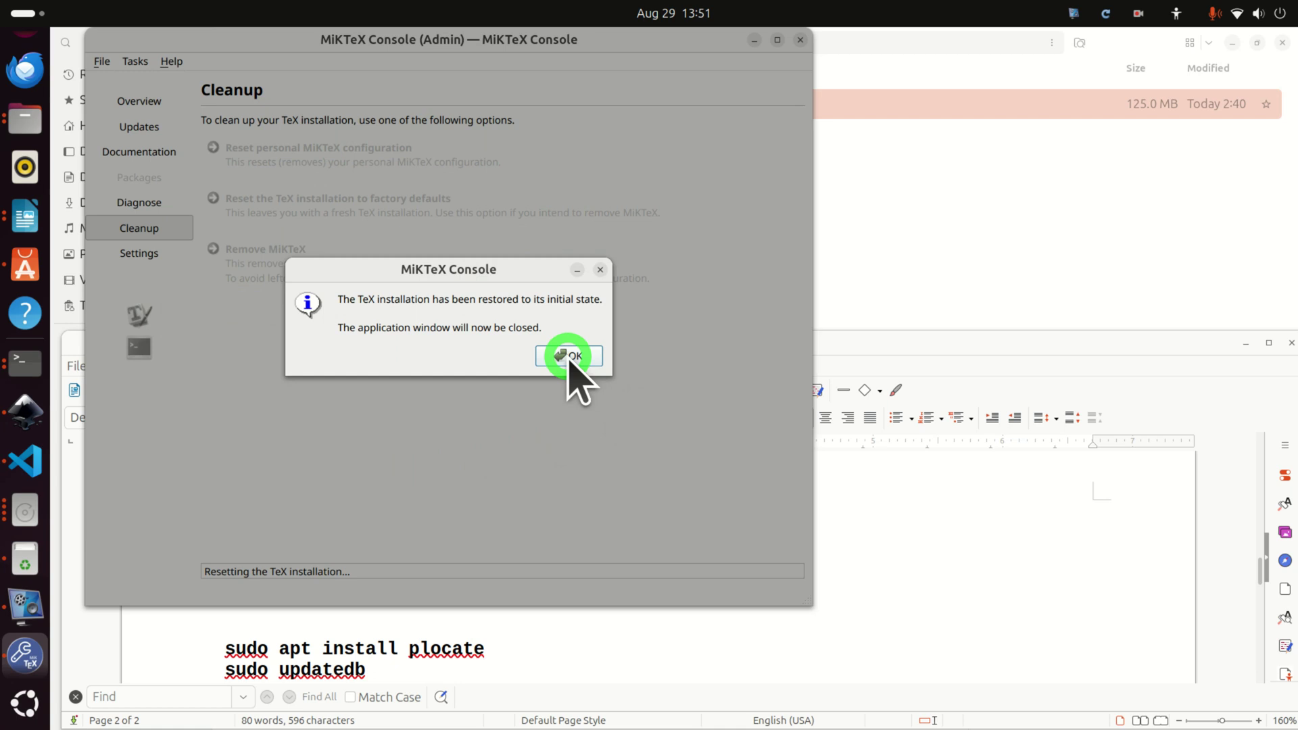
click(568, 355)
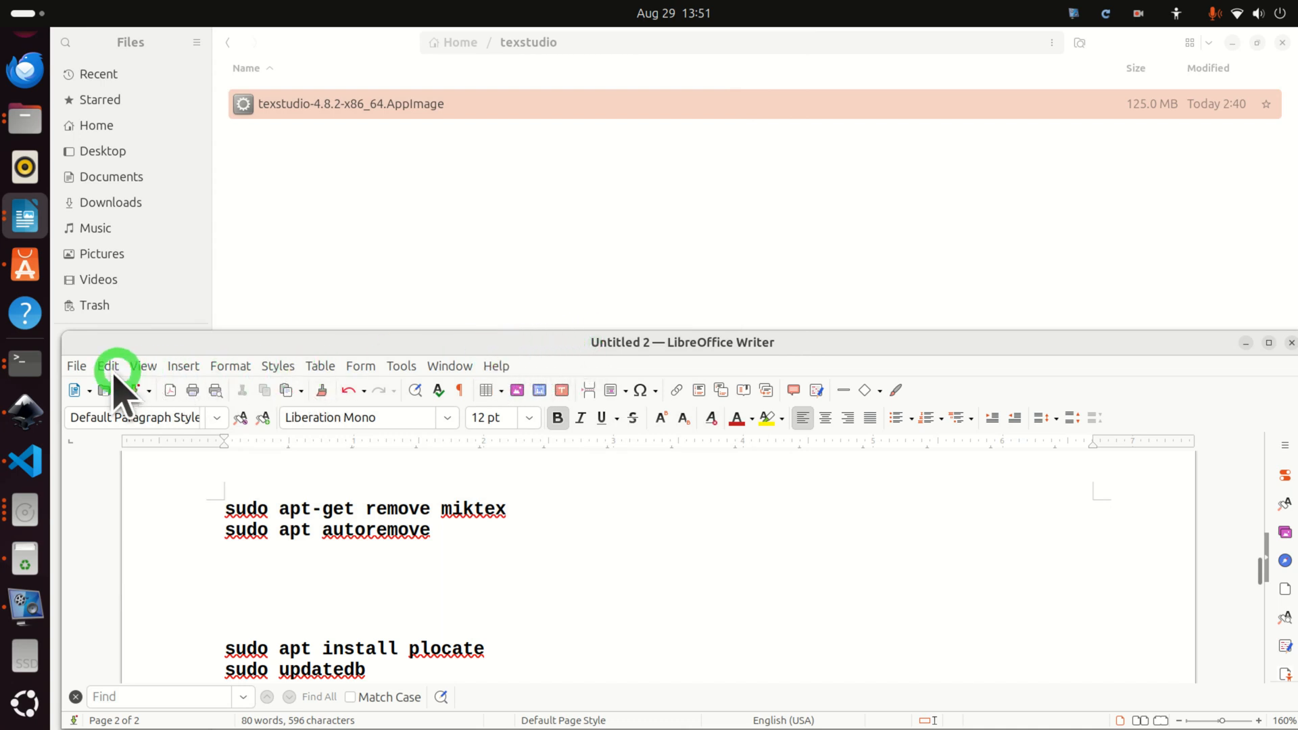
mouse_move(25, 397)
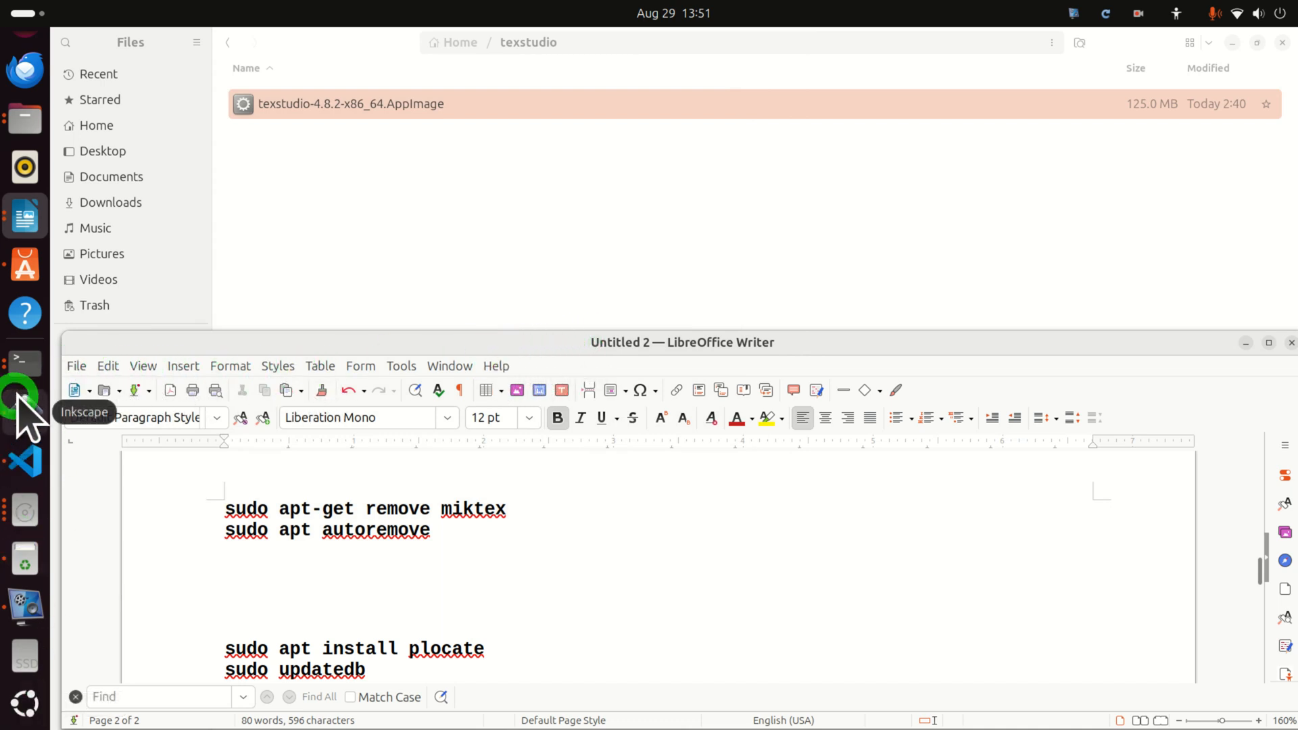
Open a new Terminal window from Activities via the dock's New Window option
click(25, 702)
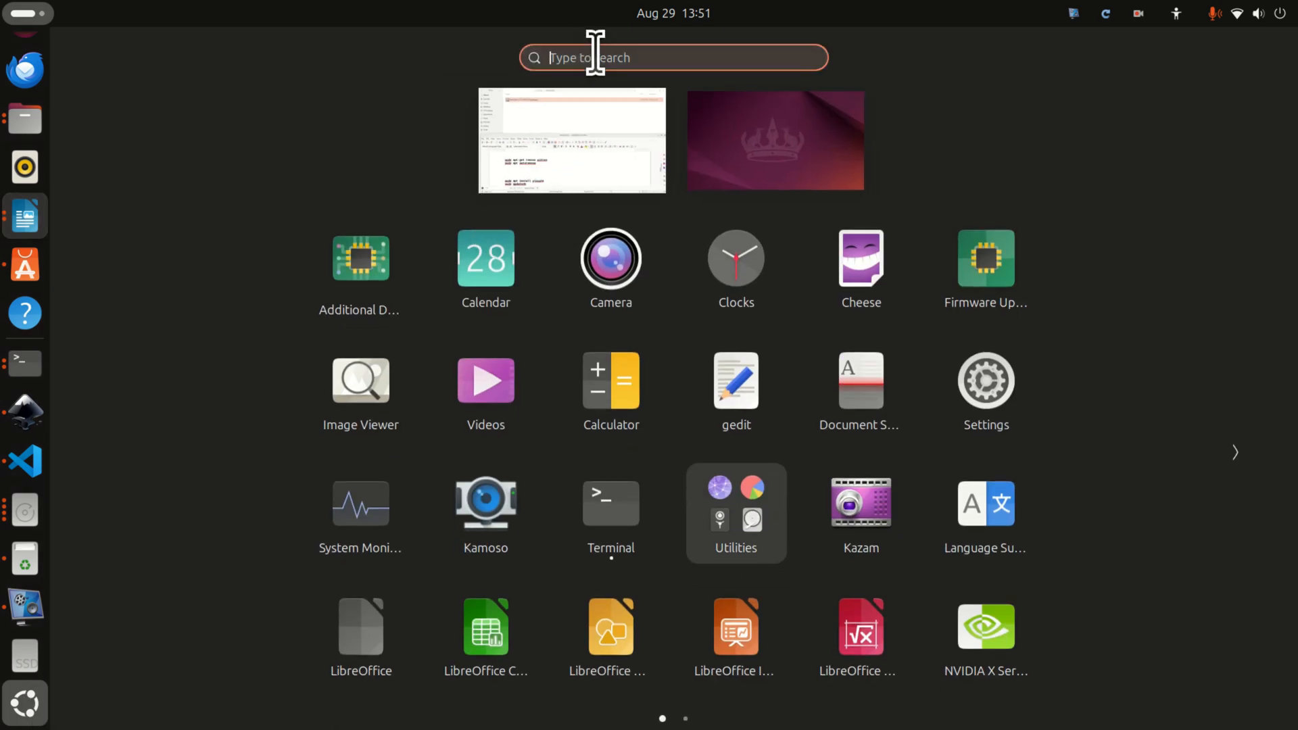
text(ter)
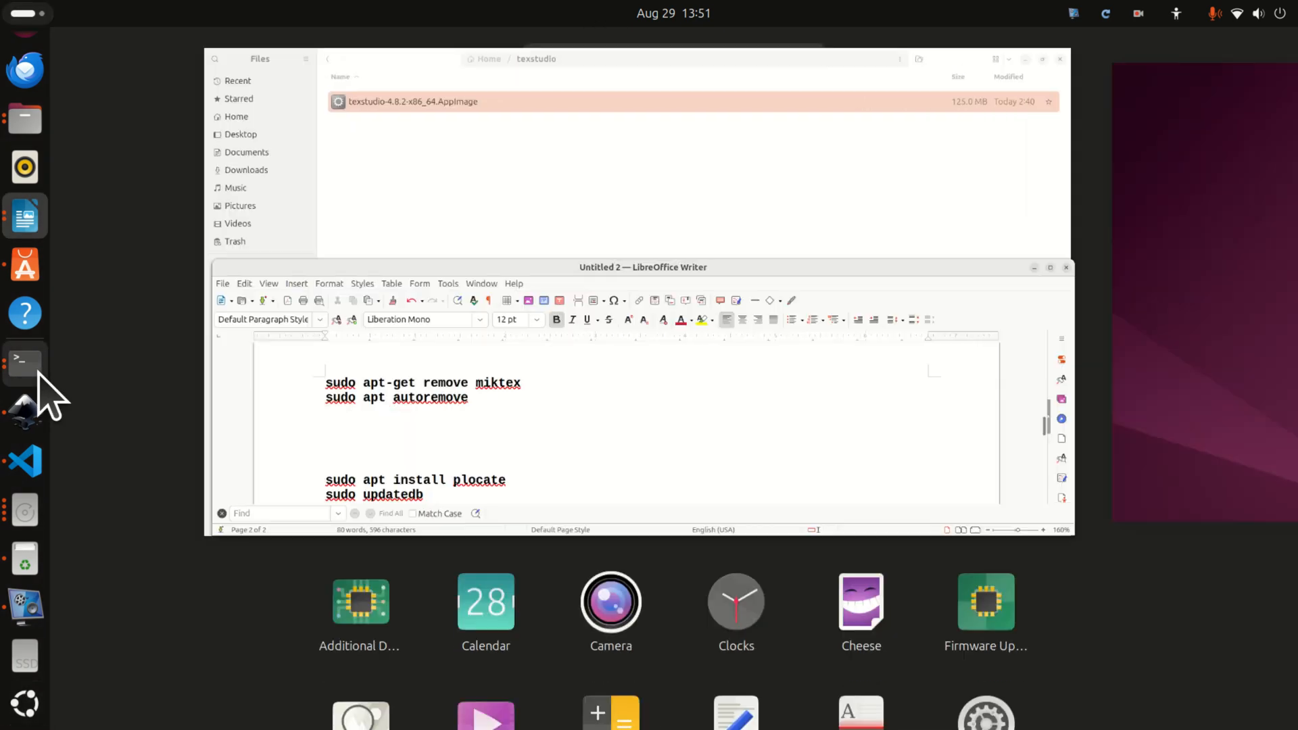
right_click(24, 118)
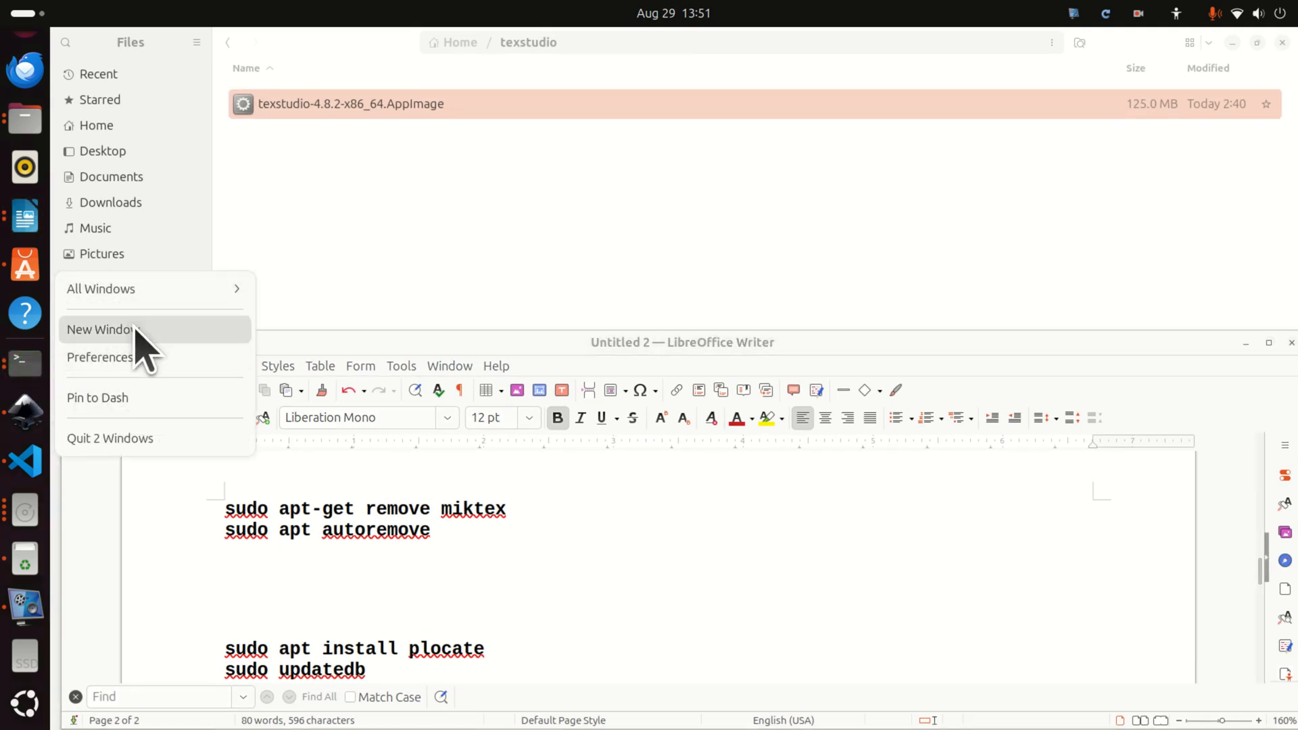
click(98, 330)
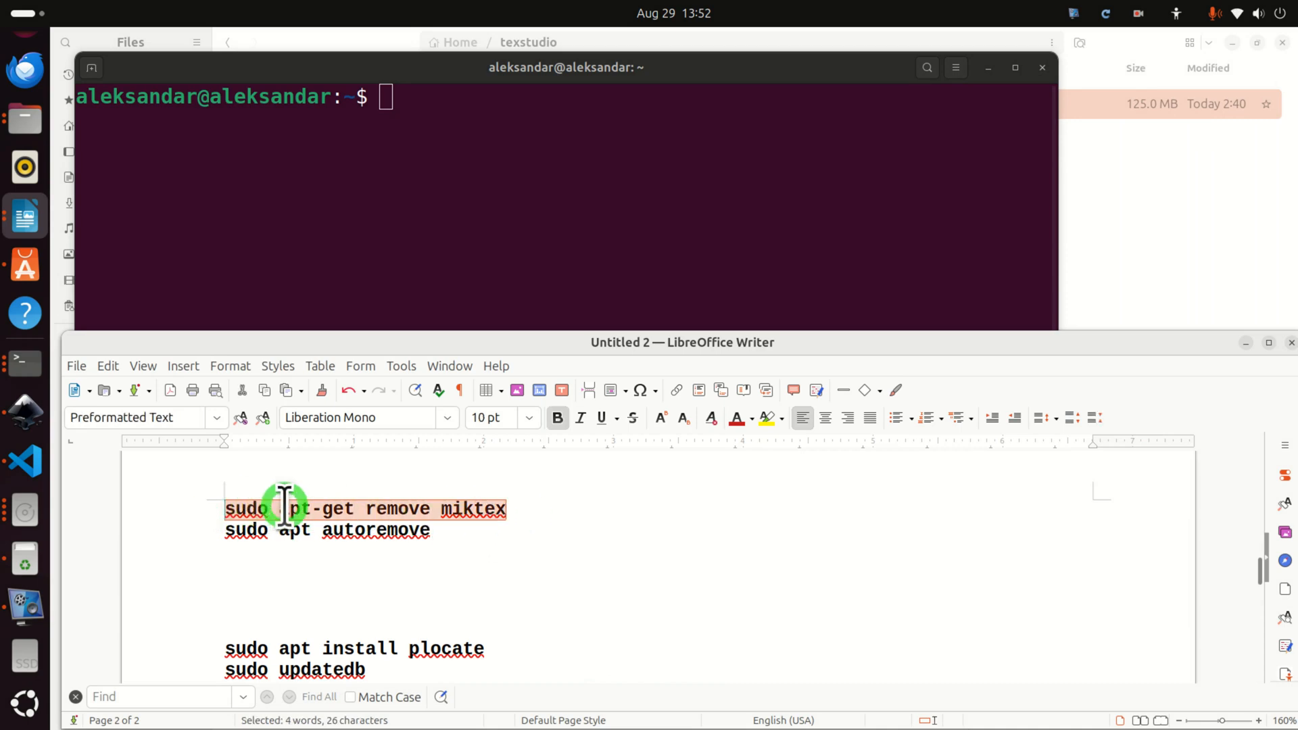
Run 'sudo apt-get remove miktex' then 'sudo apt autoremove', answering y to both
right_click(286, 509)
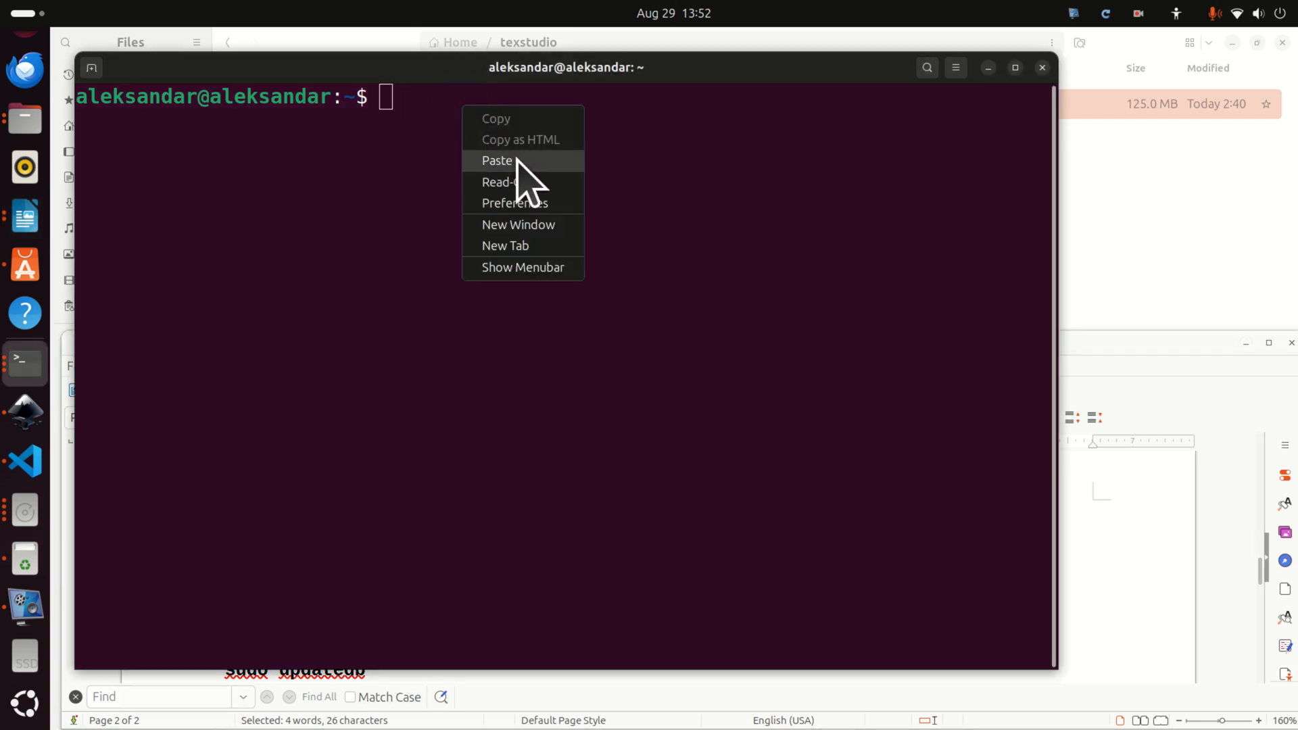
click(497, 161)
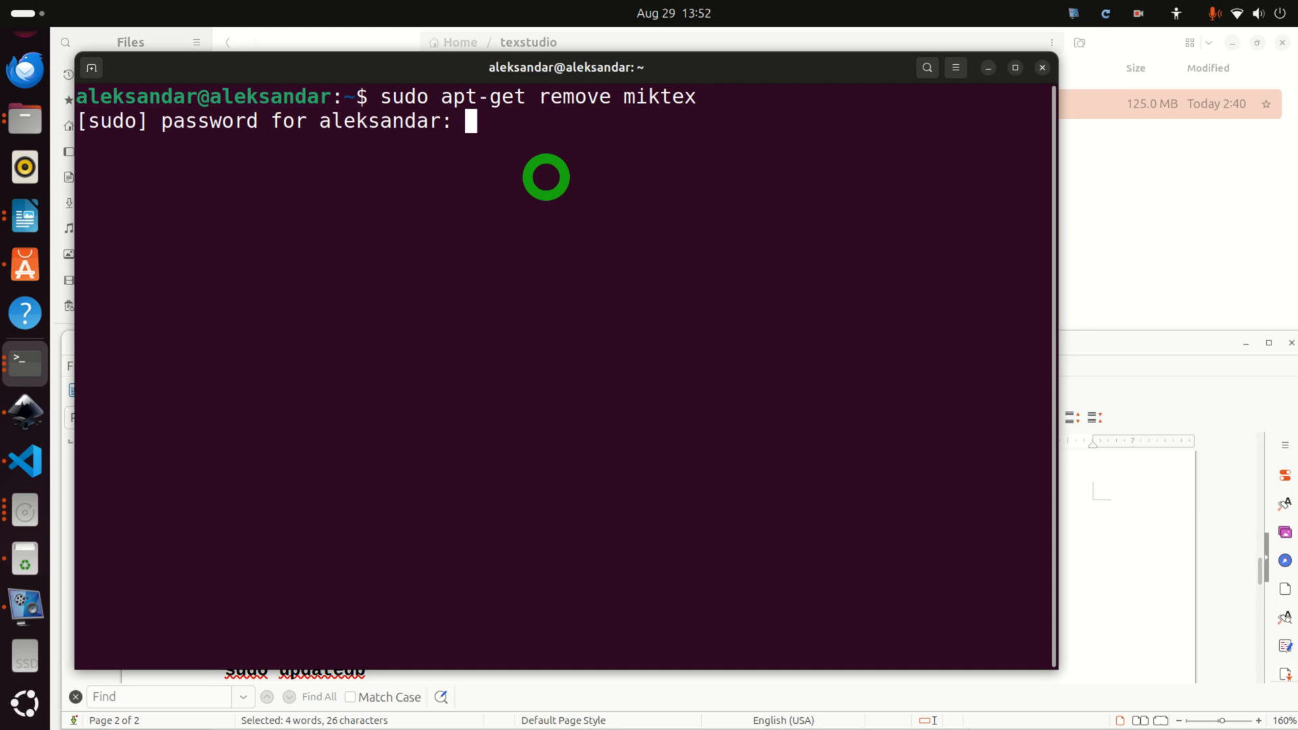
text(you want to continue? [Y/n] y)
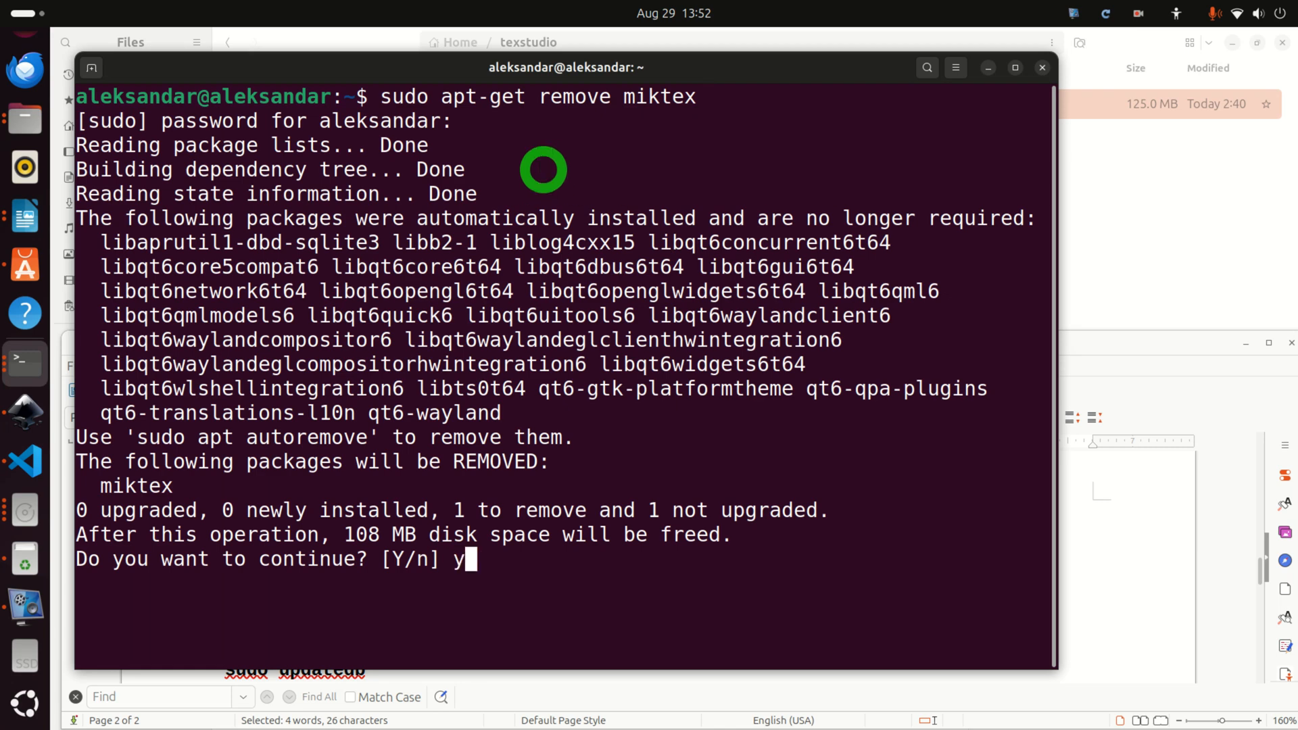
key(Return)
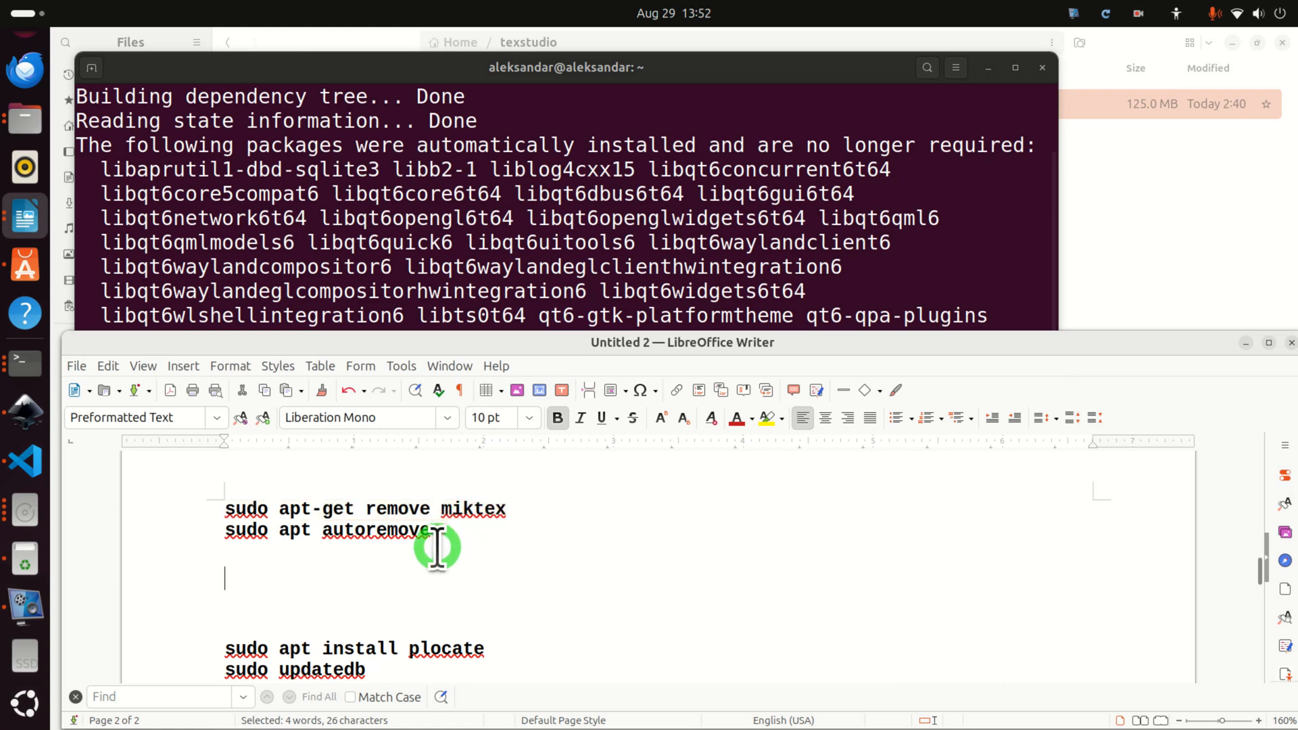
right_click(437, 548)
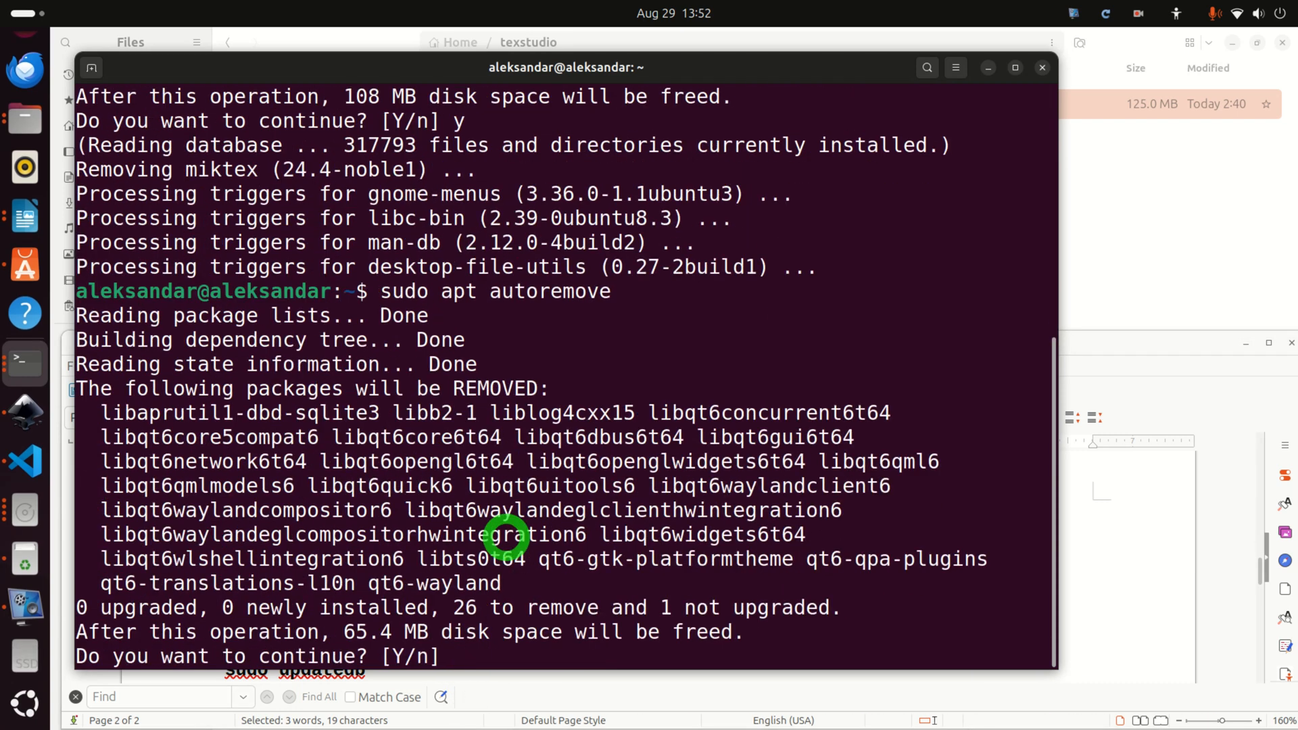
text(y)
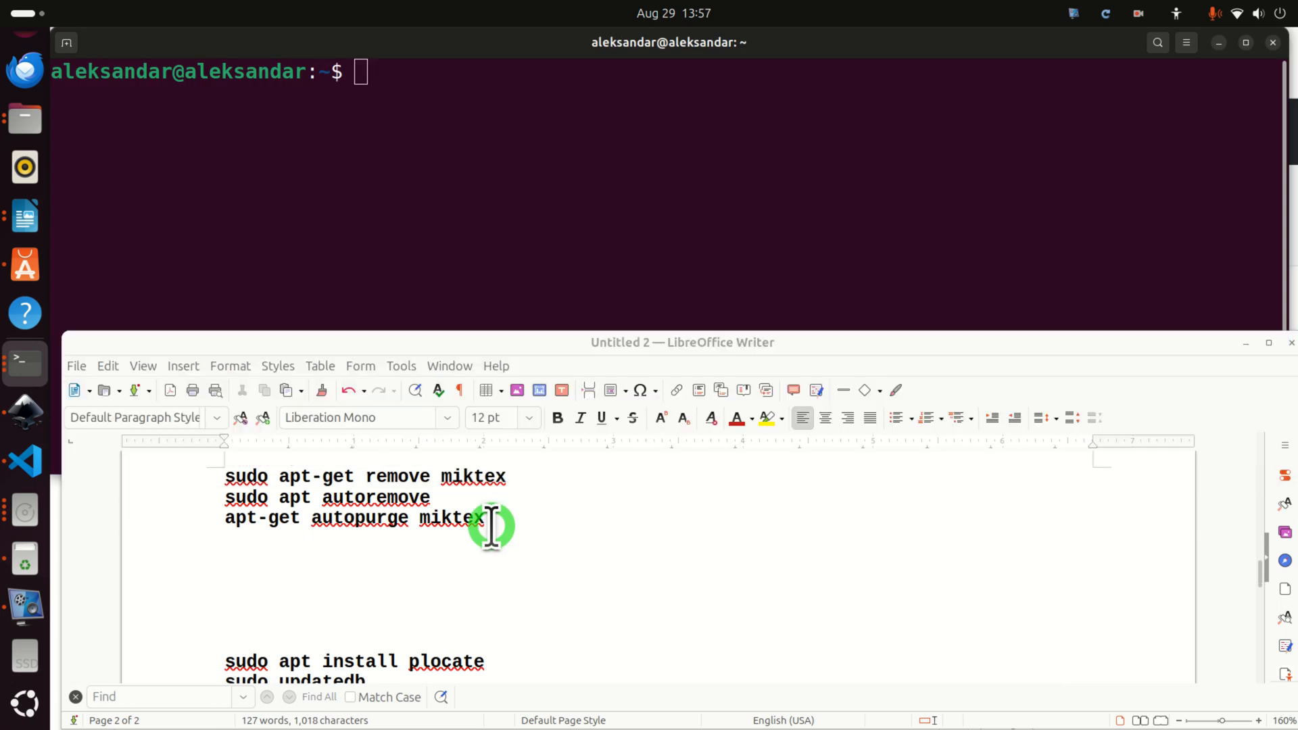
Run 'sudo apt-get autopurge miktex' after the unprivileged attempt fails, confirming with y
right_click(354, 518)
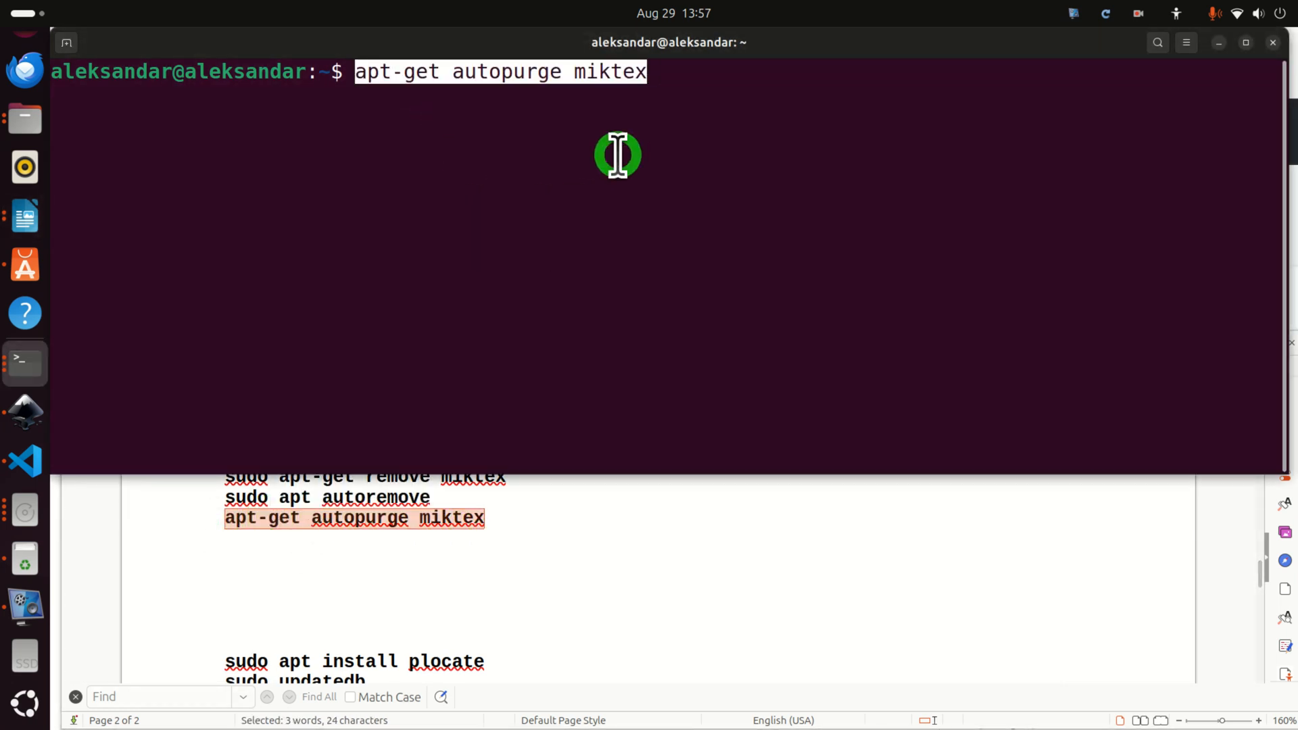
key(Return)
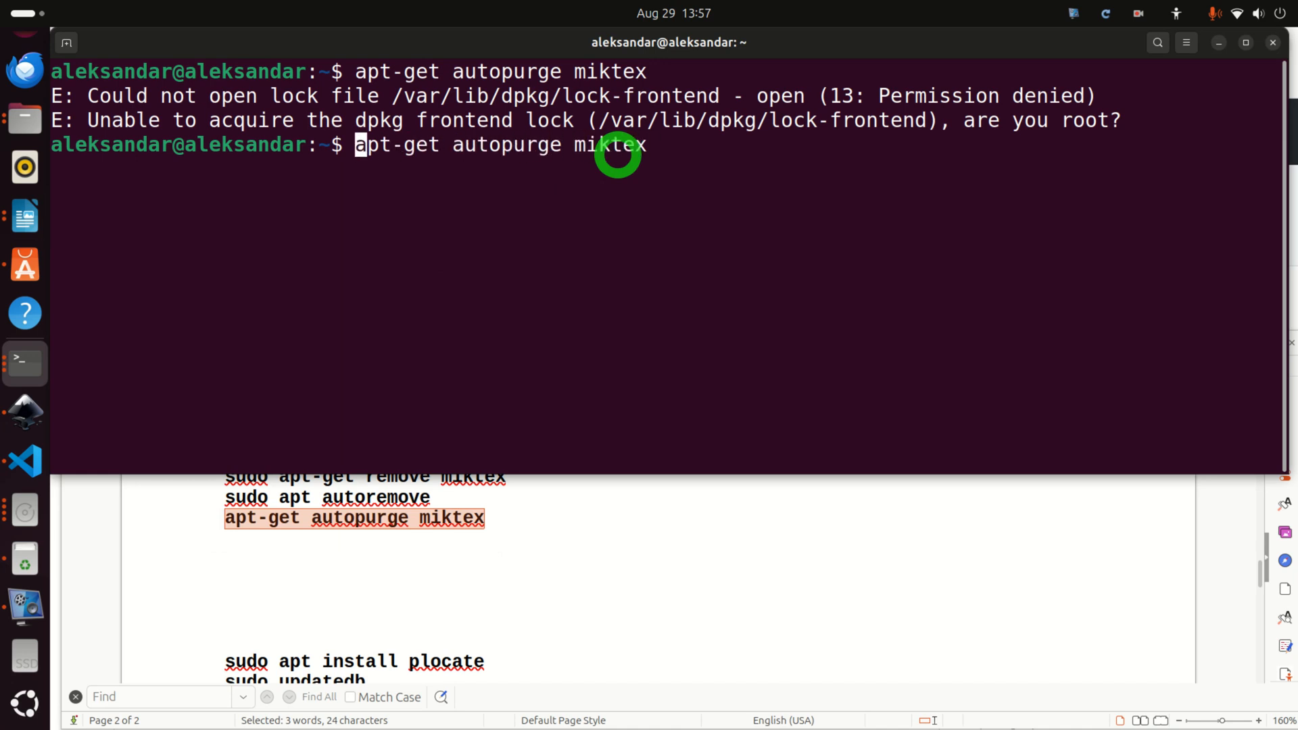
key(Return)
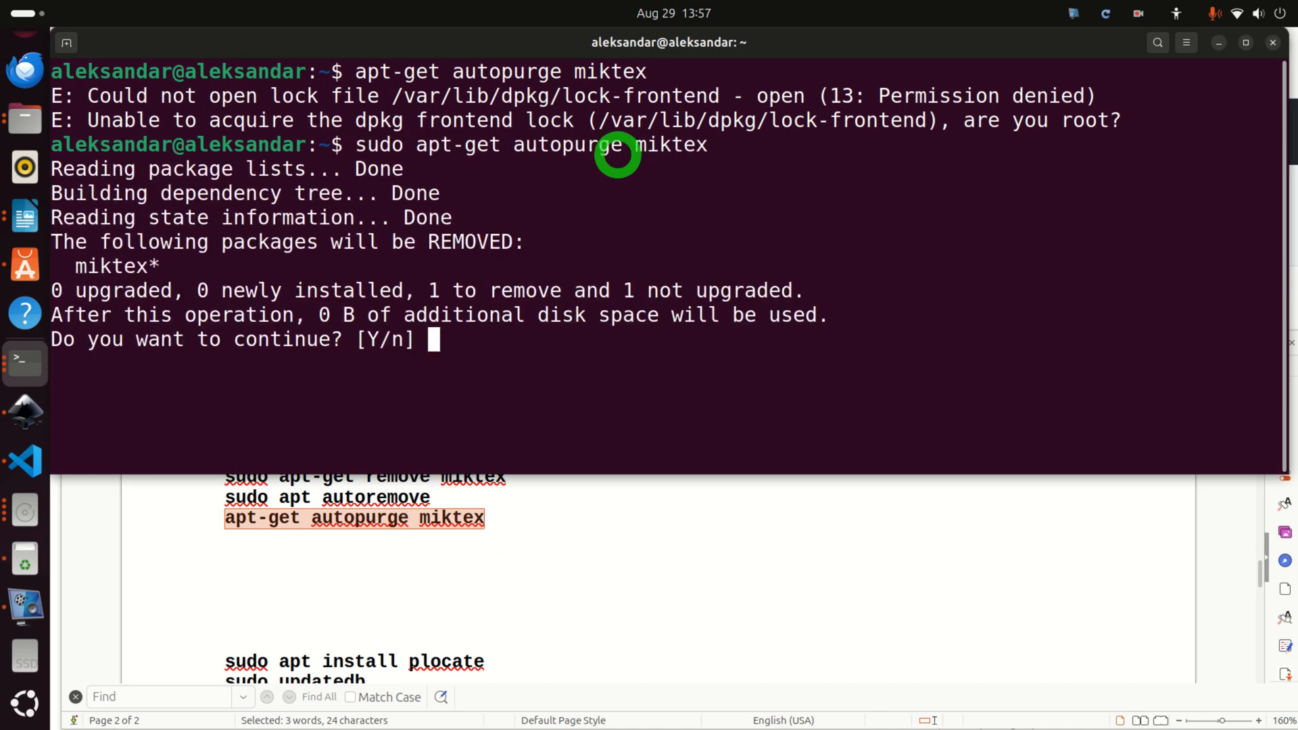
text(y)
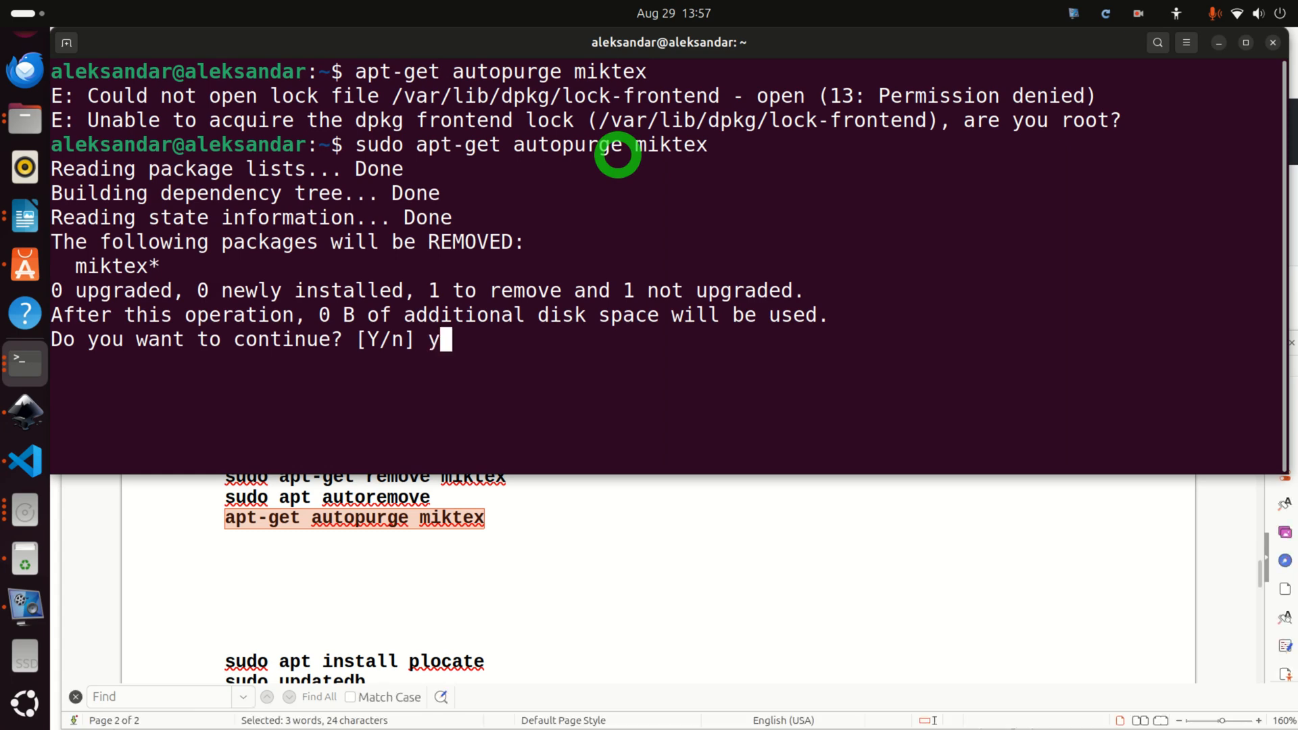
key(Return)
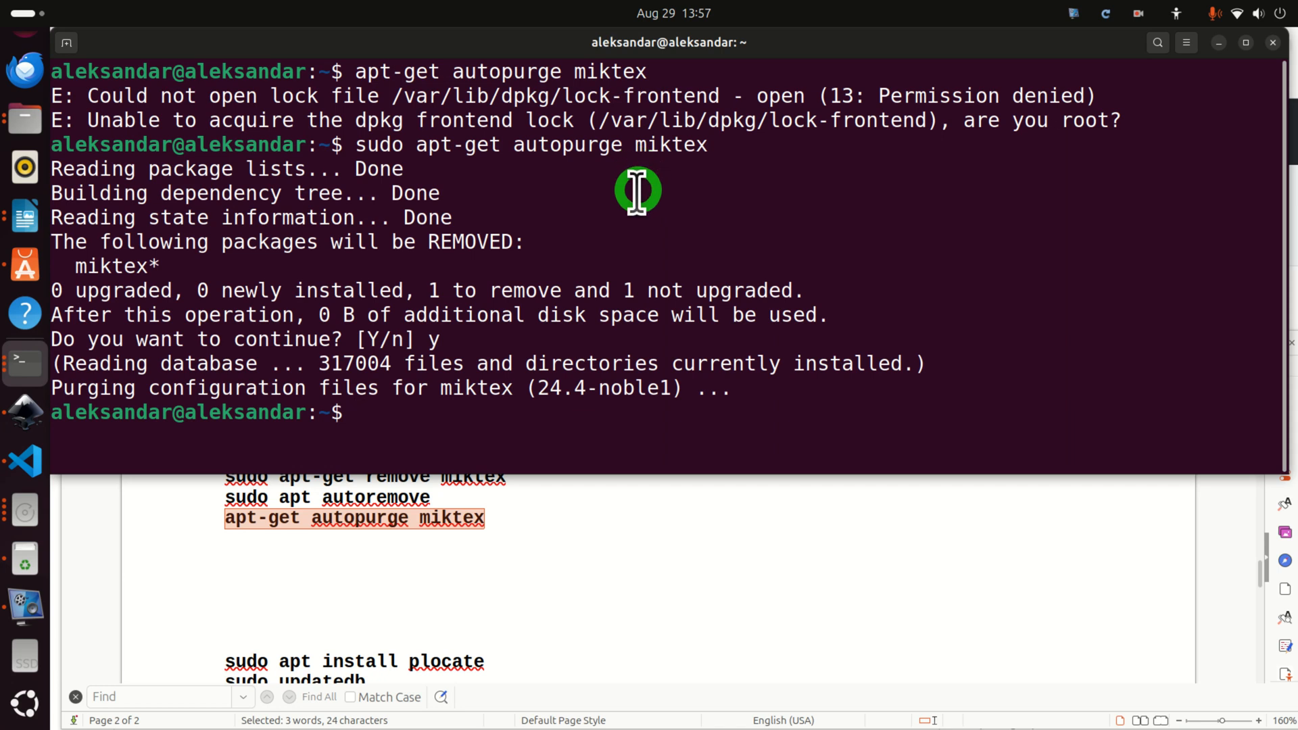
mouse_move(473, 539)
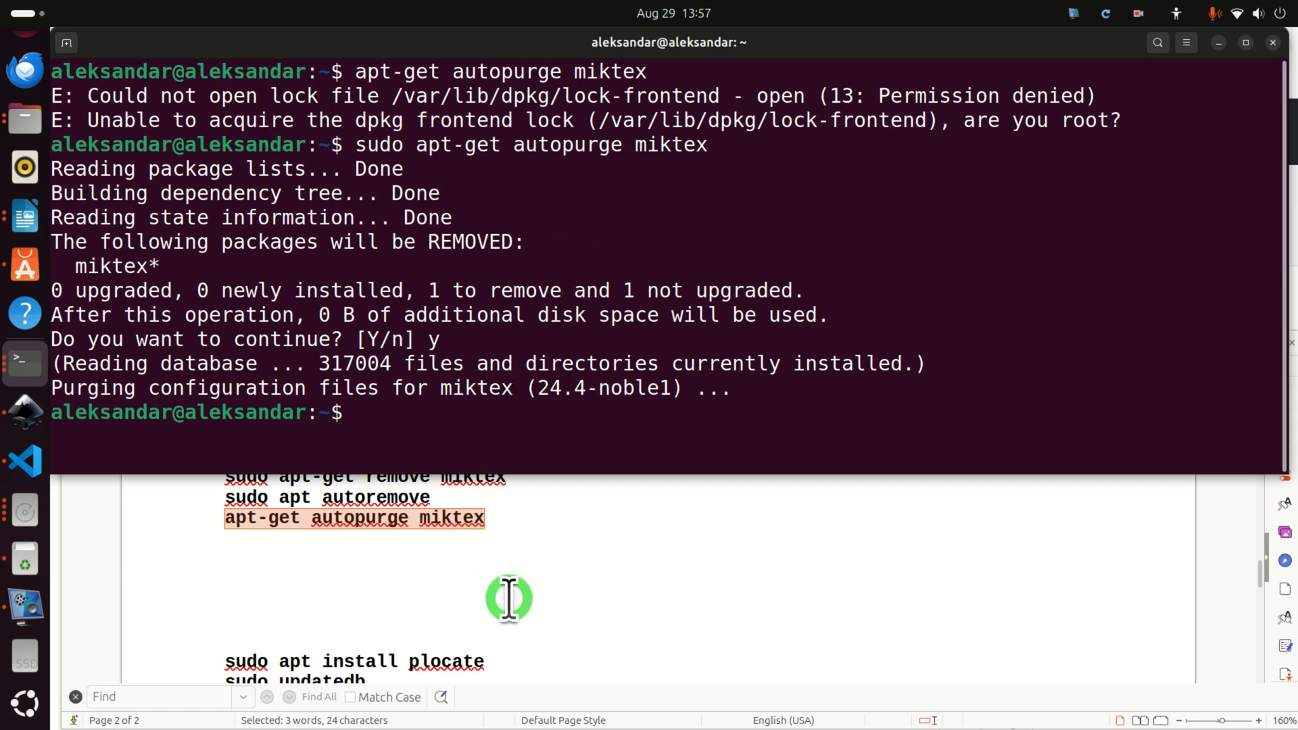
mouse_move(514, 651)
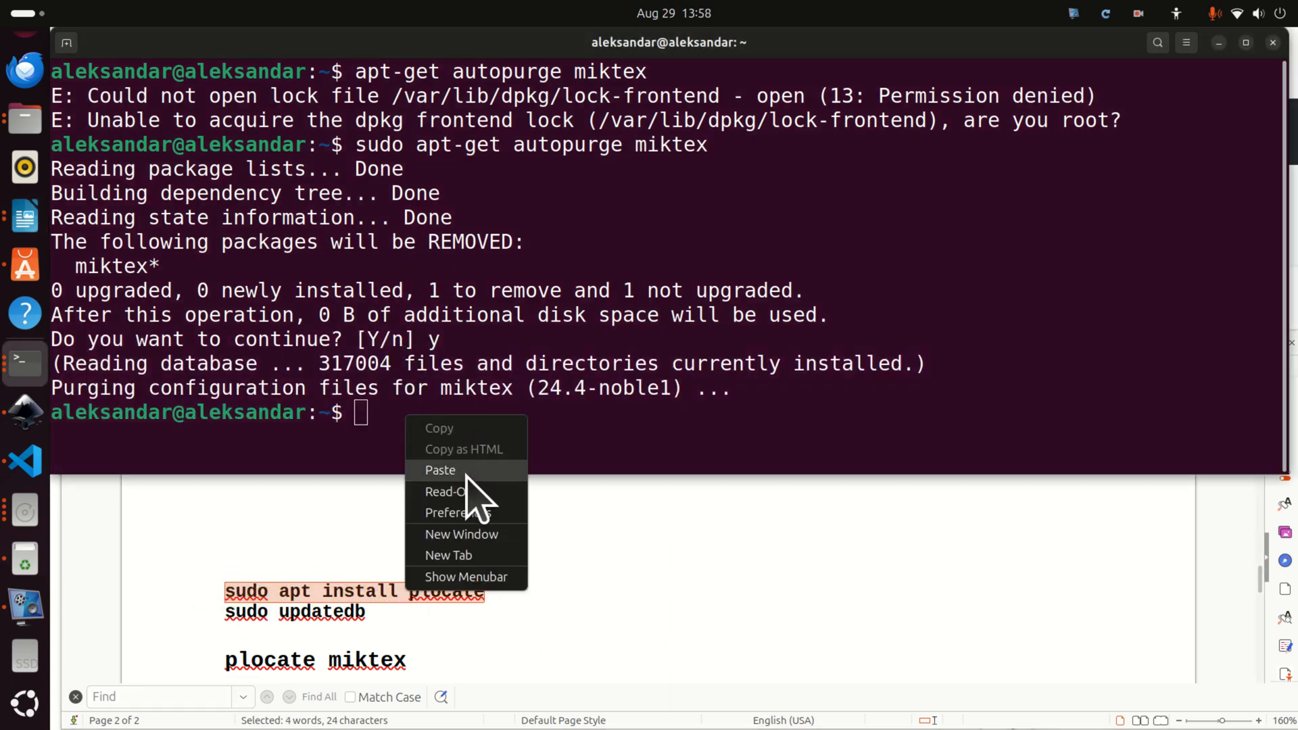
Run 'sudo apt install plocate', 'sudo updatedb', then search with 'plocate miktex'
click(439, 470)
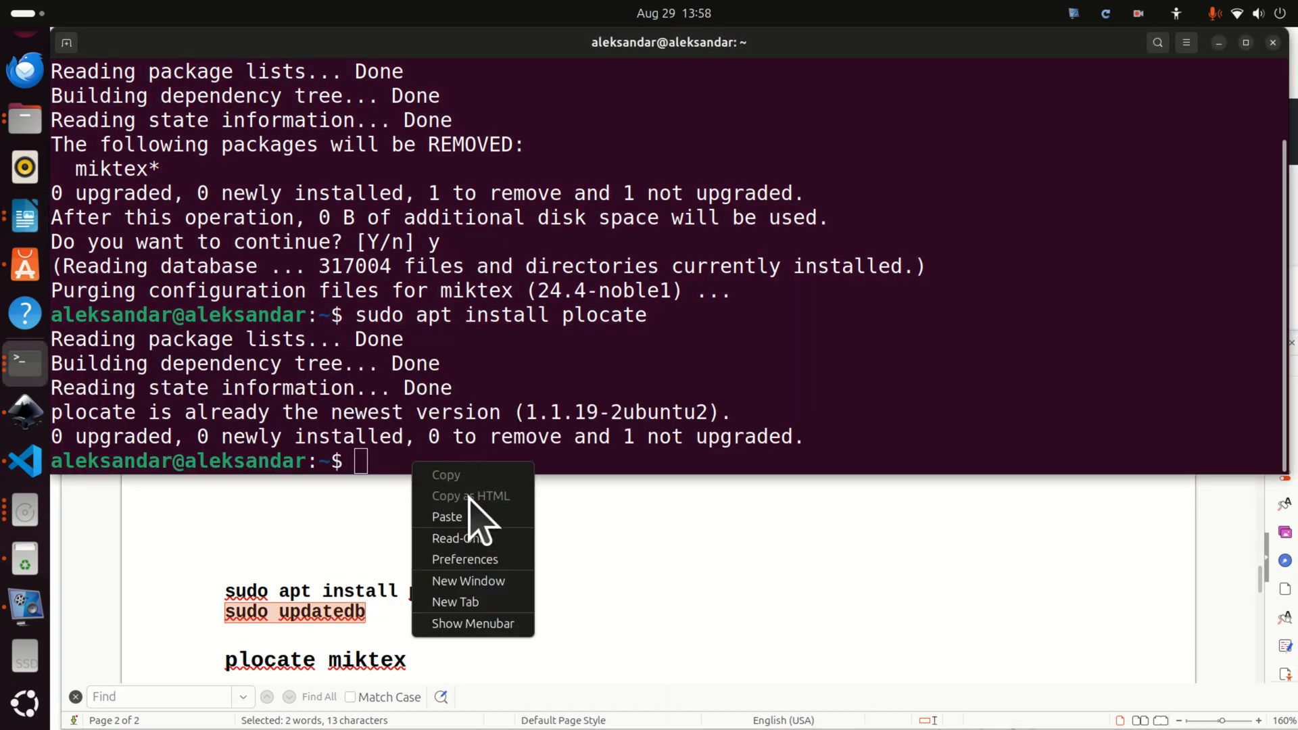
click(446, 515)
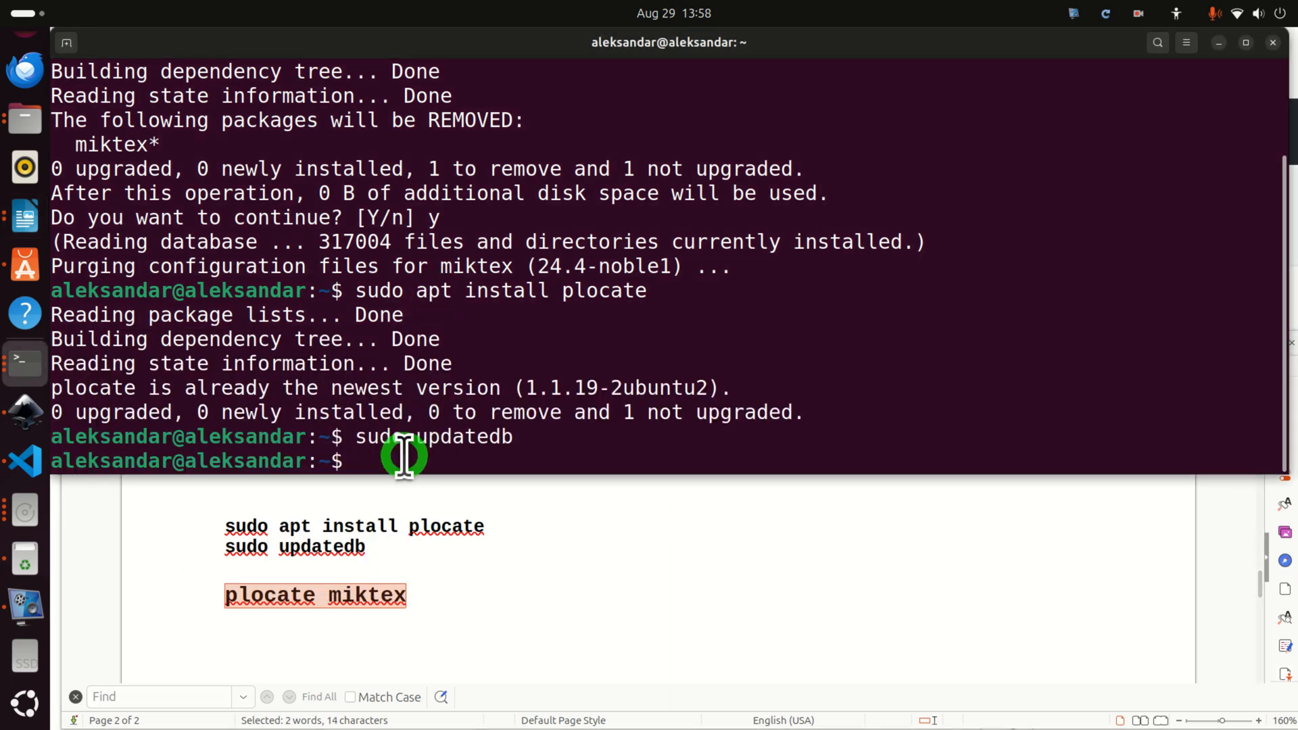
text(plocate miktex)
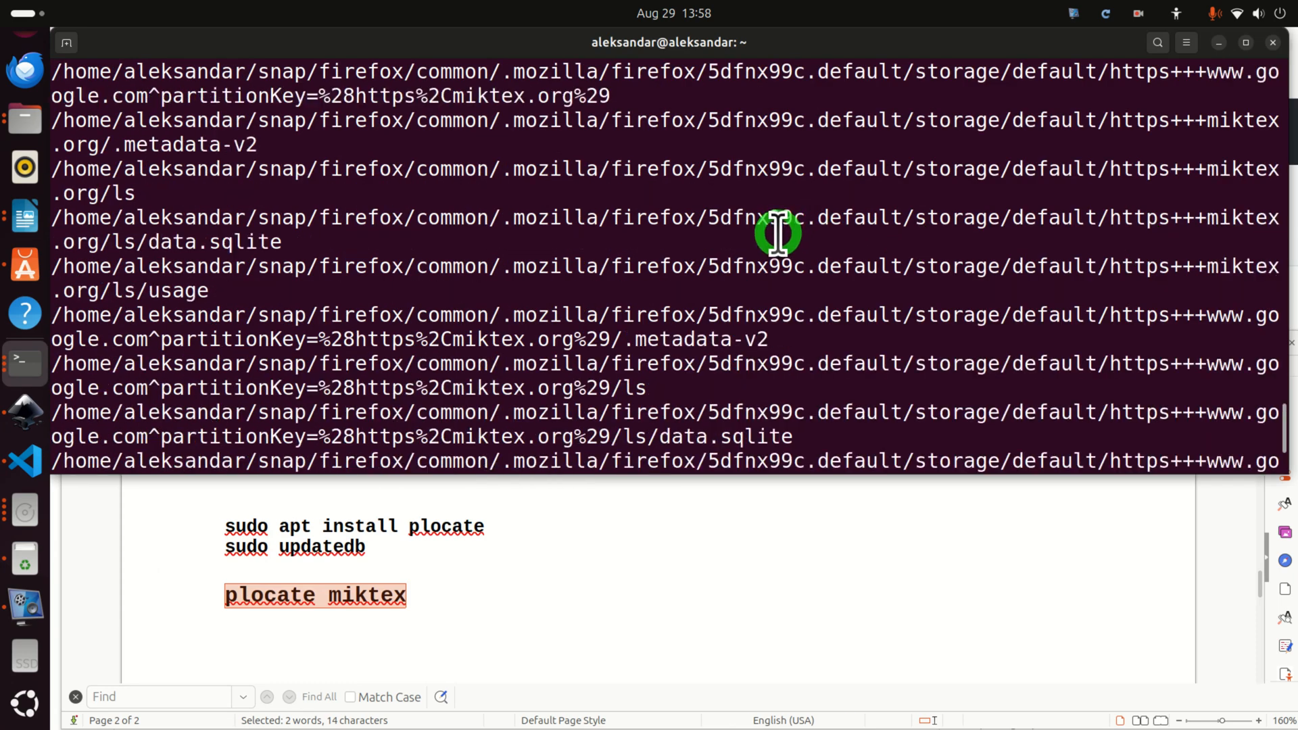
Review the plocate miktex results and copy the /home/aleksandar/.miktex path
scroll(down, 3)
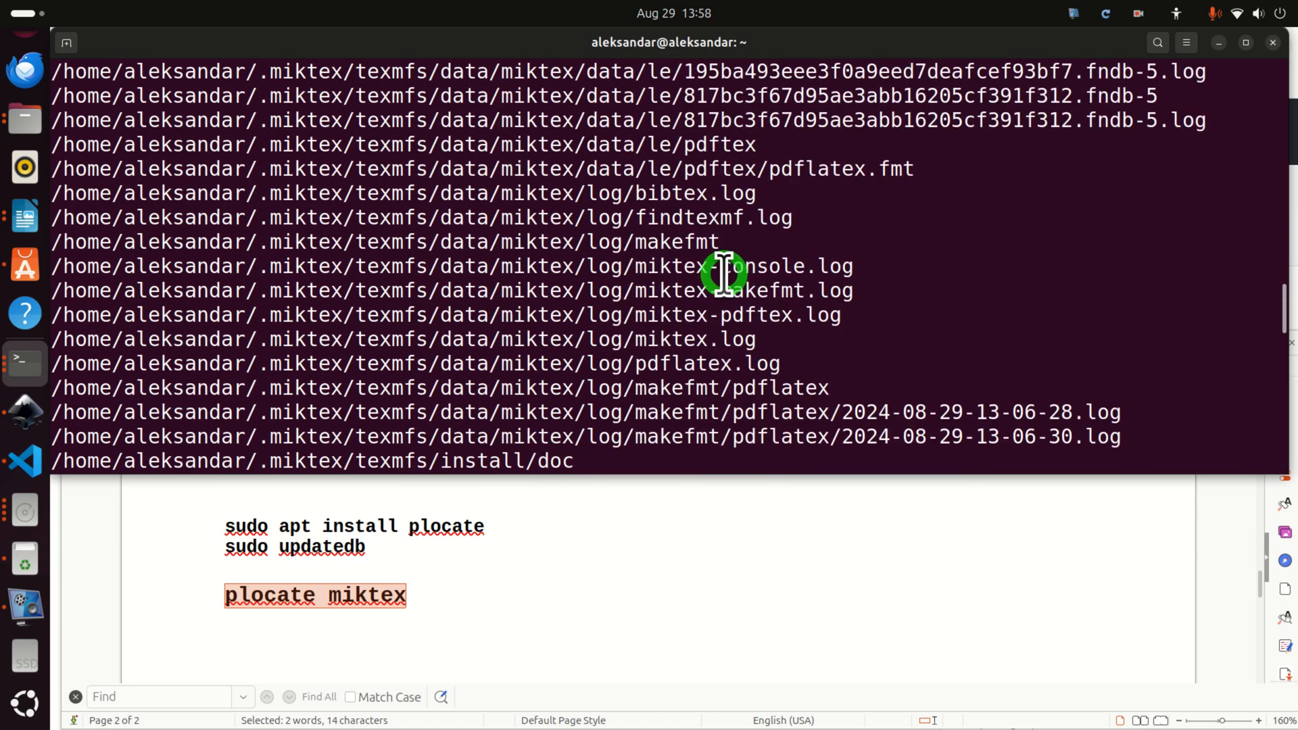
scroll(up, 3)
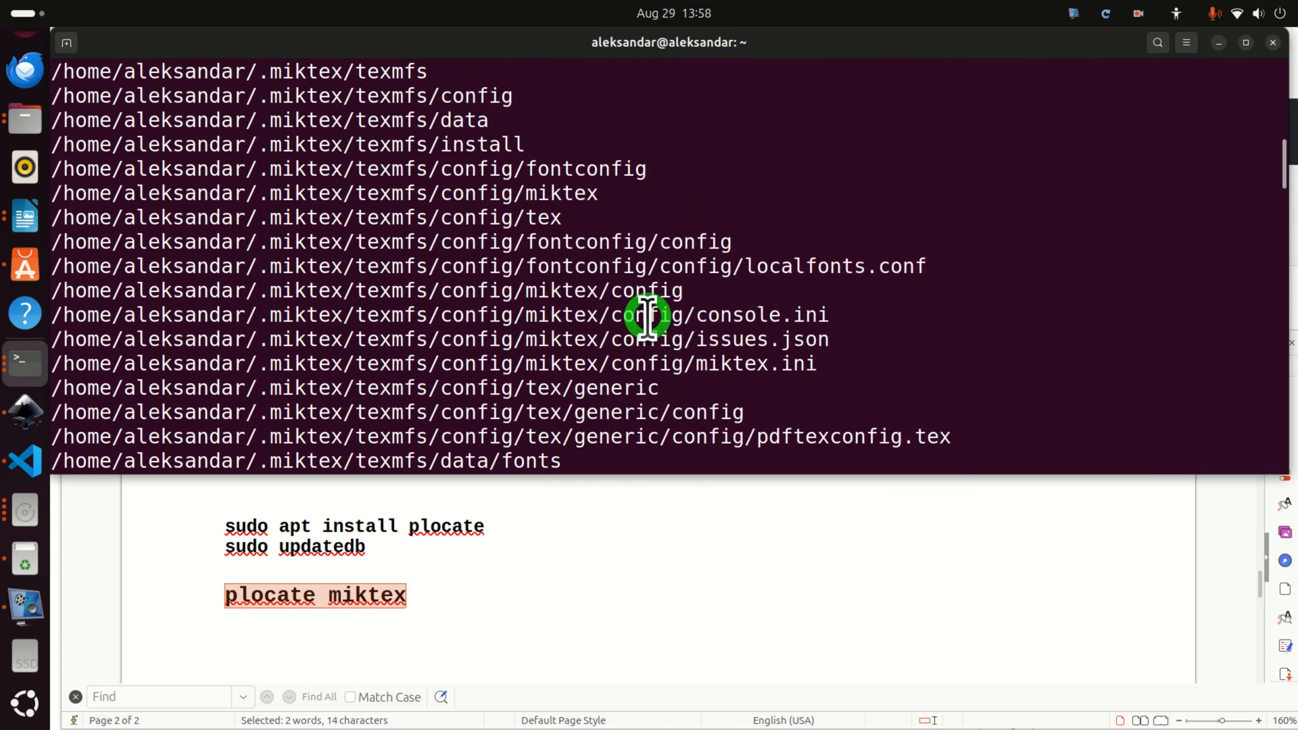
scroll(up, 3)
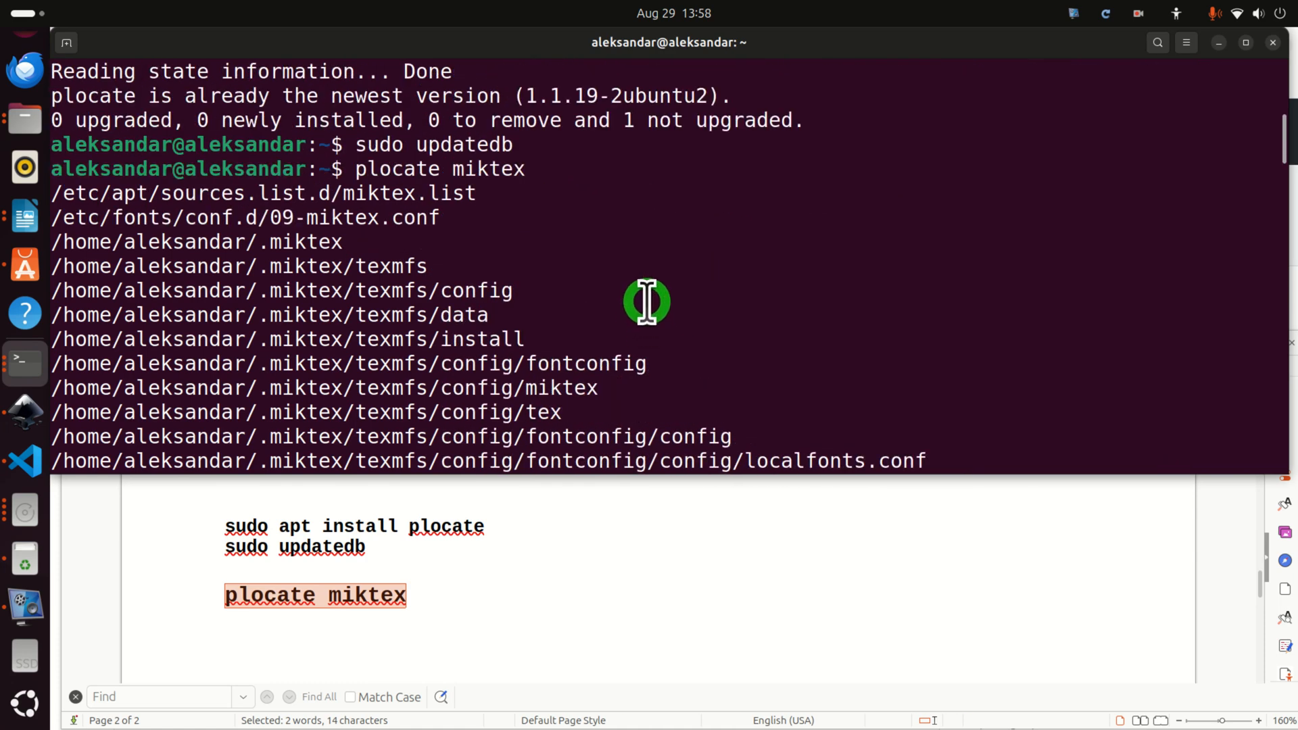
mouse_move(592, 308)
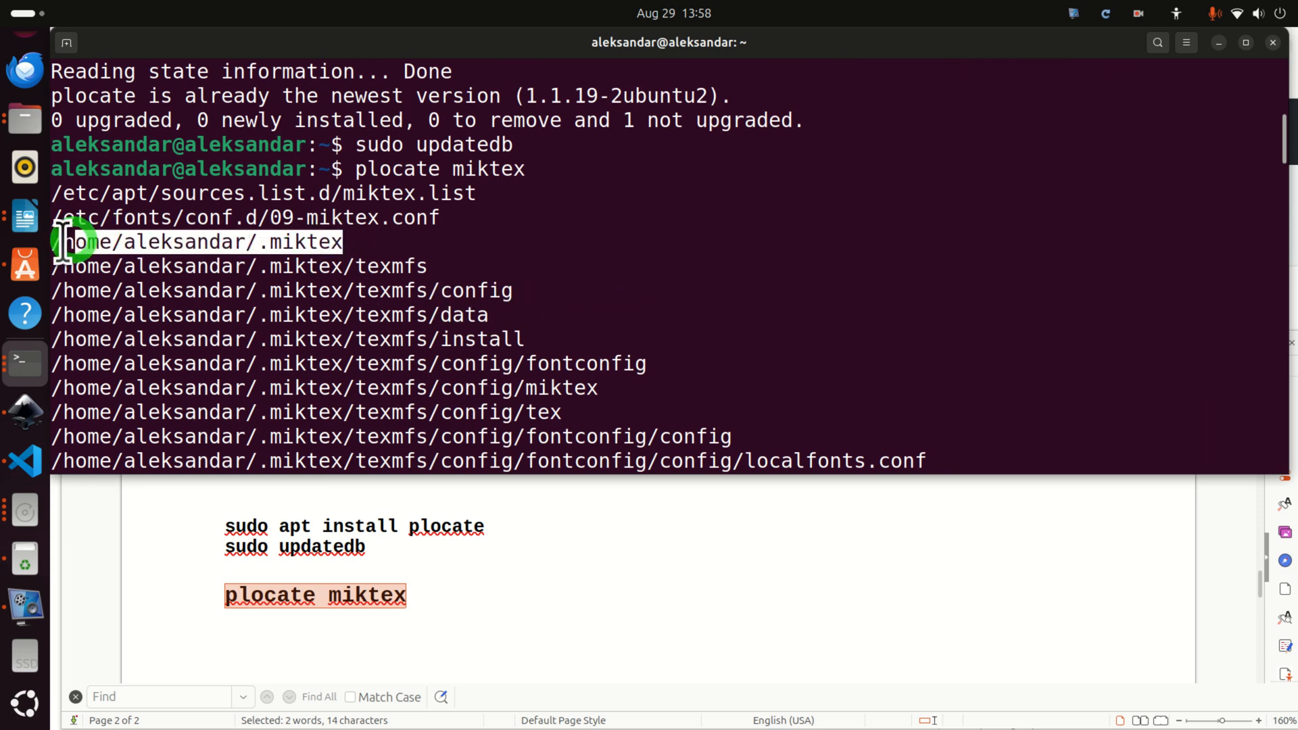
mouse_move(153, 252)
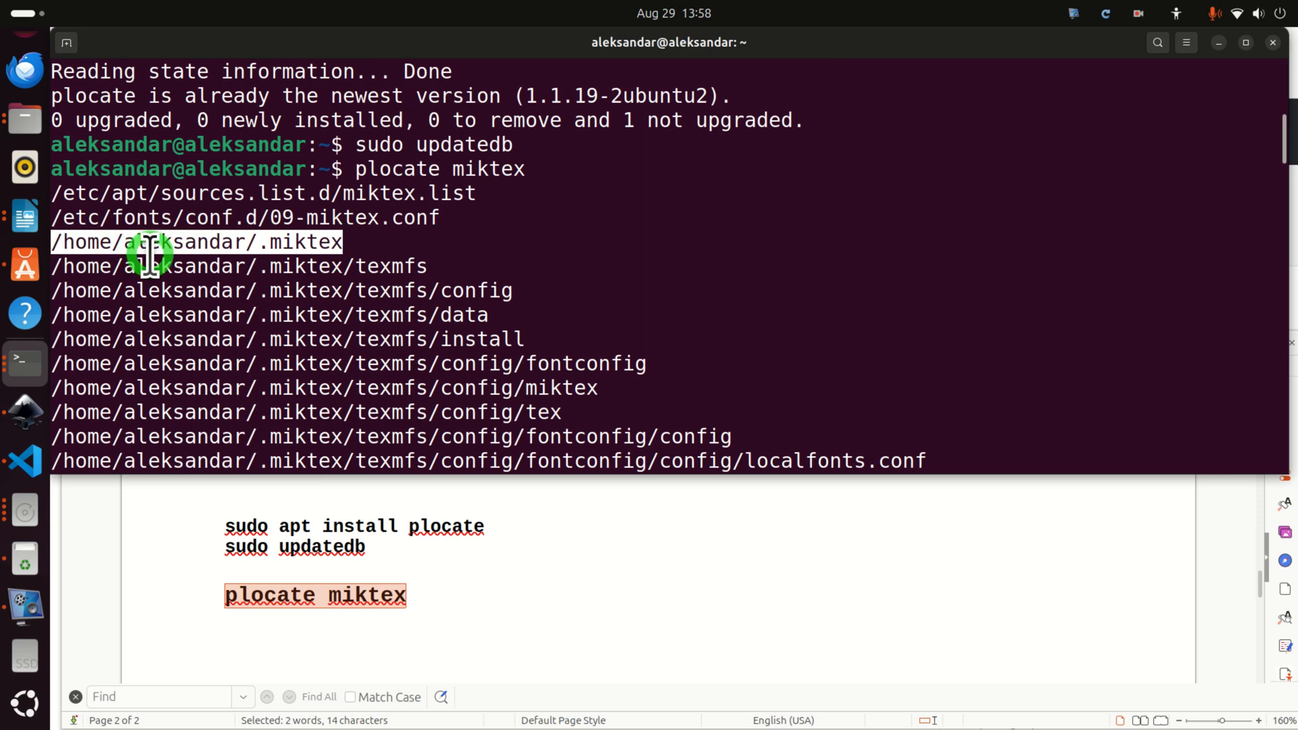
mouse_move(199, 261)
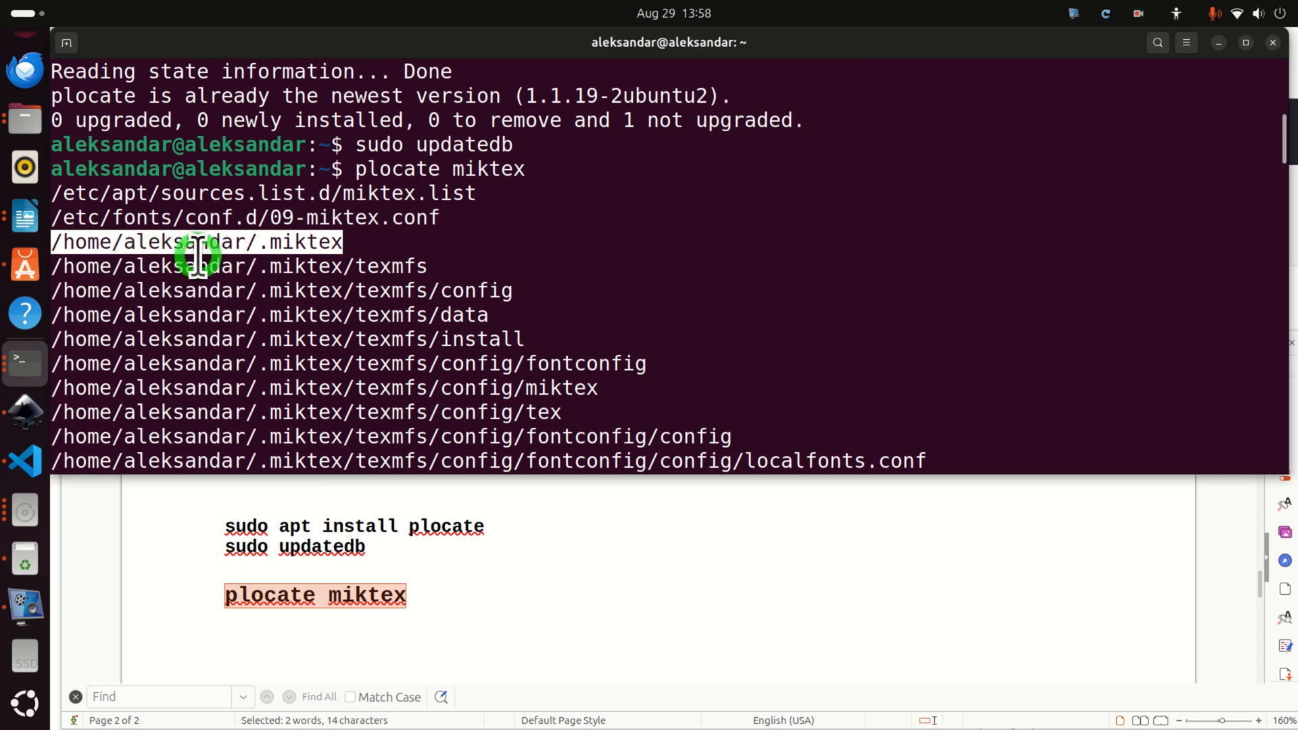
mouse_move(311, 246)
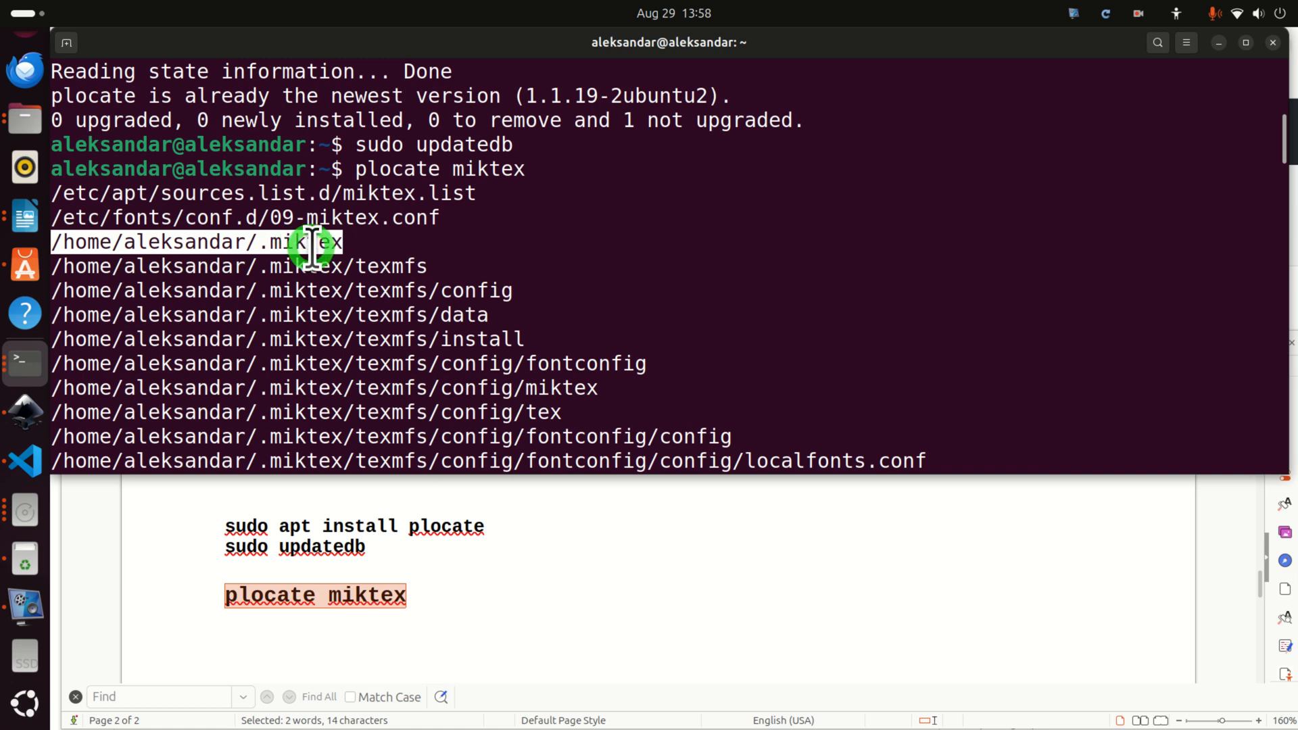
mouse_move(265, 245)
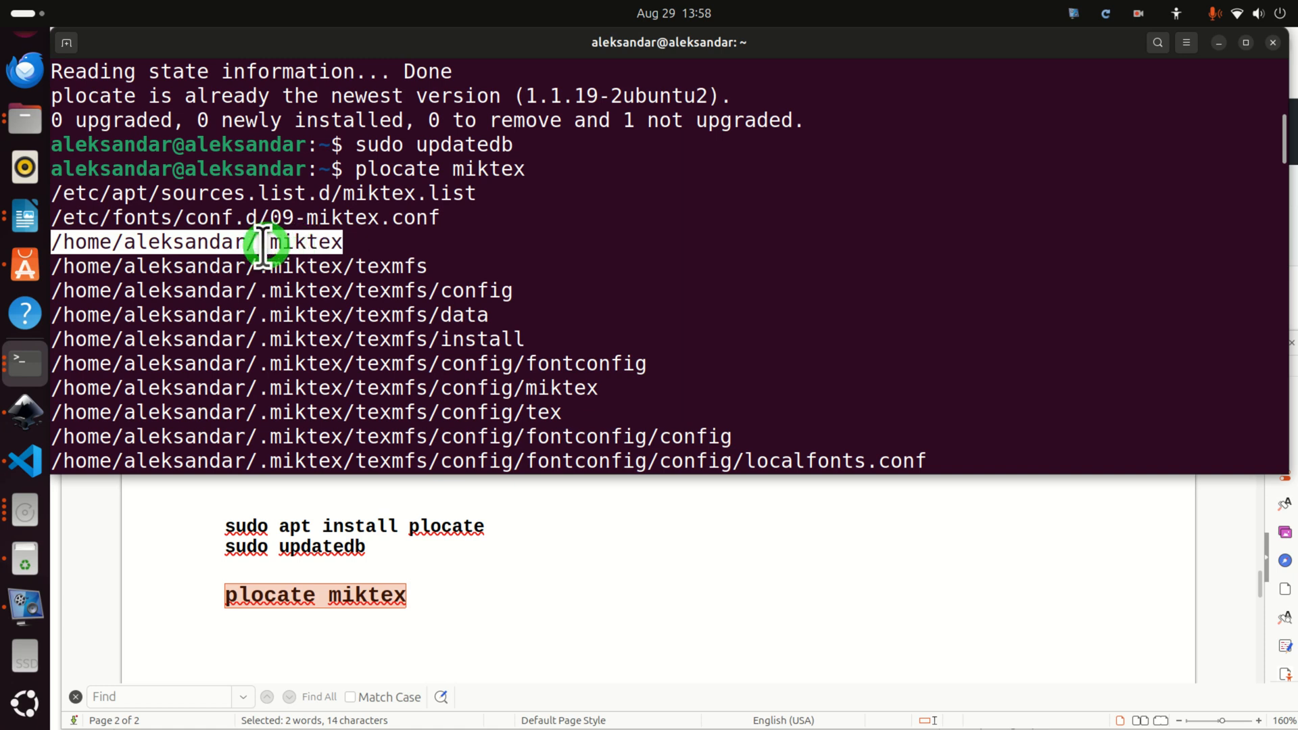
mouse_move(297, 249)
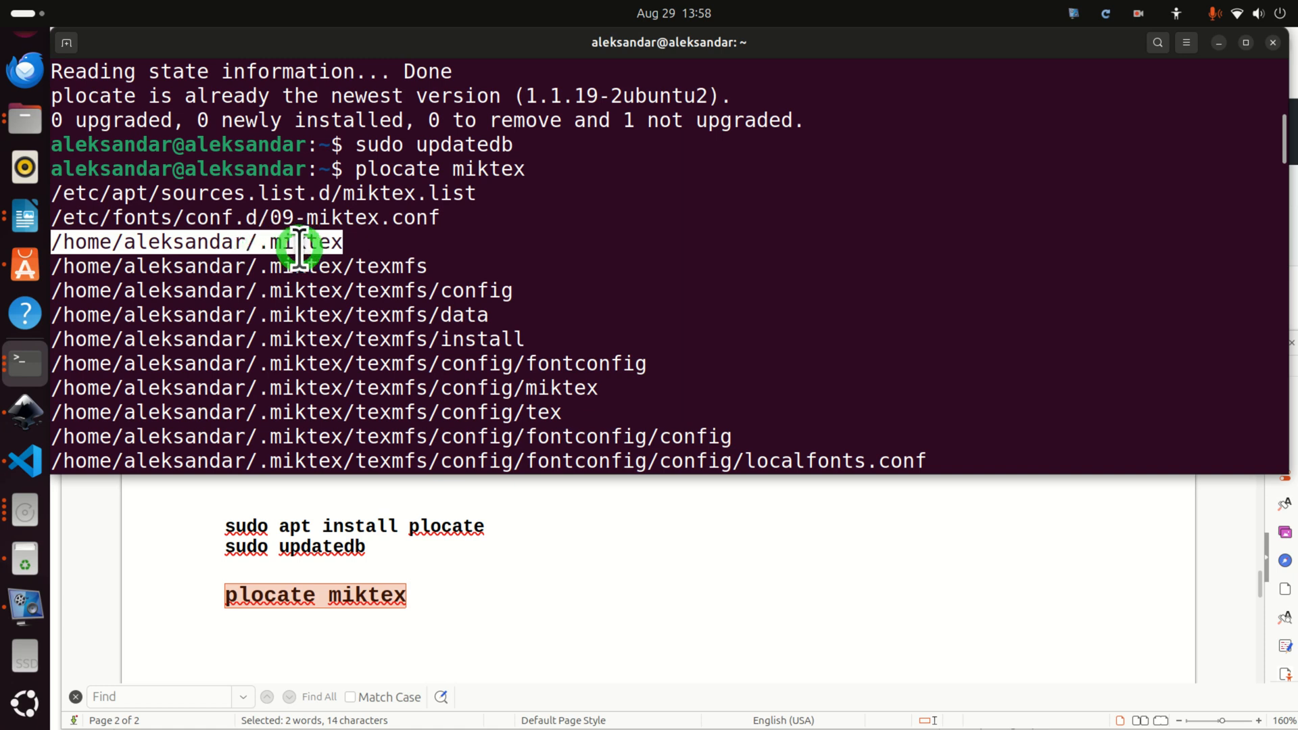
right_click(298, 249)
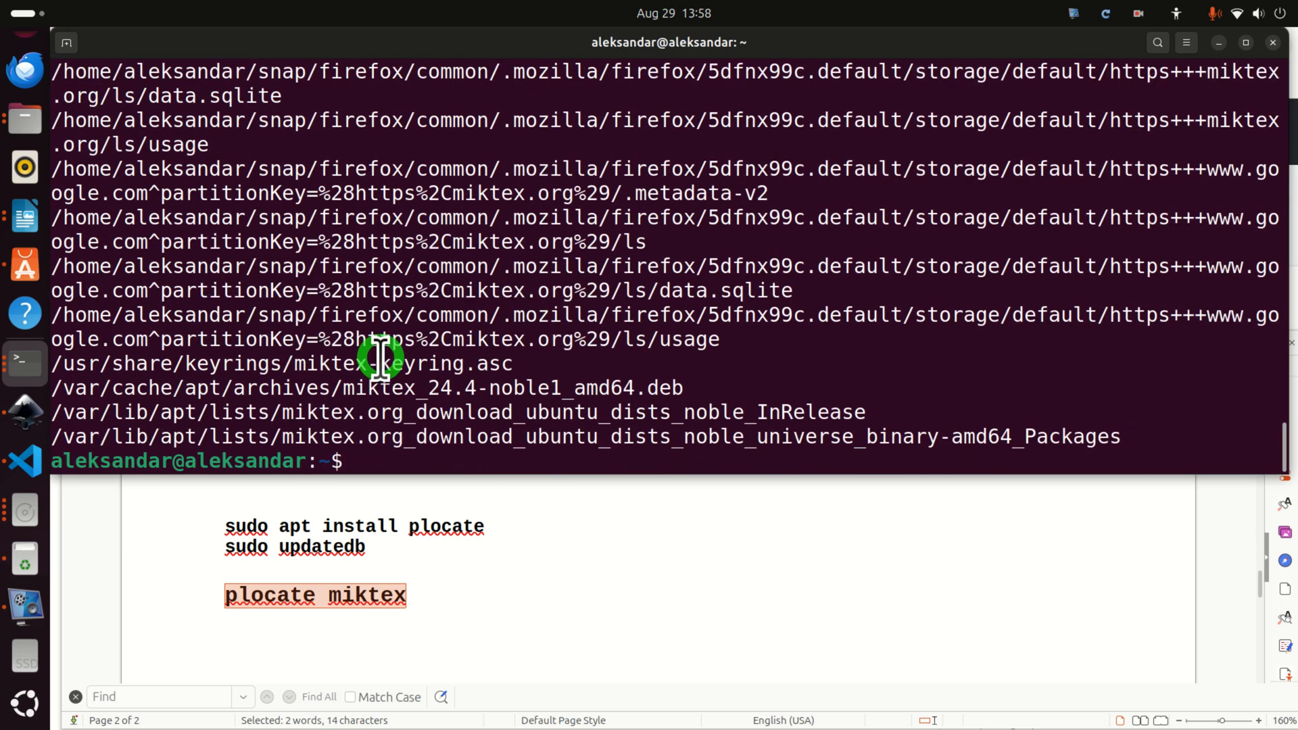
Delete the ~/.miktex folder recursively with 'rm -rfv', listing every removed file
right_click(359, 461)
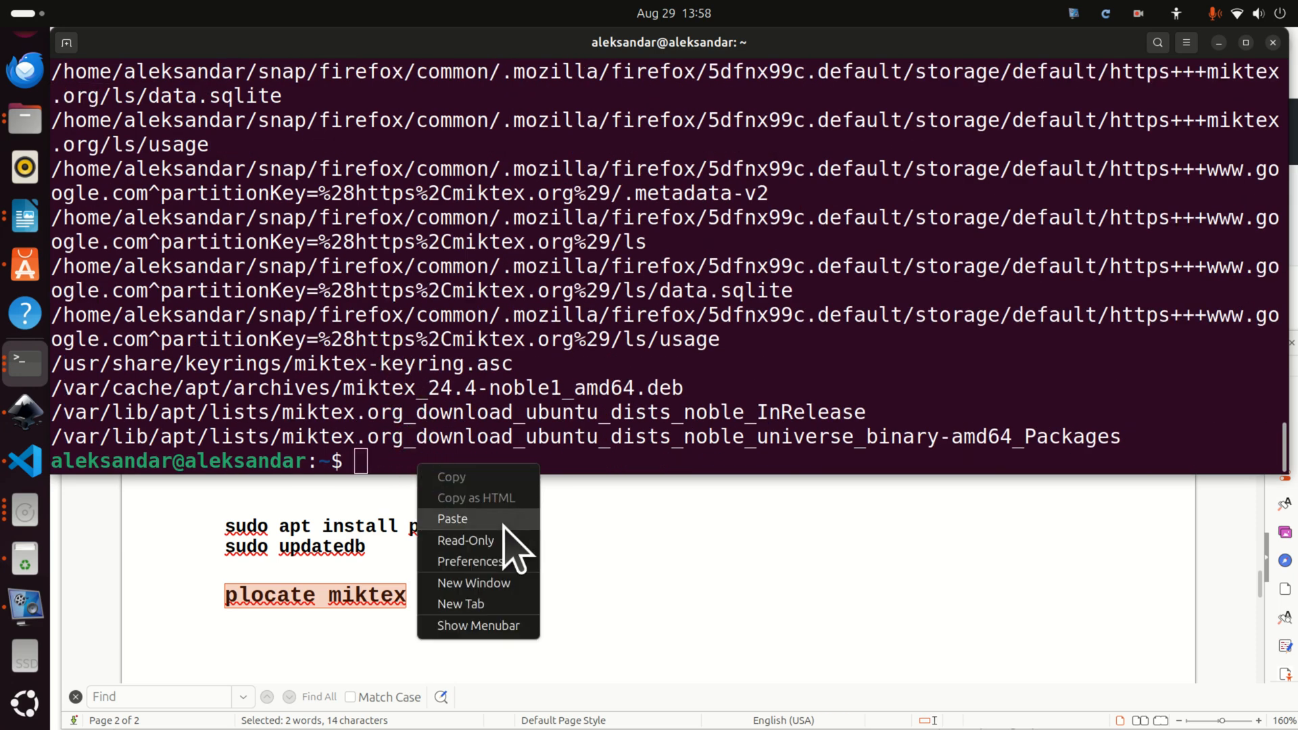
click(452, 518)
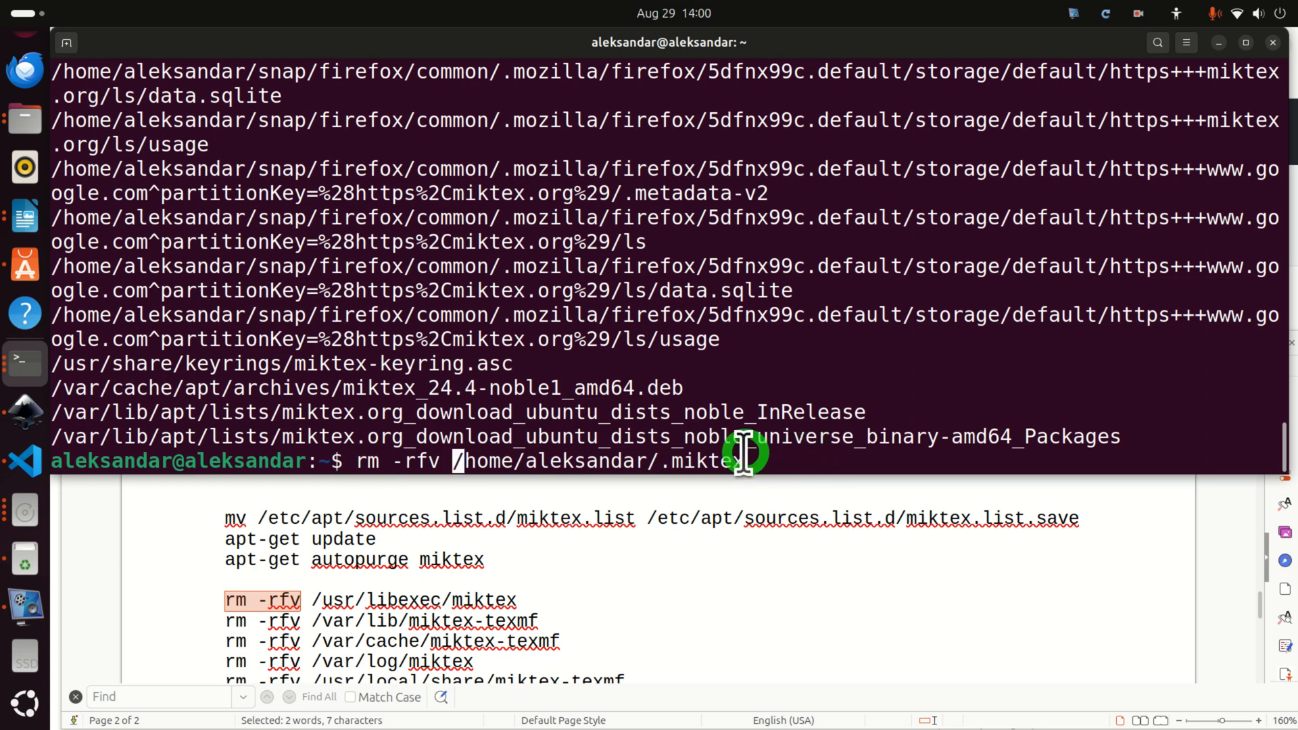
mouse_move(865, 476)
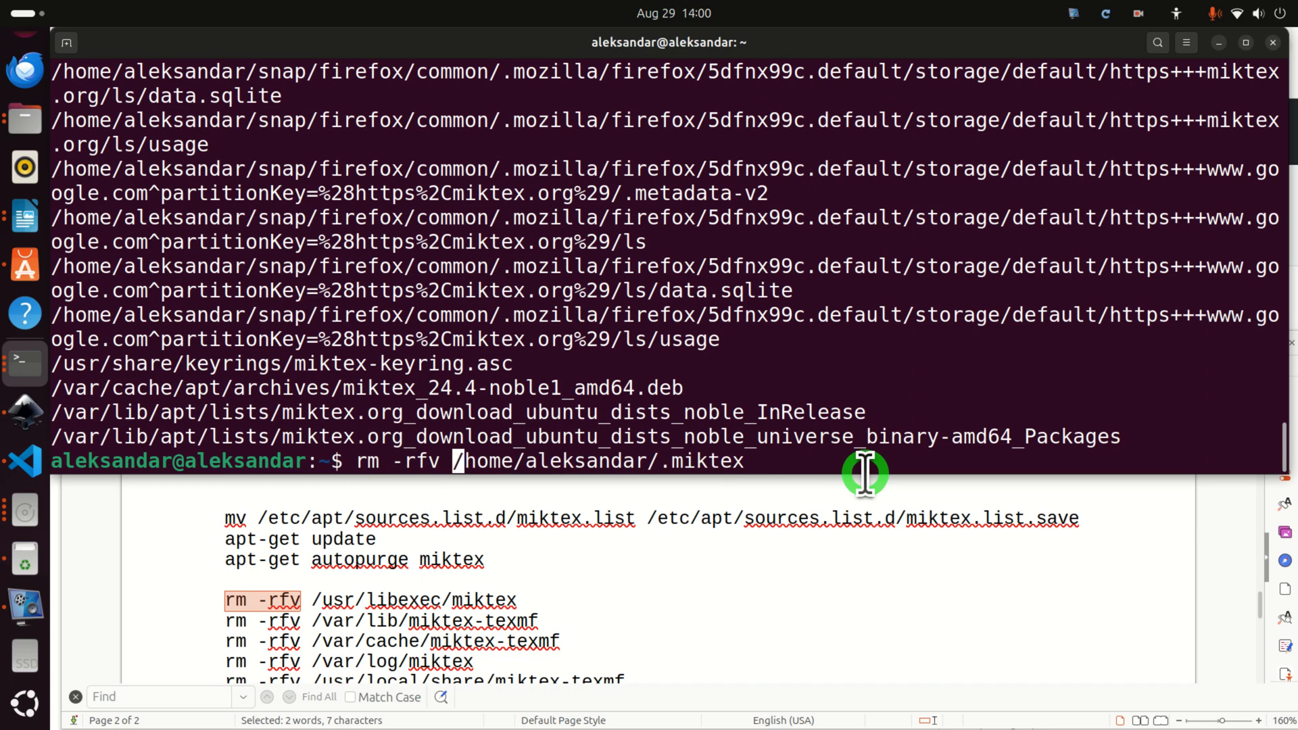
key(Return)
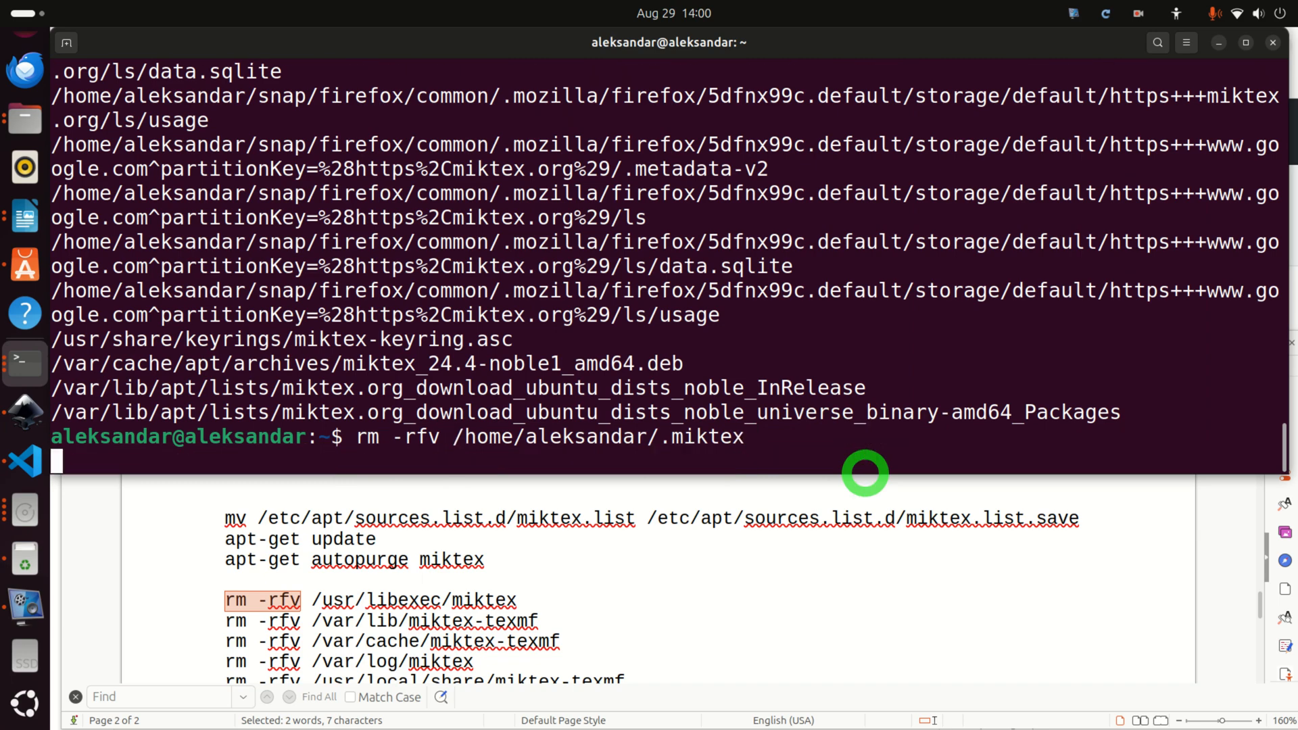
key(Return)
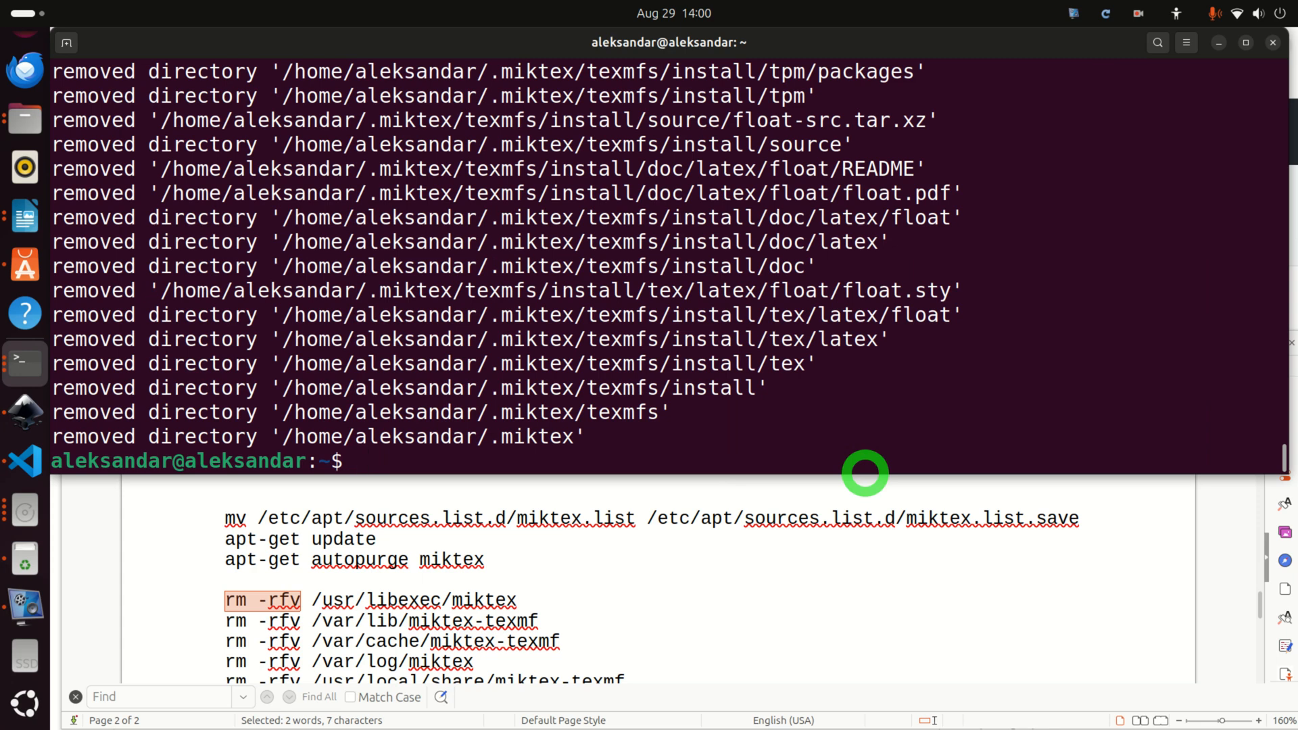
Run 'sudo updatedb' and 'plocate miktex' again, confirming ~/.miktex no longer appears
text(rm -rfv /home/aleksandar/.miktex)
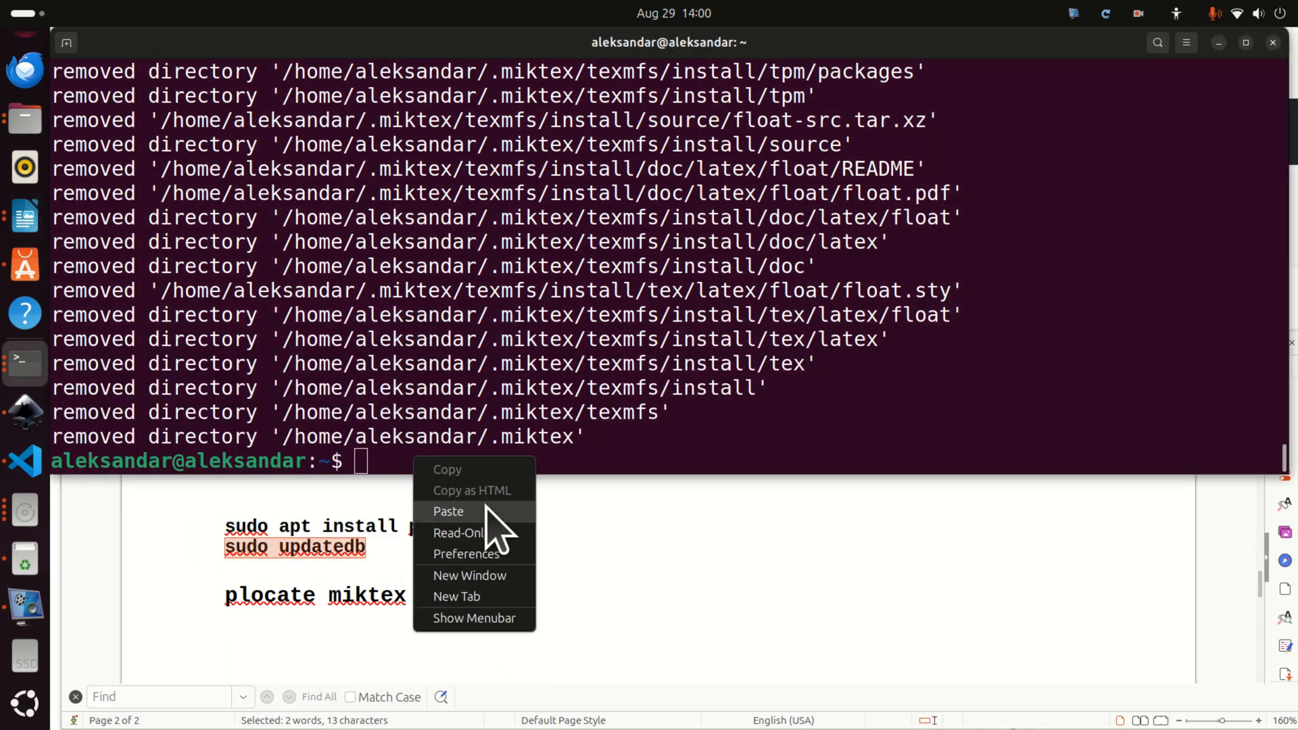
click(448, 512)
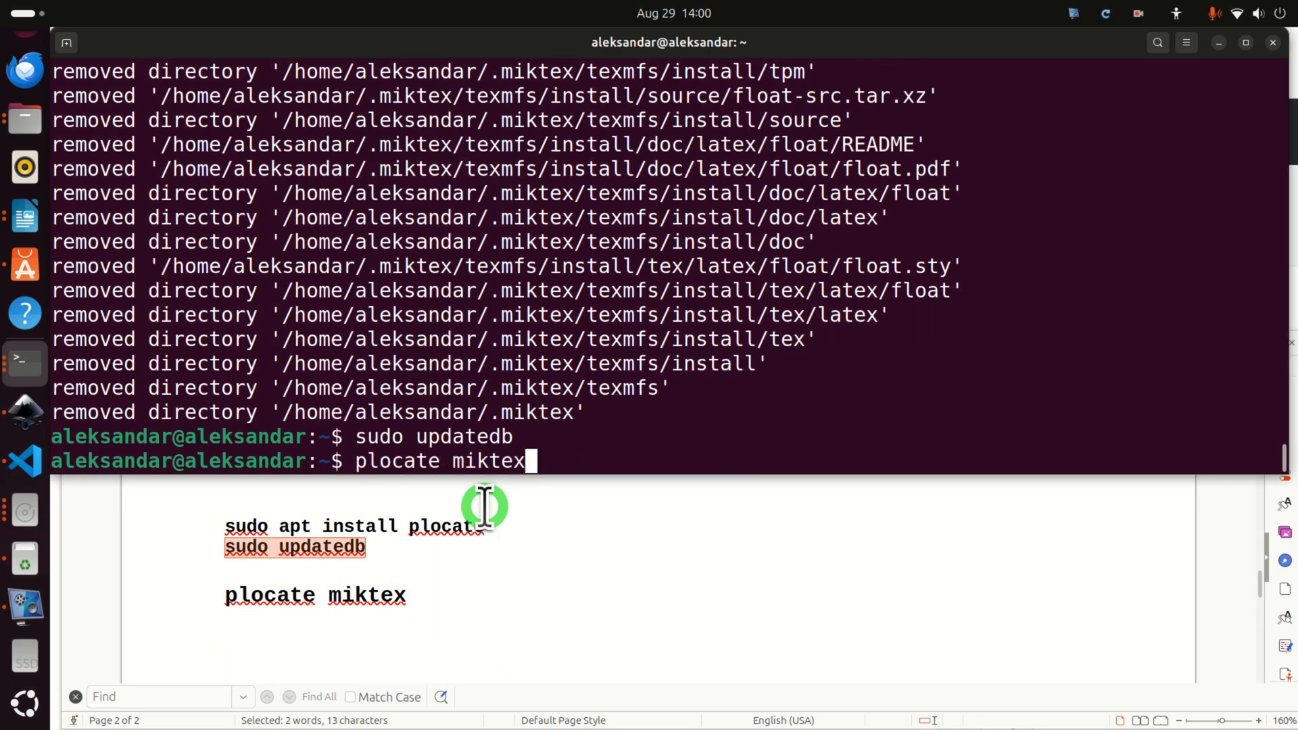
key(Return)
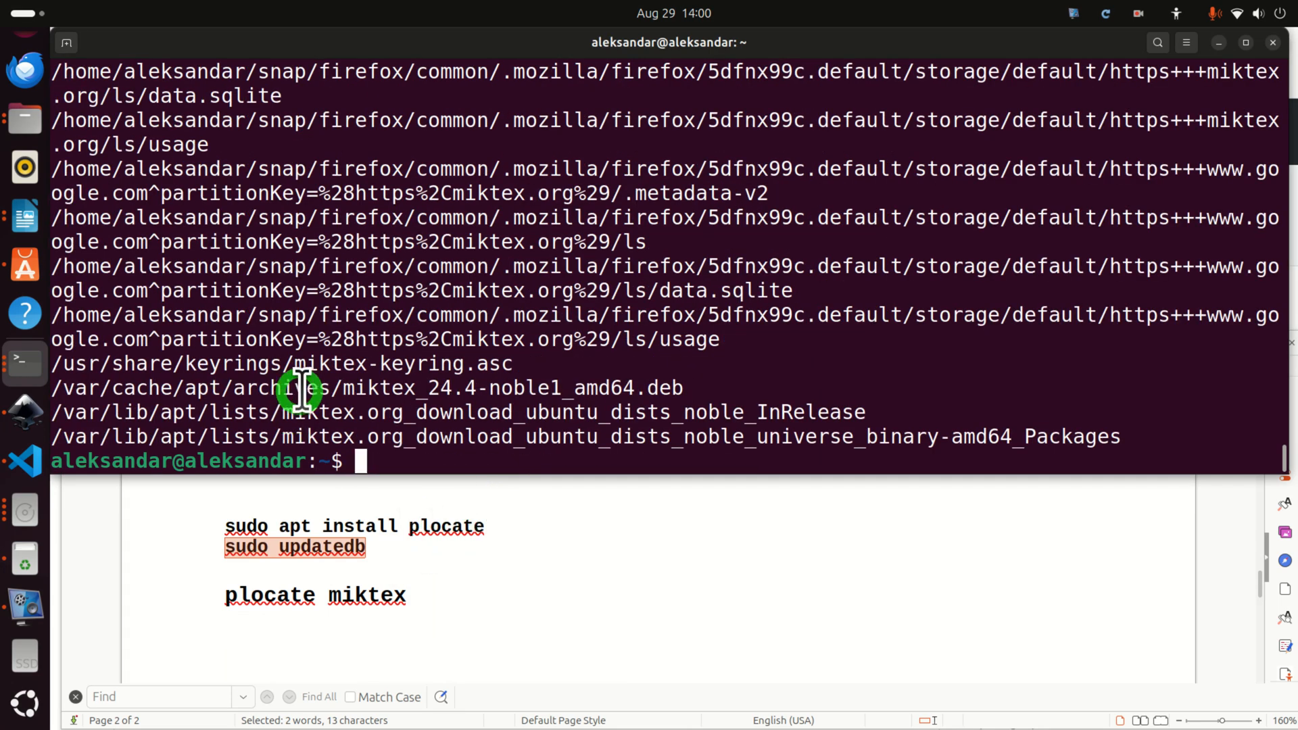
key(Return)
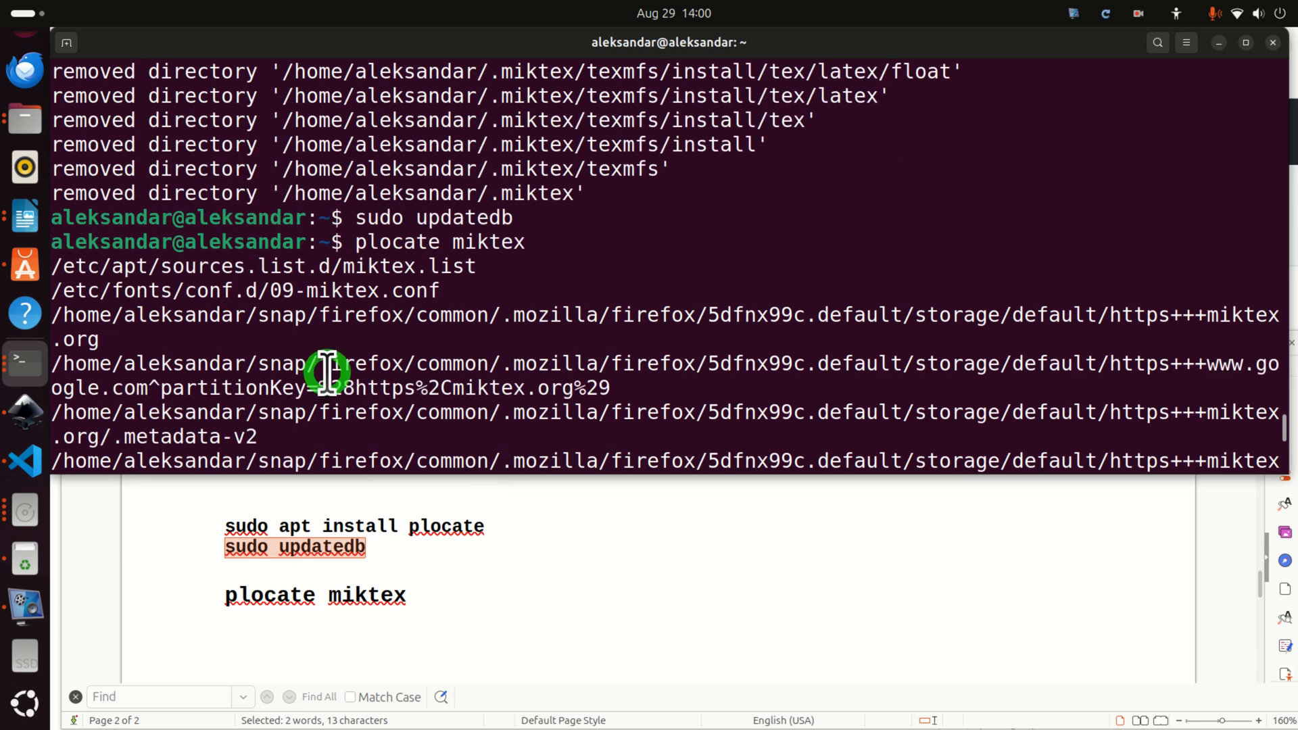
mouse_move(371, 322)
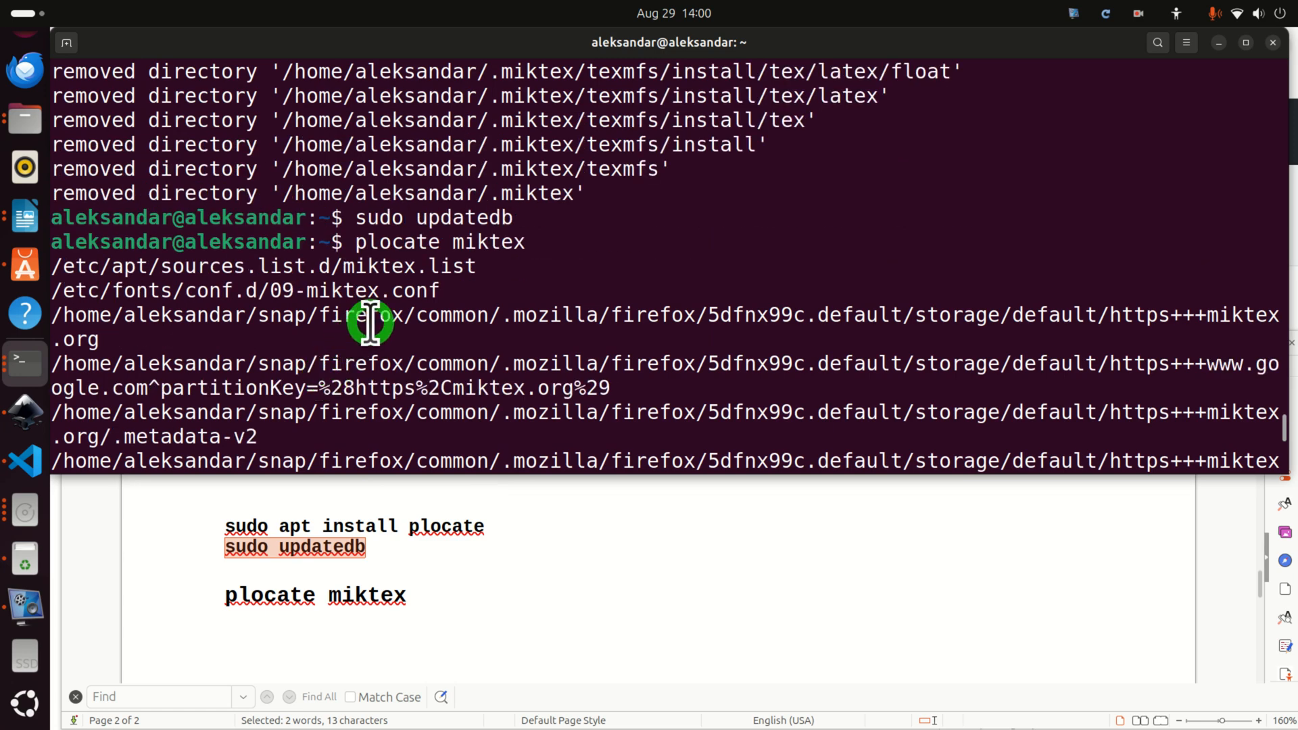
mouse_move(444, 289)
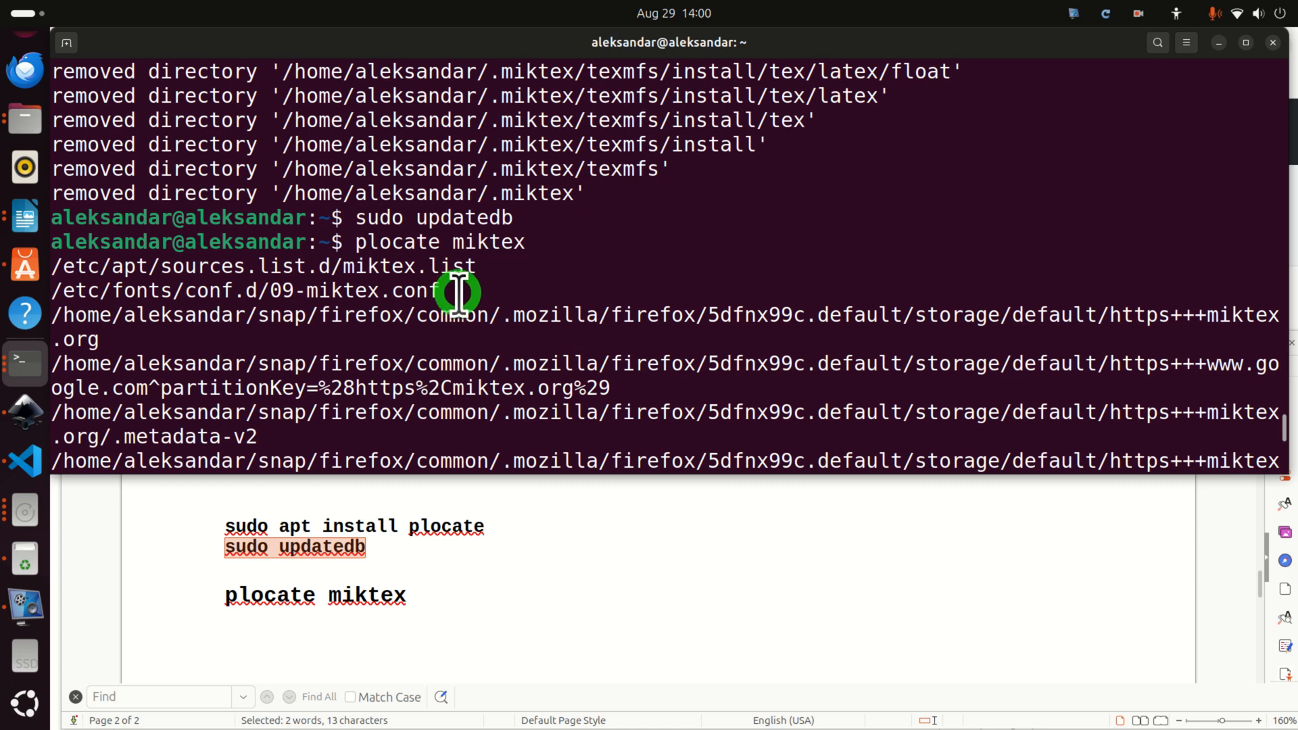
mouse_move(468, 273)
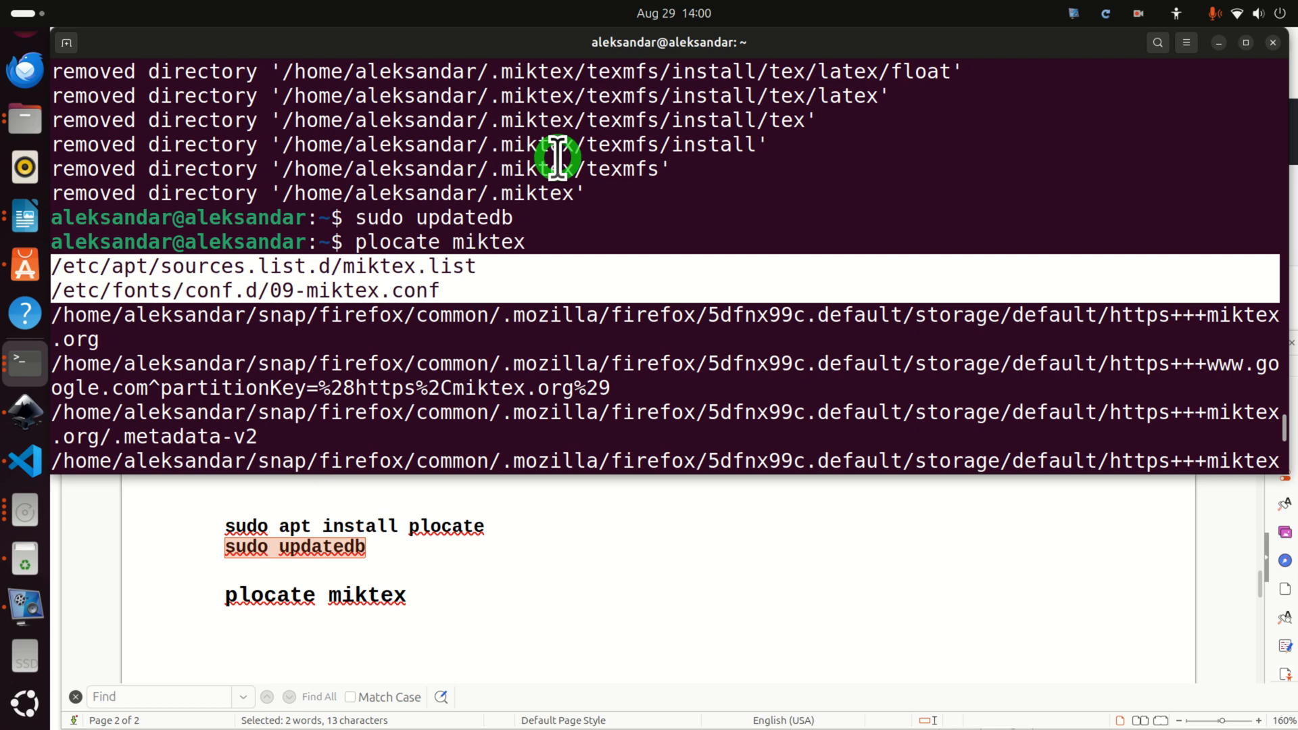
mouse_move(530, 170)
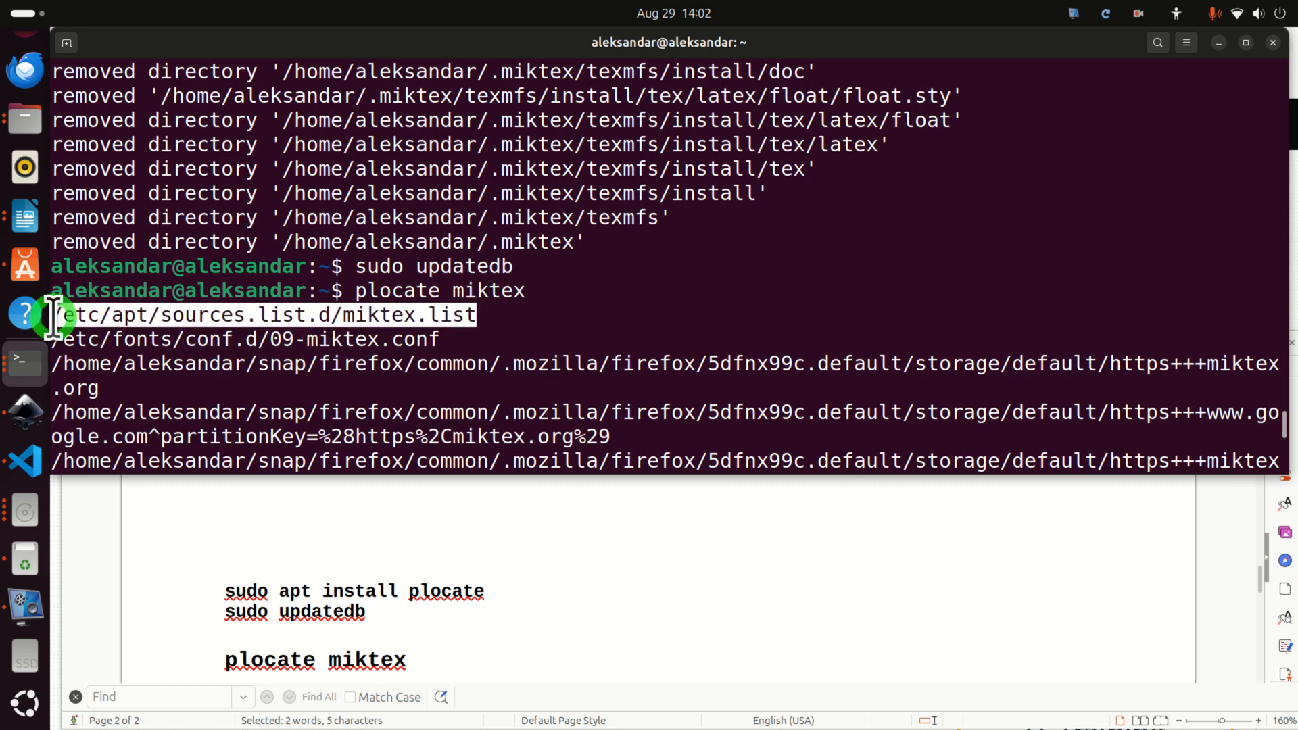
Delete /etc/apt/sources.list.d/miktex.list with 'sudo rm -v' after permission was denied
scroll(down, 3)
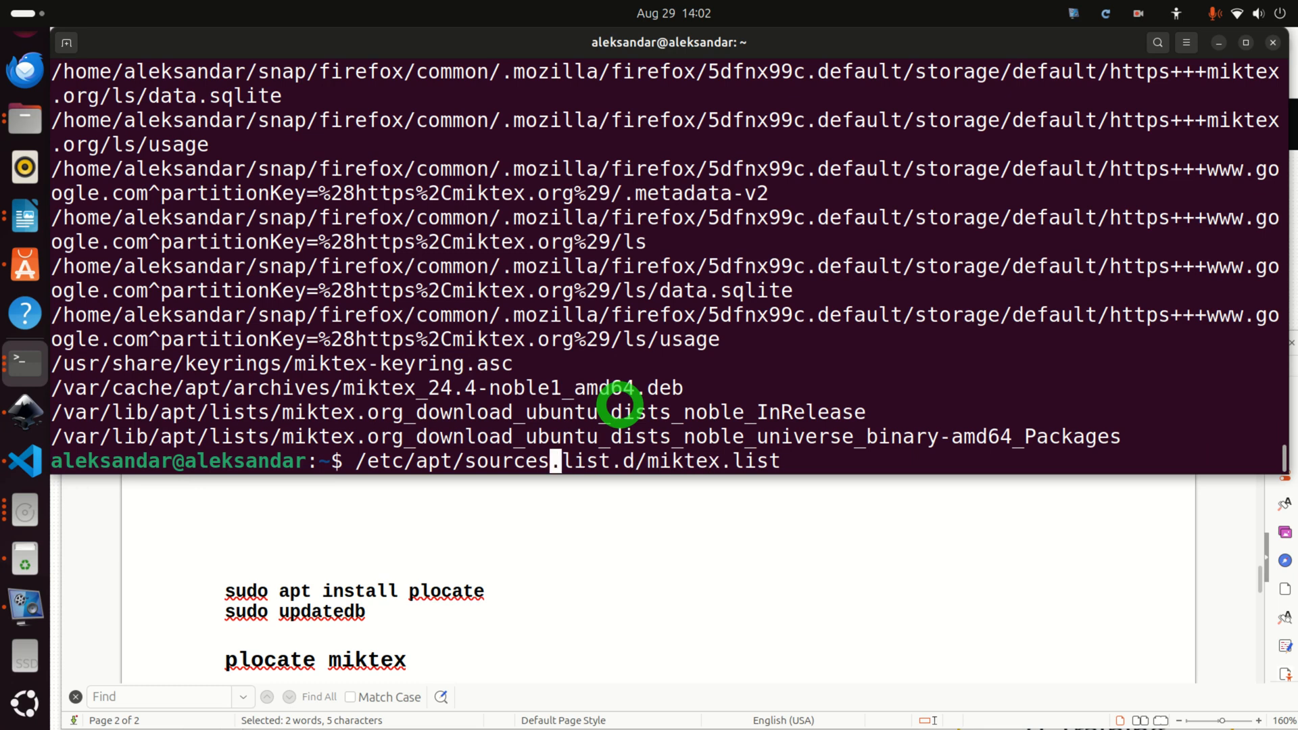
text(rm -)
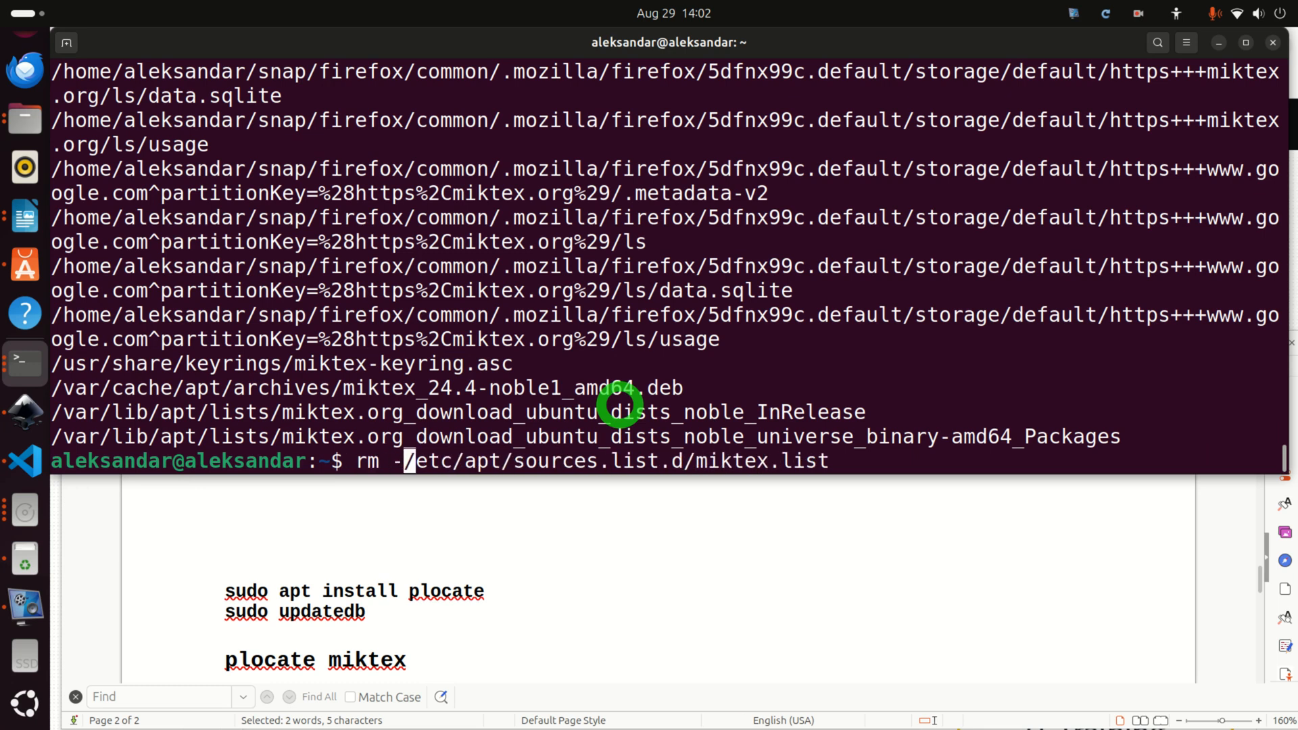
key(Return)
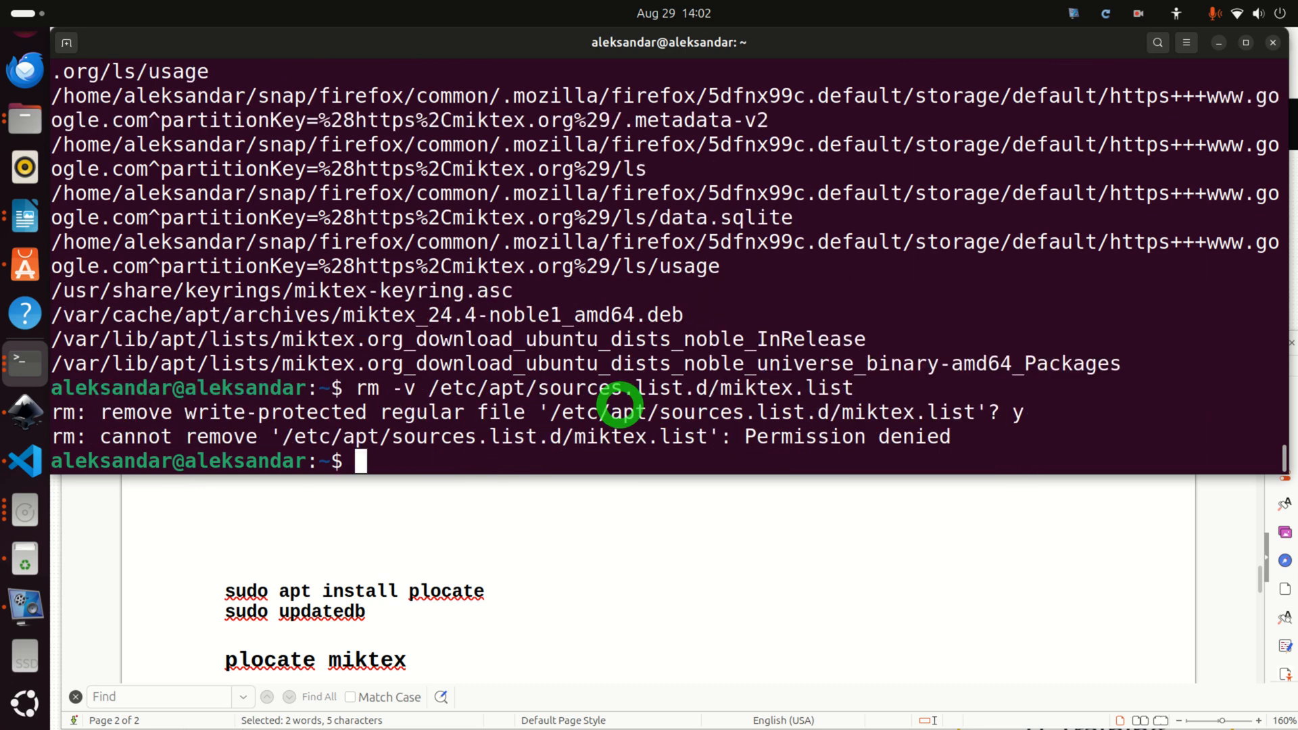
key(Up)
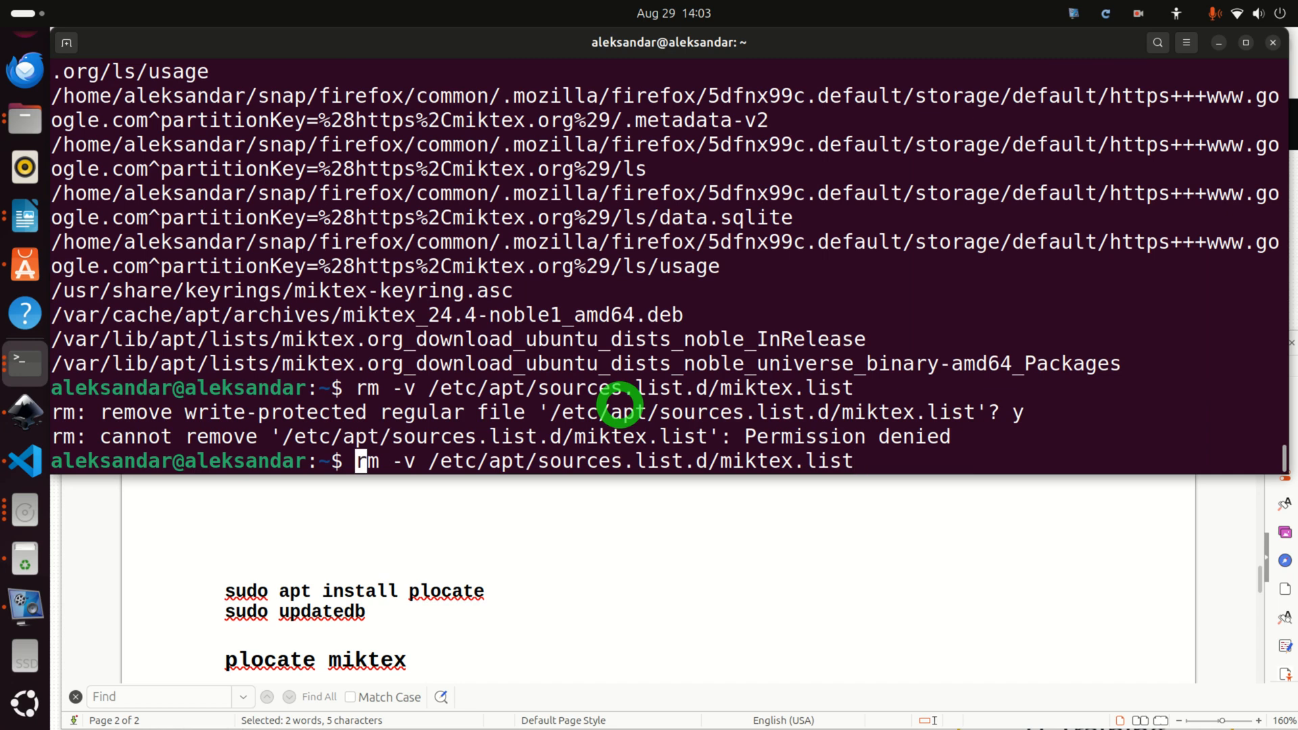
text(sudo)
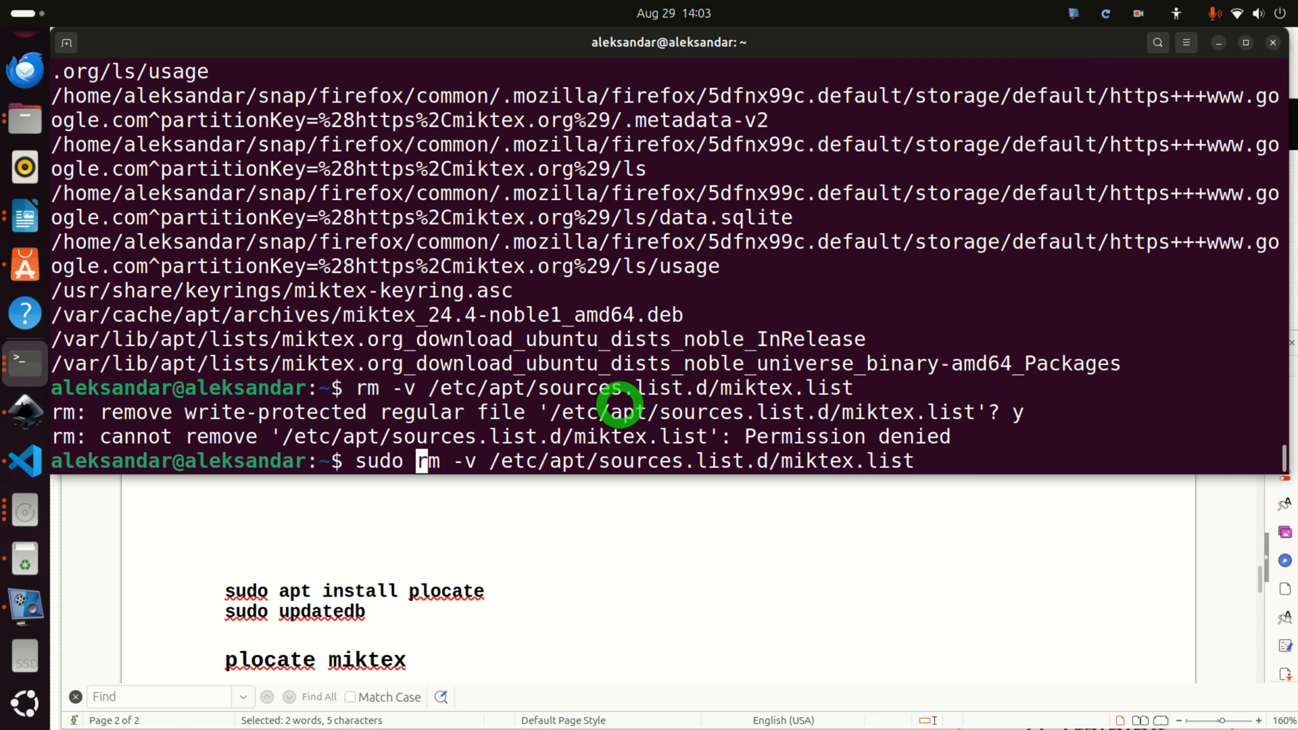
key(Return)
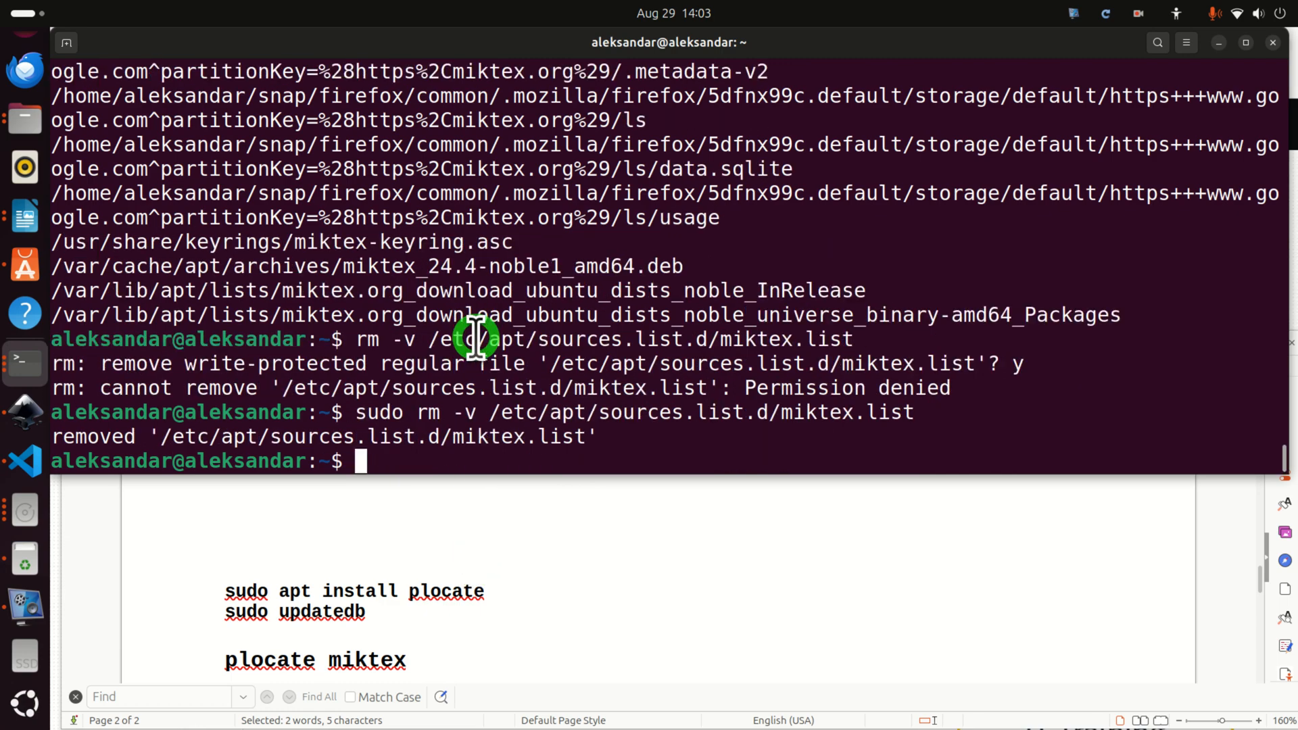
Delete the 09-miktex.conf font configuration file with 'sudo rm -v' using the pasted path
scroll(up, 3)
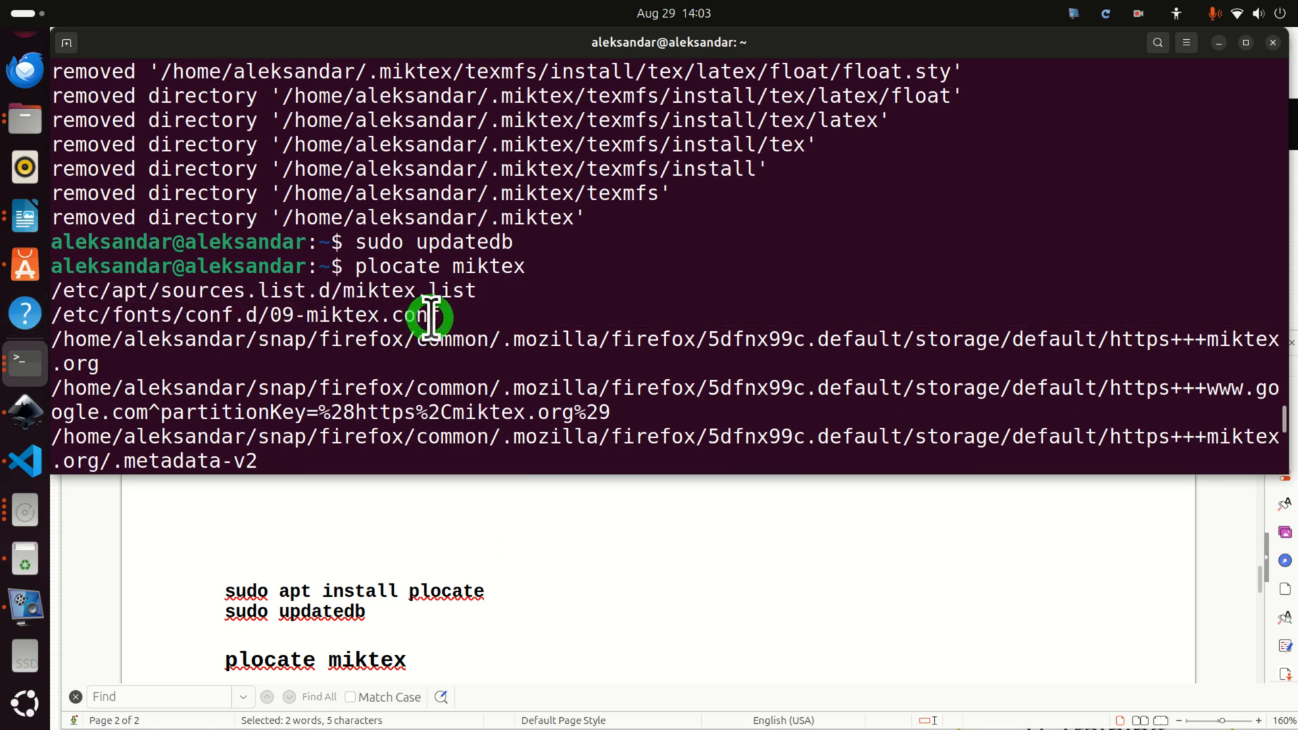
right_click(430, 315)
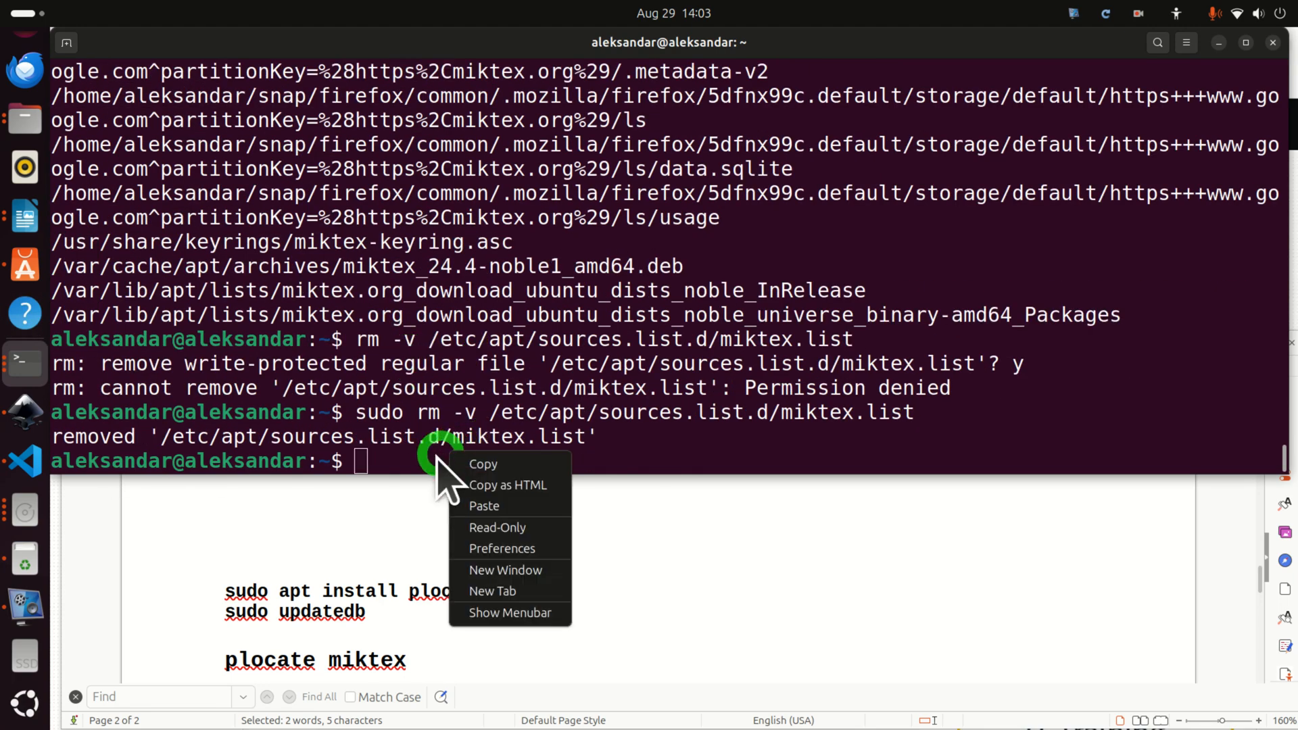
click(485, 506)
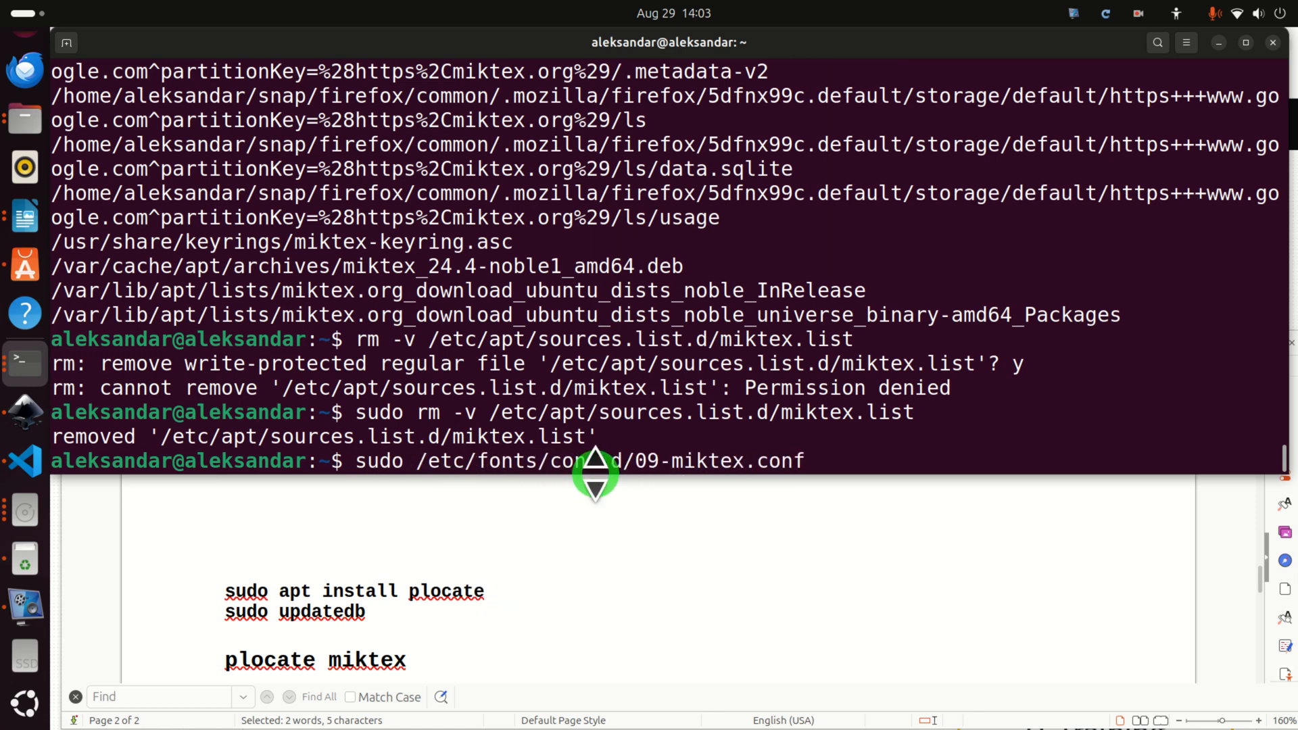
key(Return)
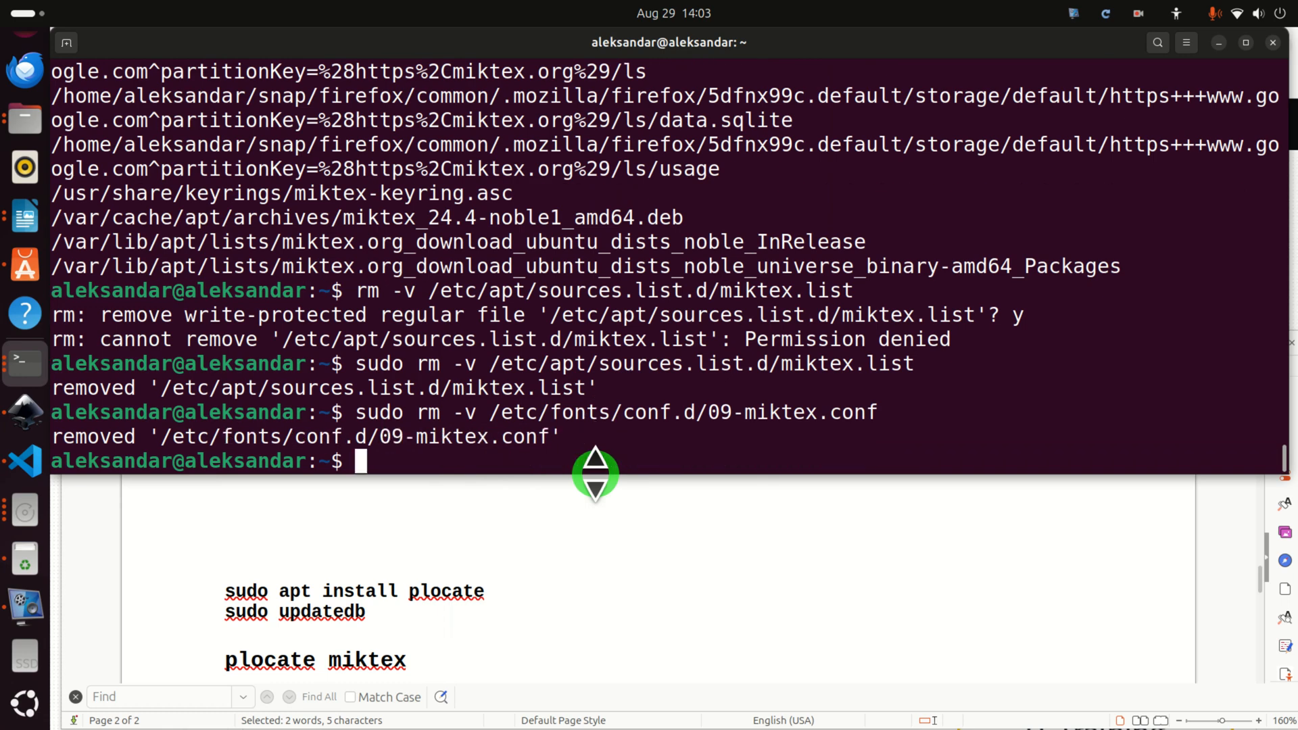
scroll(up, 3)
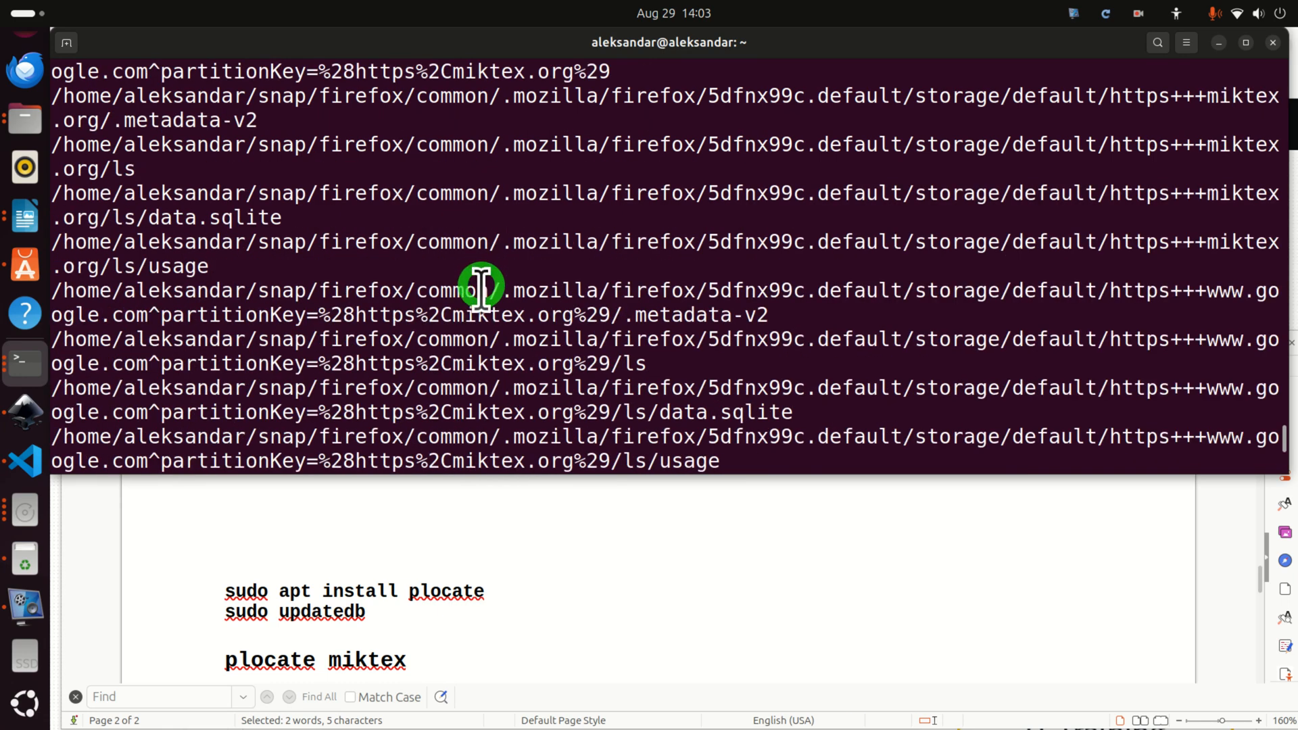
scroll(up, 3)
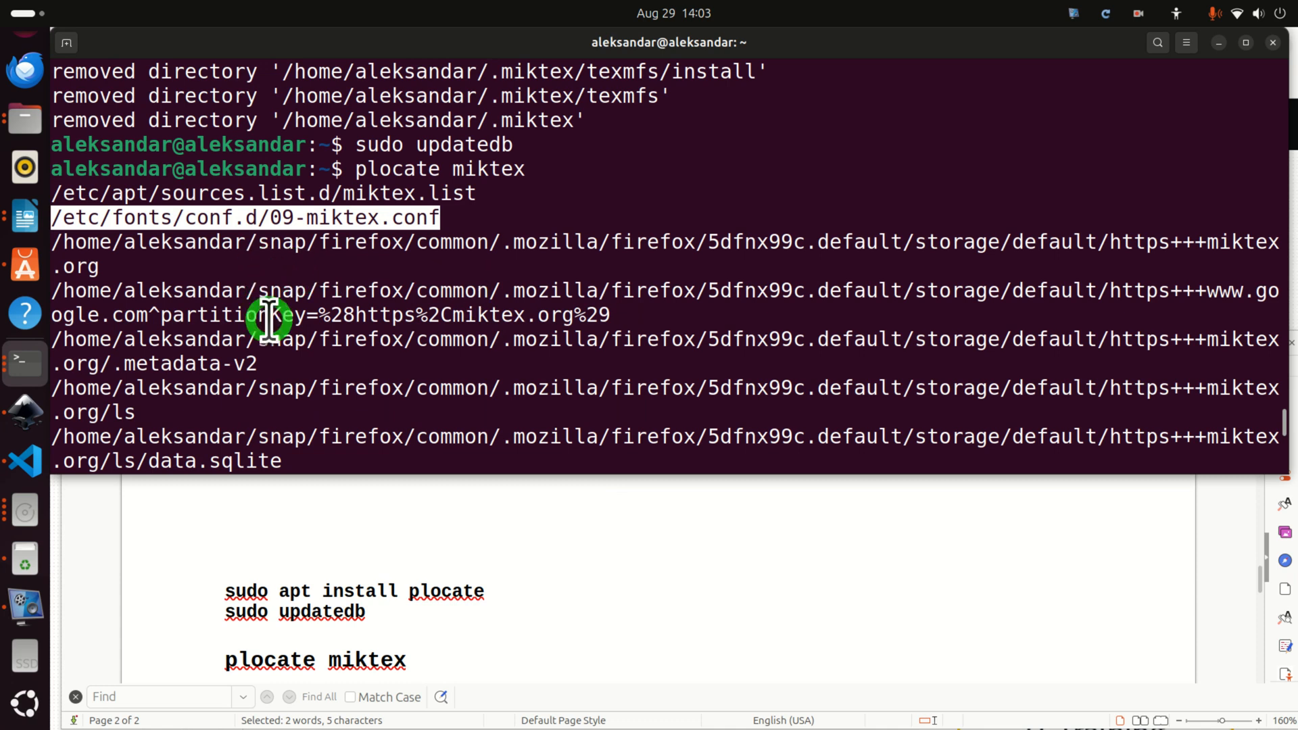
mouse_move(265, 301)
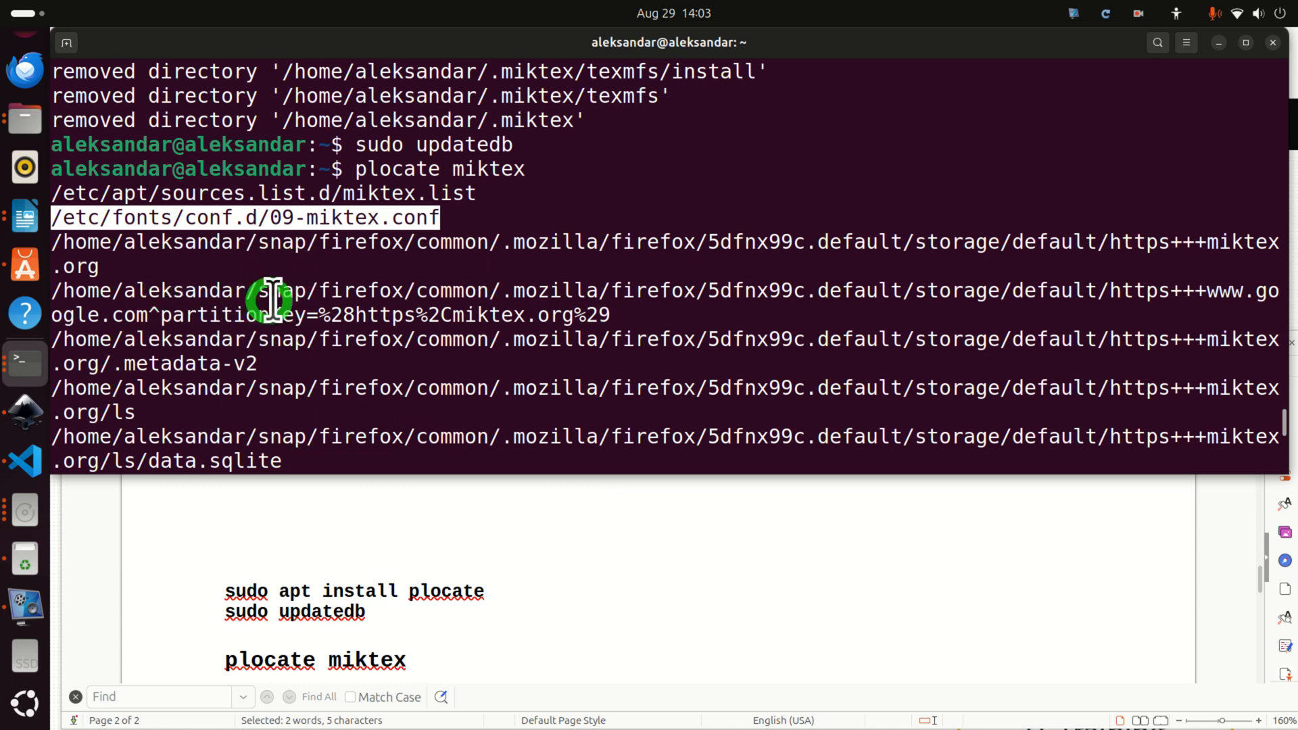
mouse_move(535, 293)
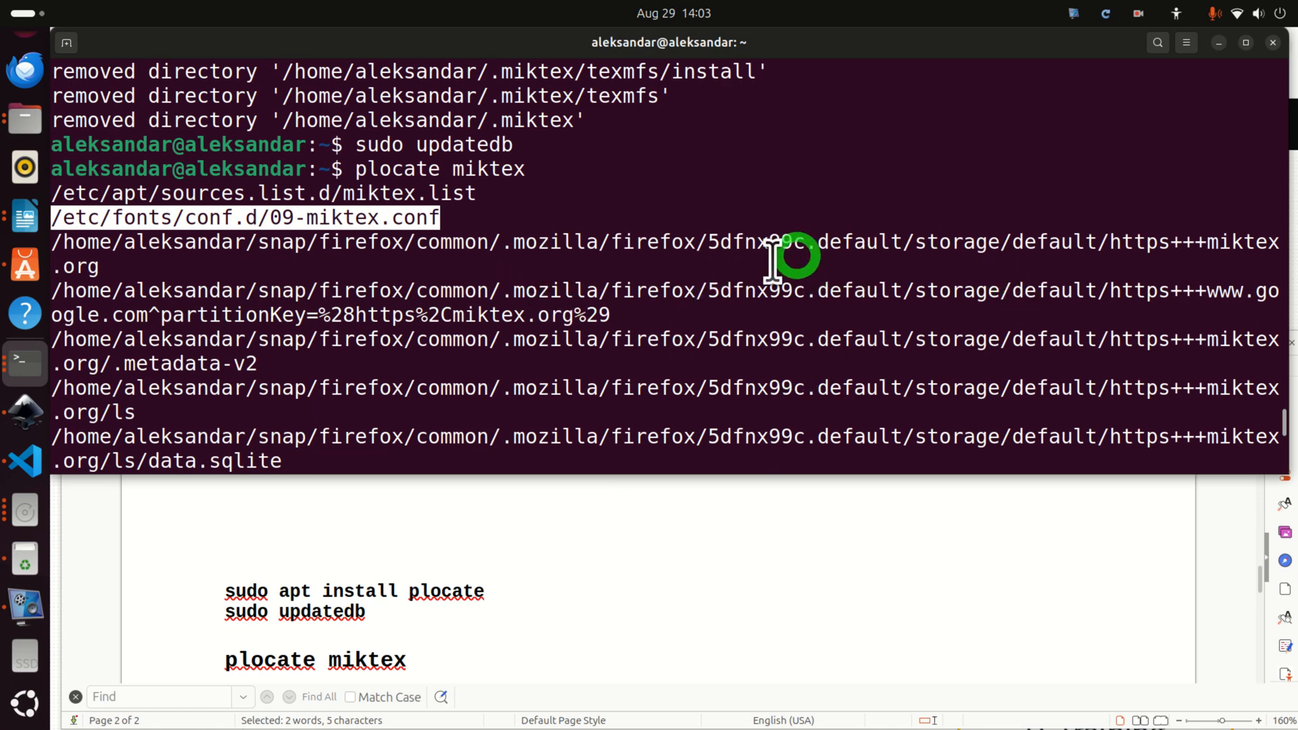
mouse_move(721, 344)
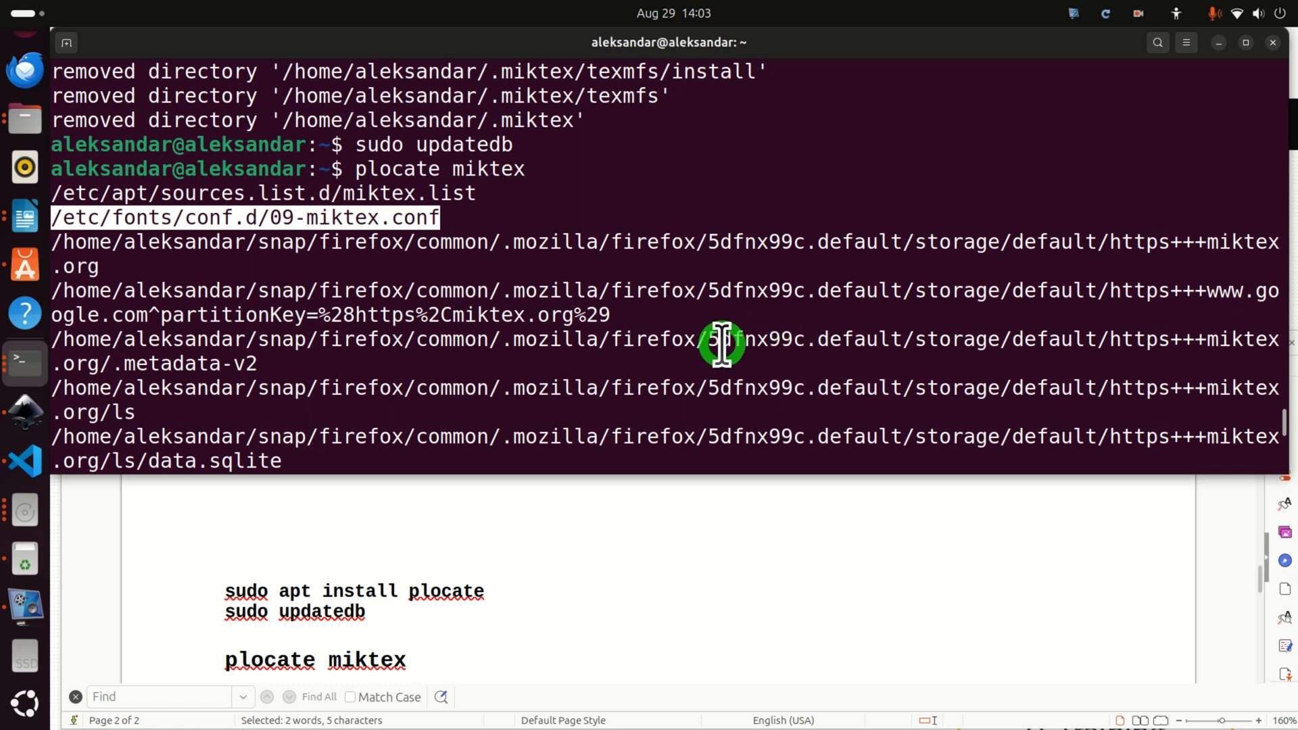
mouse_move(692, 304)
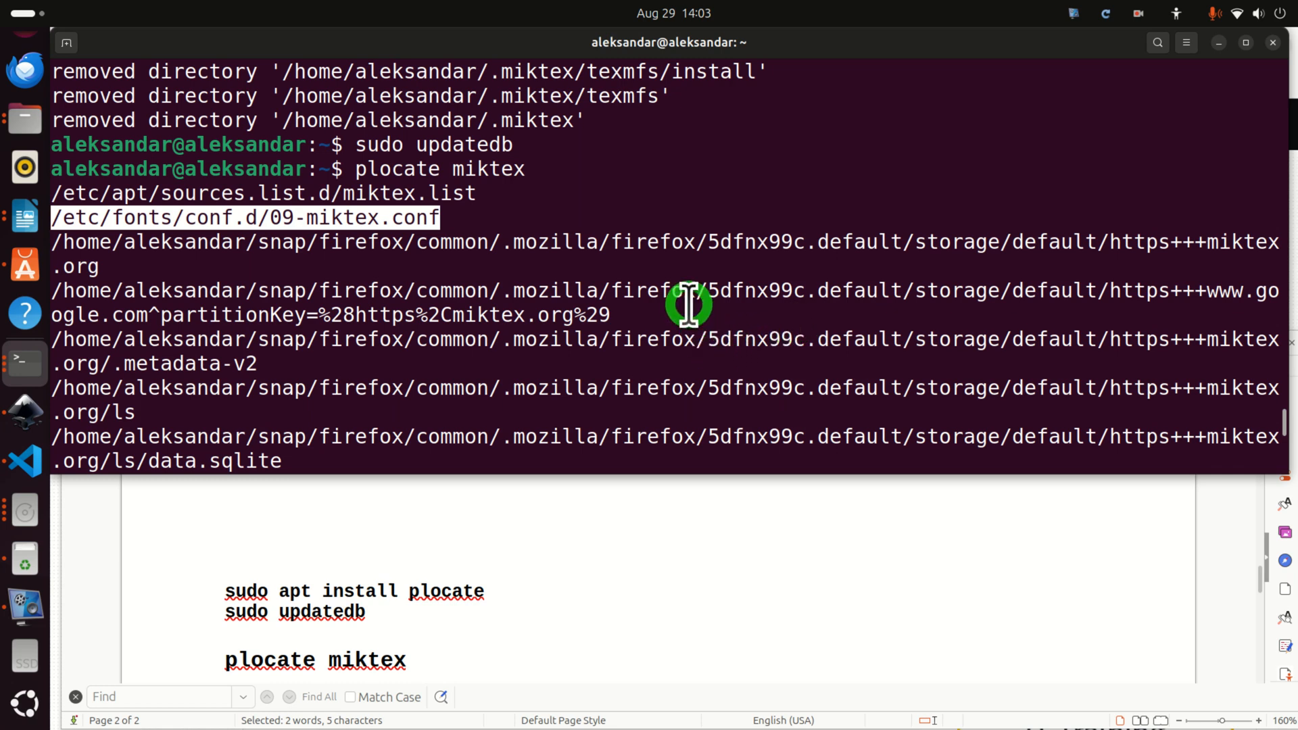
mouse_move(678, 319)
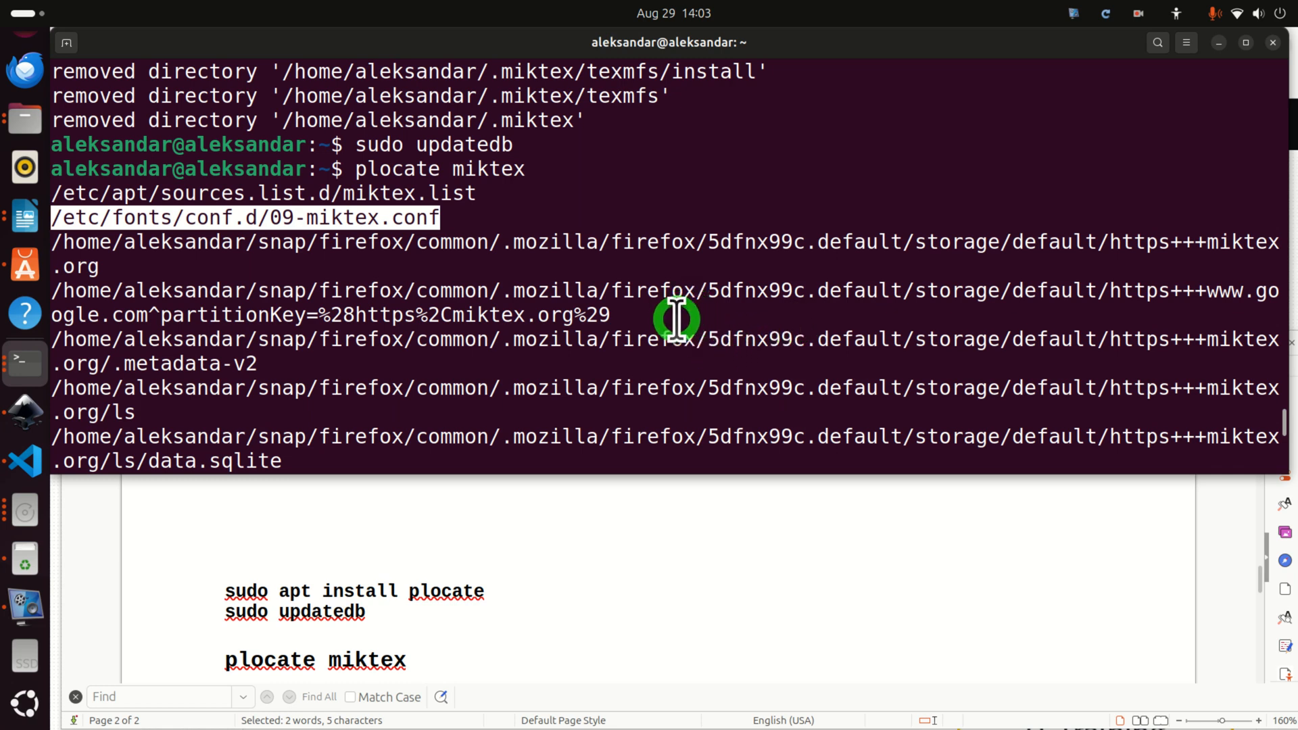
mouse_move(399, 383)
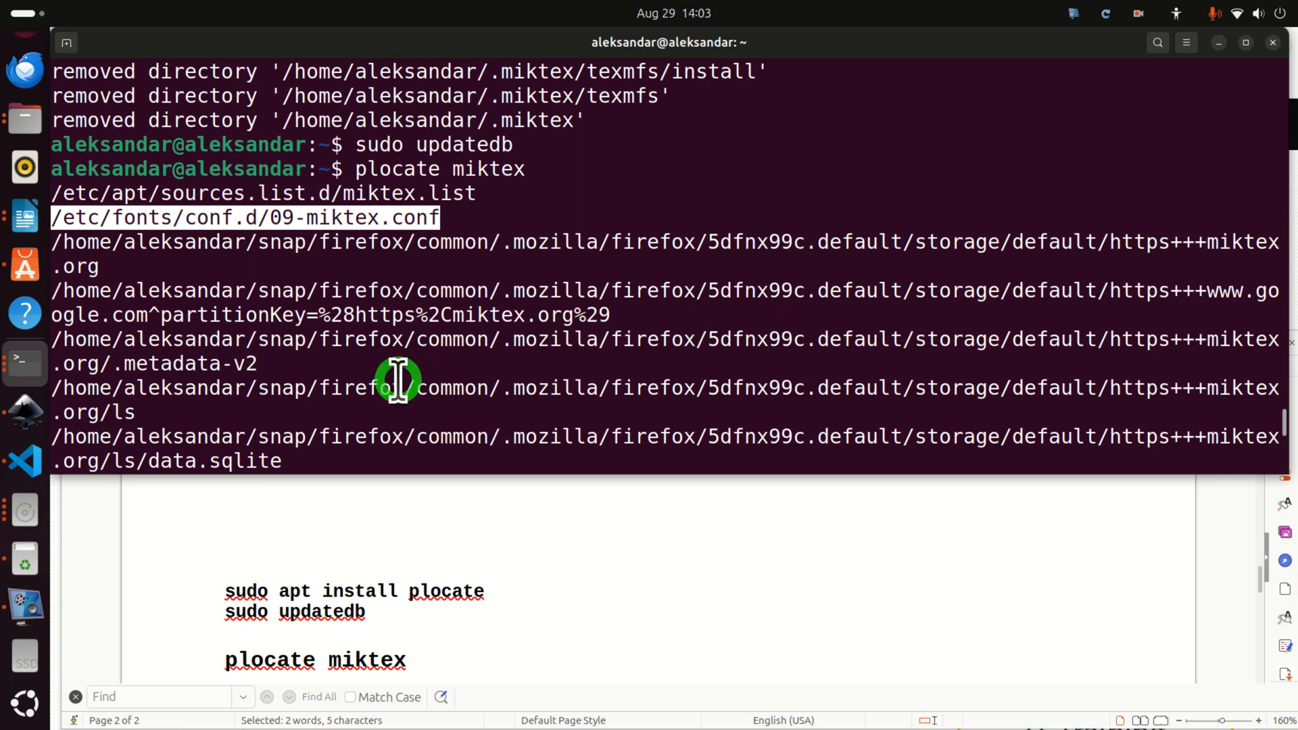
scroll(down, 3)
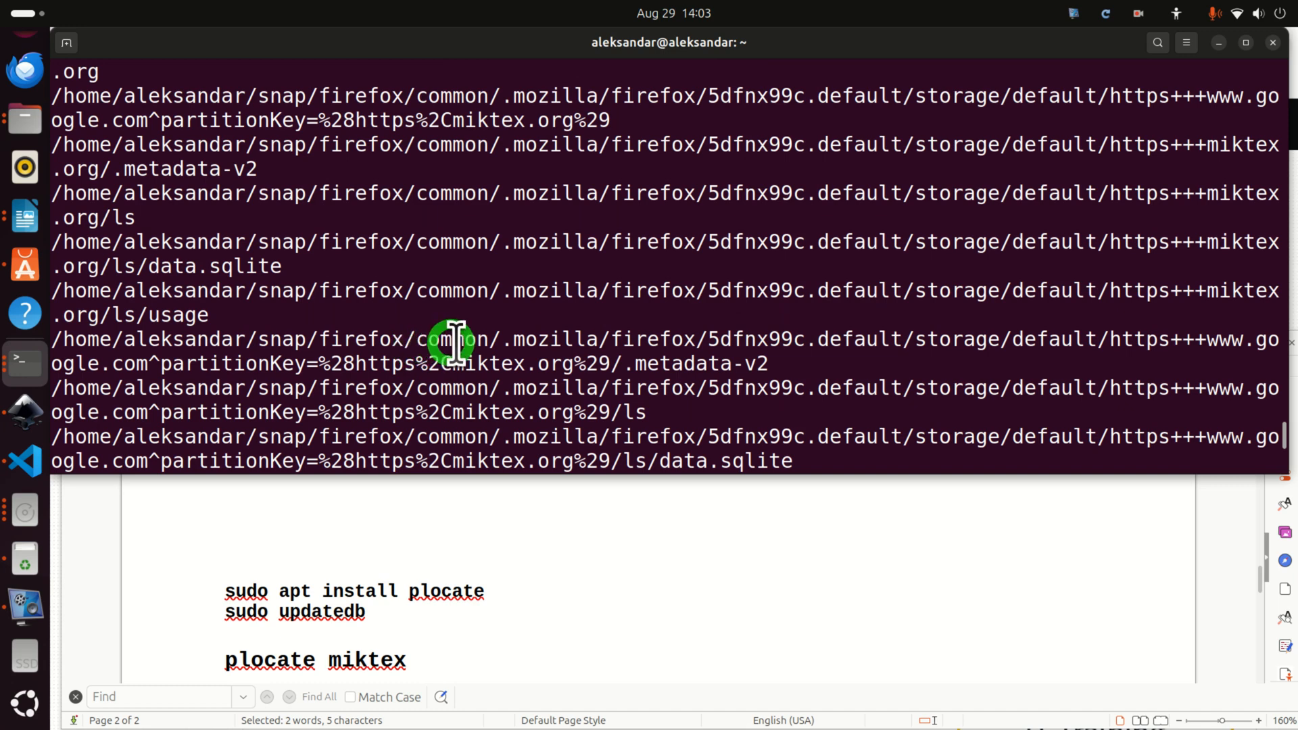
scroll(down, 3)
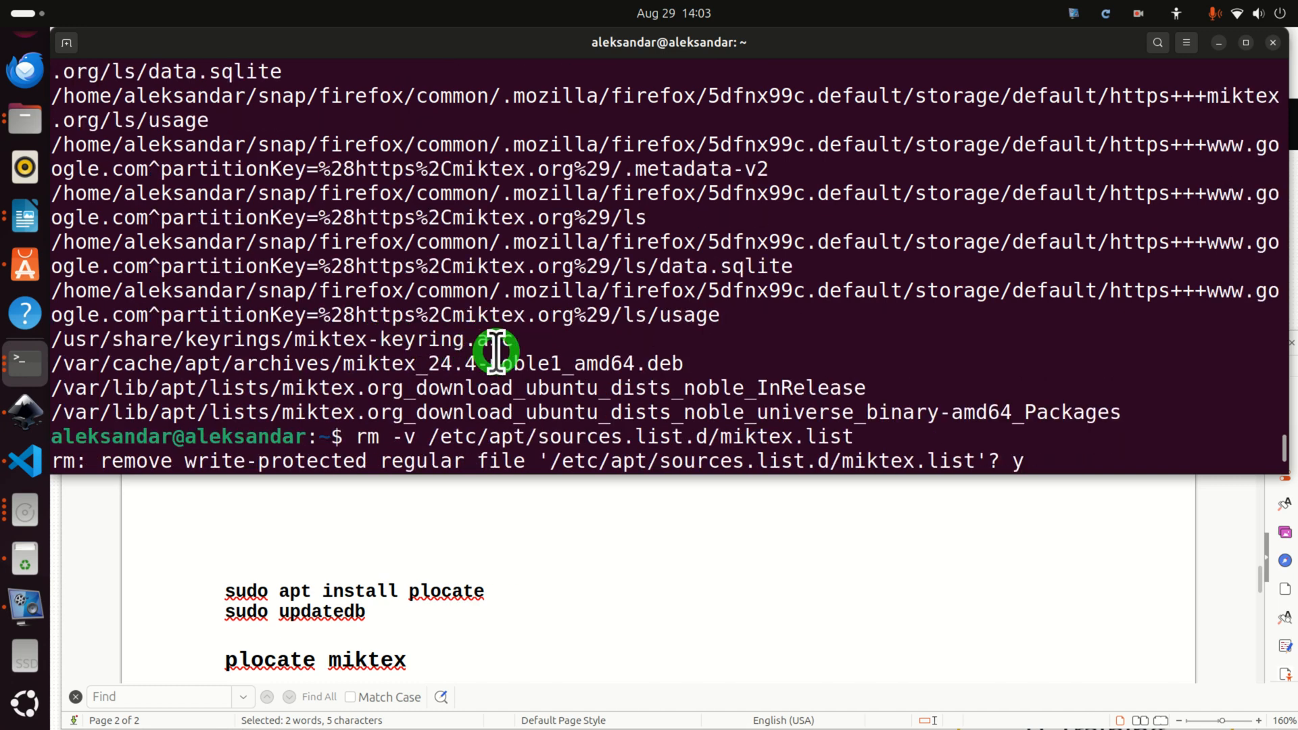
mouse_move(1099, 418)
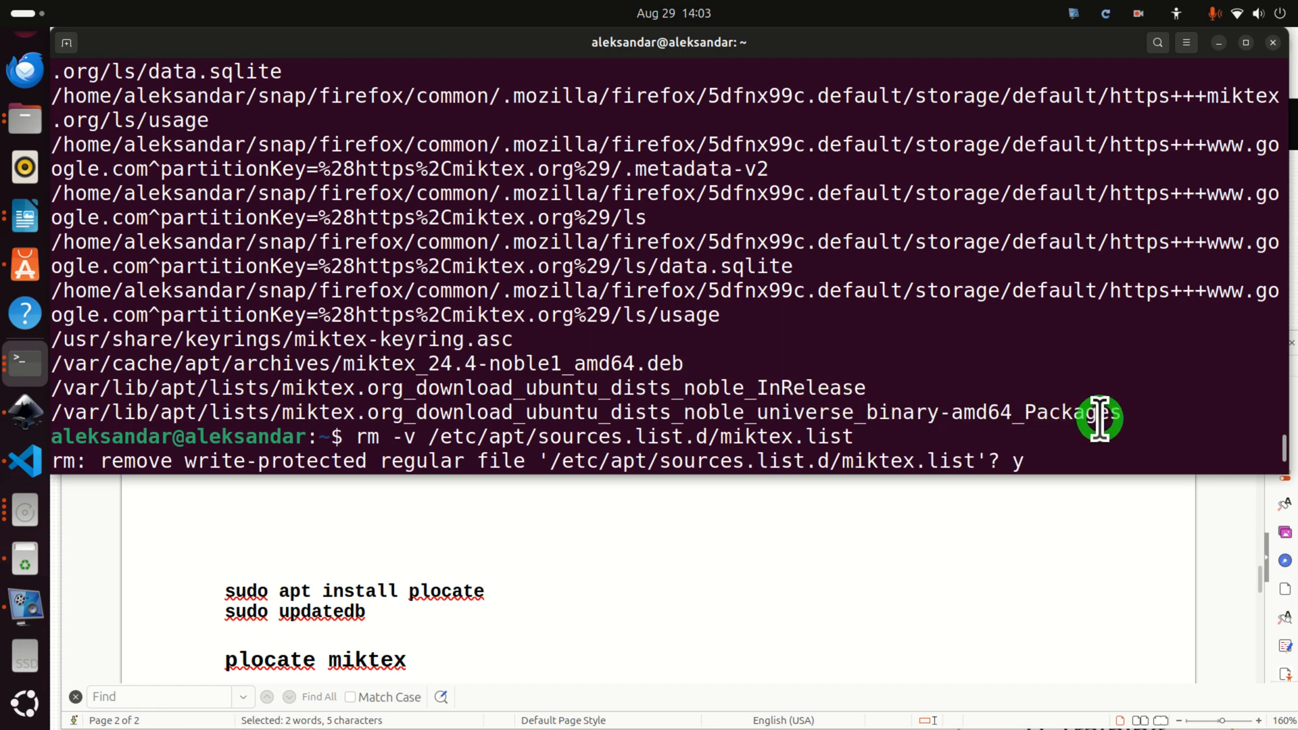
mouse_move(539, 352)
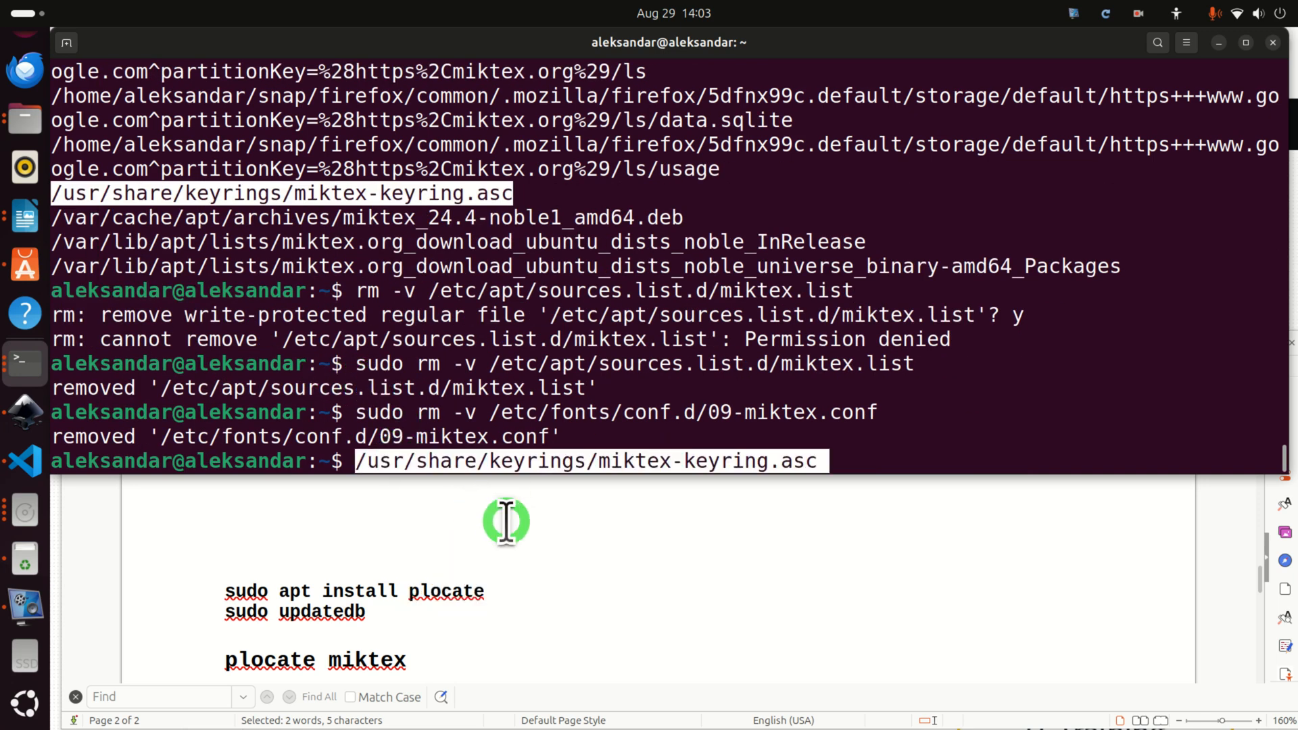
Delete miktex-keyring.asc and /var/cache/apt/archives/miktex_24.4-noble1_amd64.deb with 'sudo rm -v'
text(sudo rm)
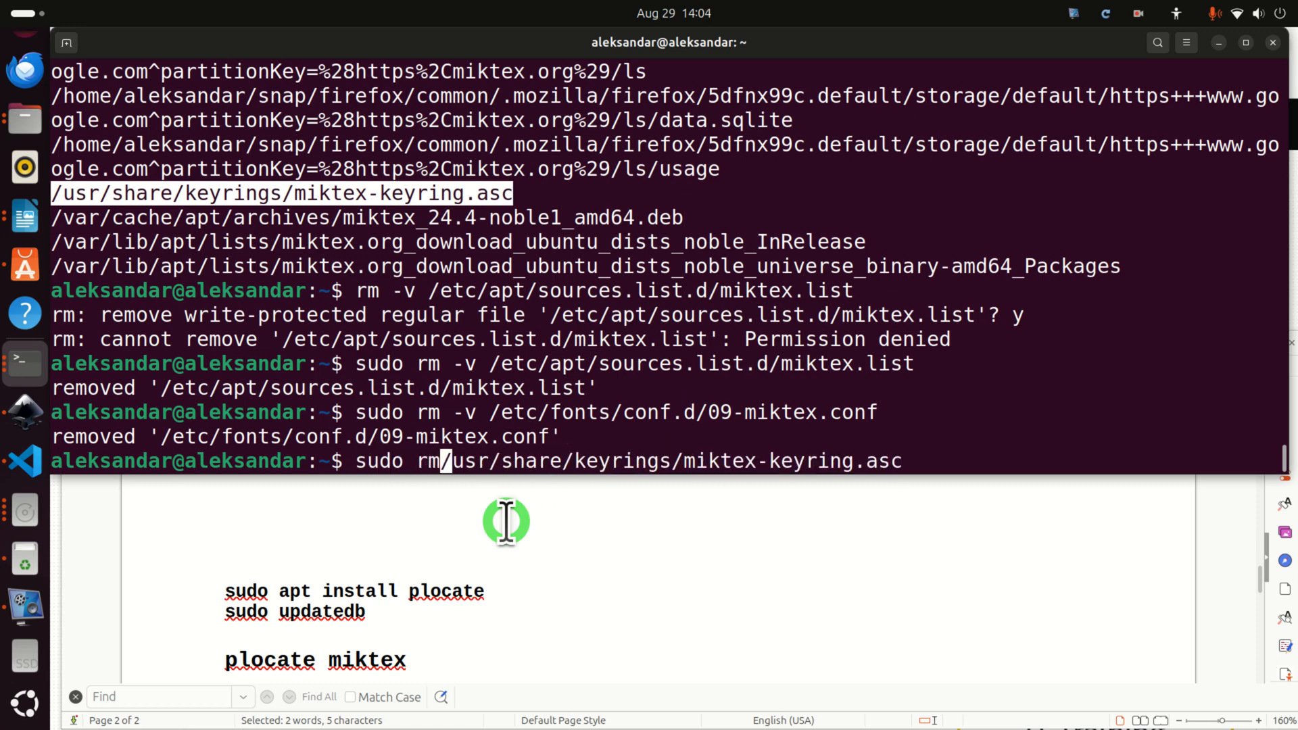
text(-v)
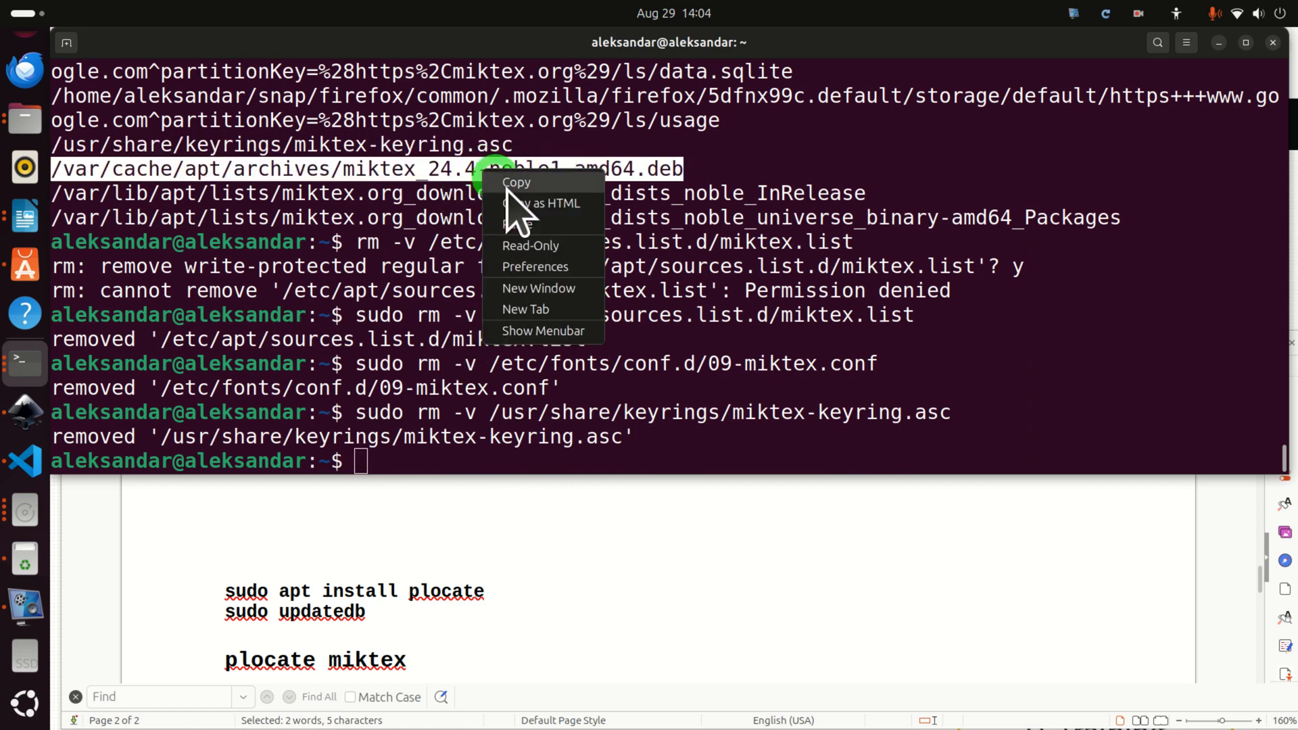
text(s)
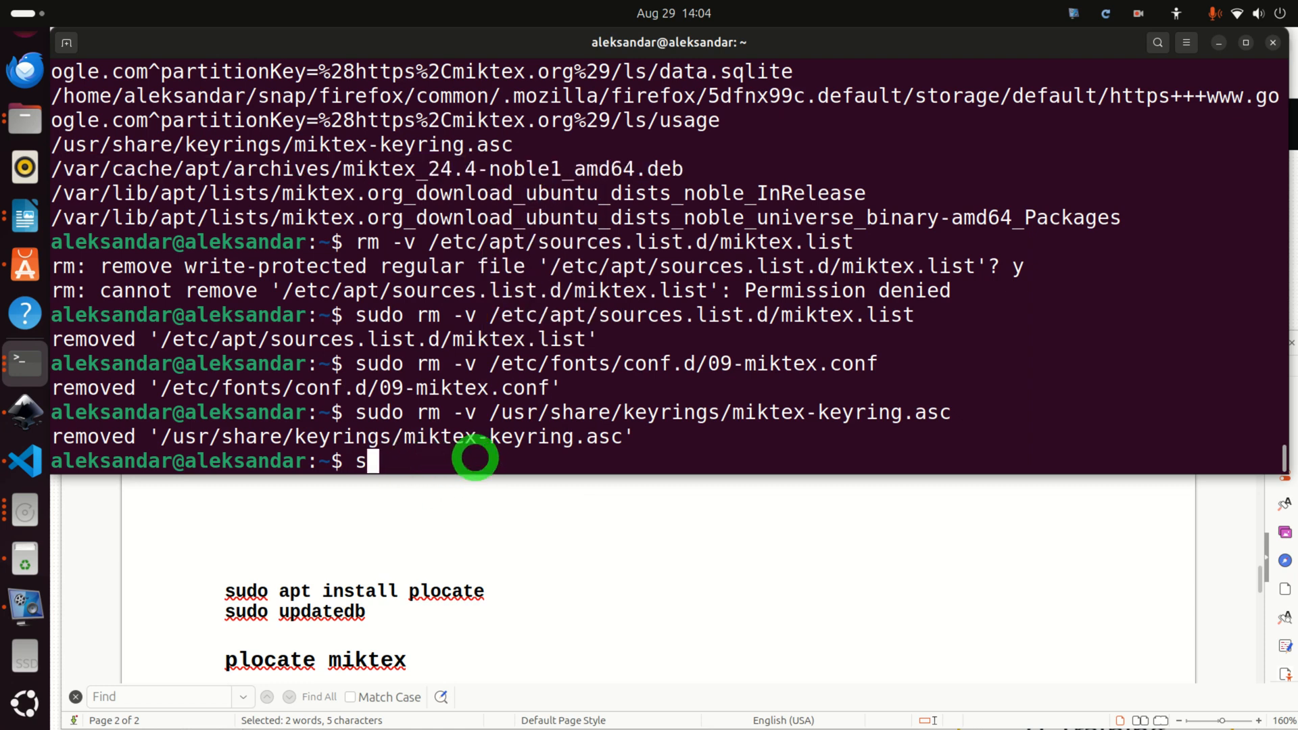
text(udo rm)
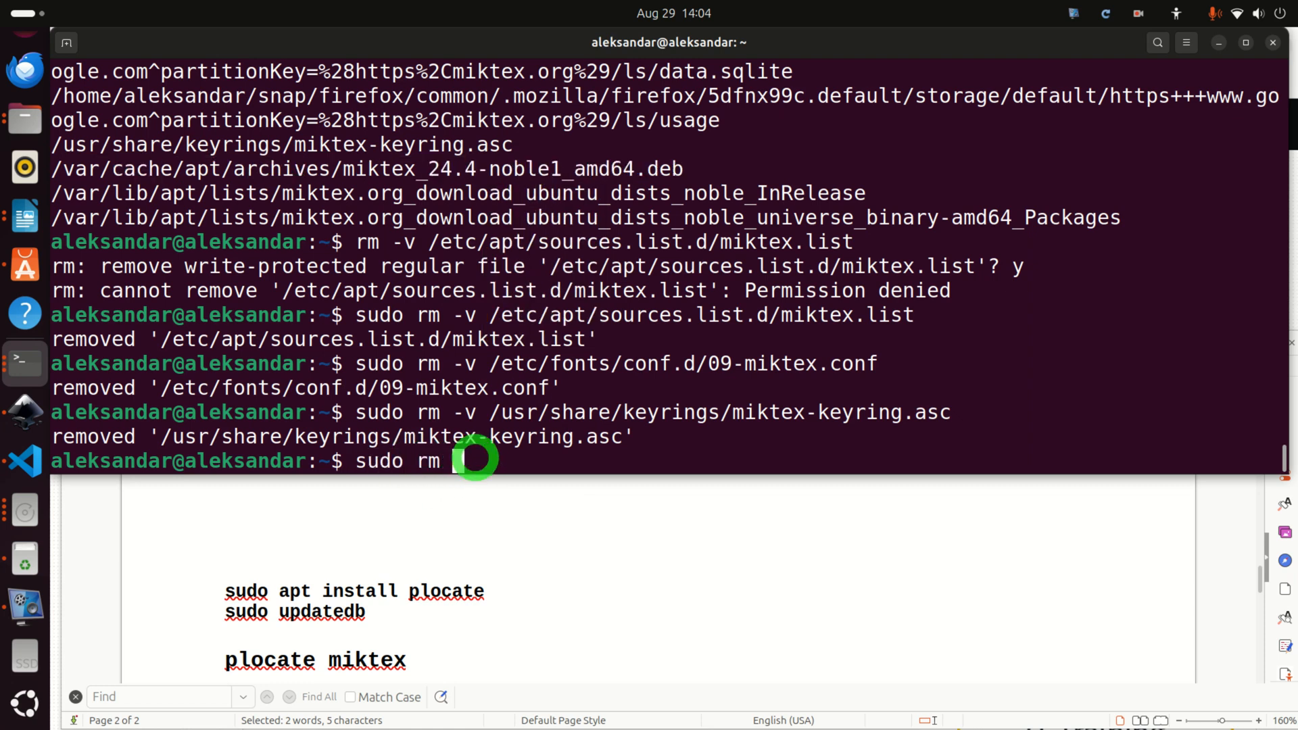
text(-v)
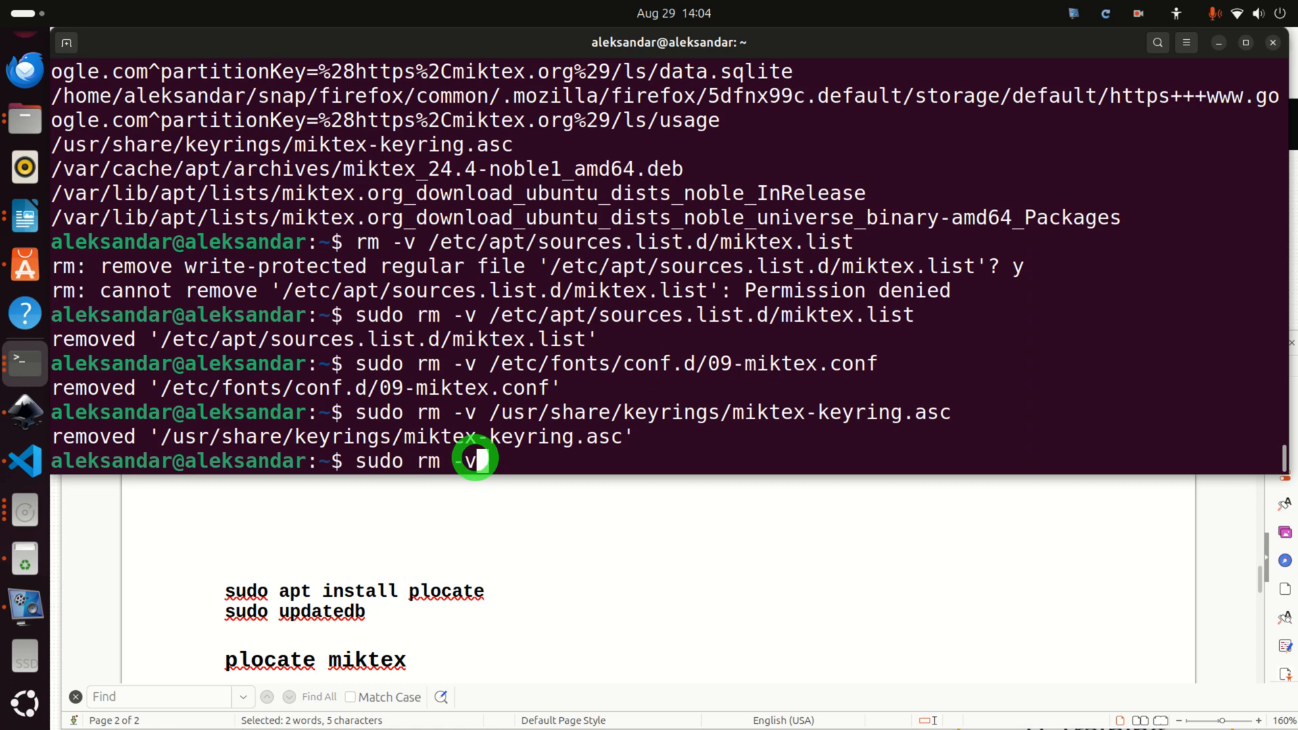
mouse_move(546, 456)
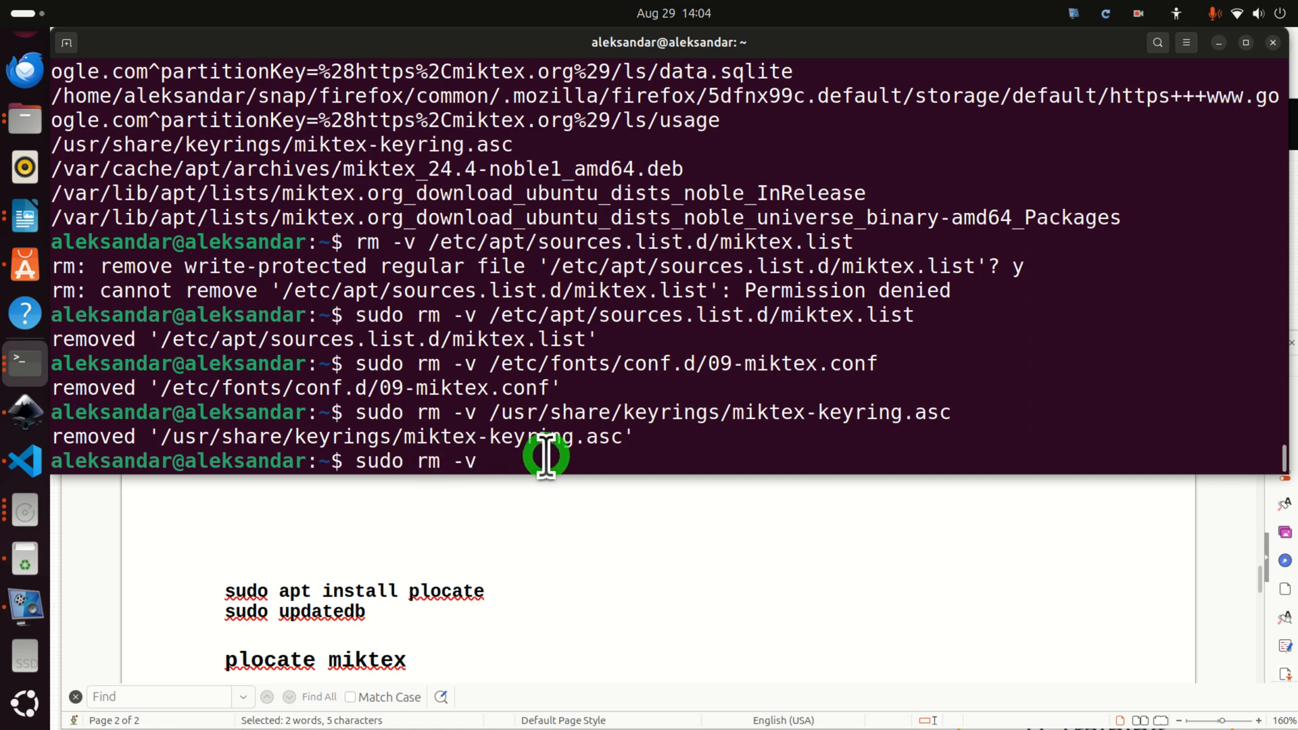
text(/var/cache/apt/archives/miktex_24.4-noble1_amd64.deb)
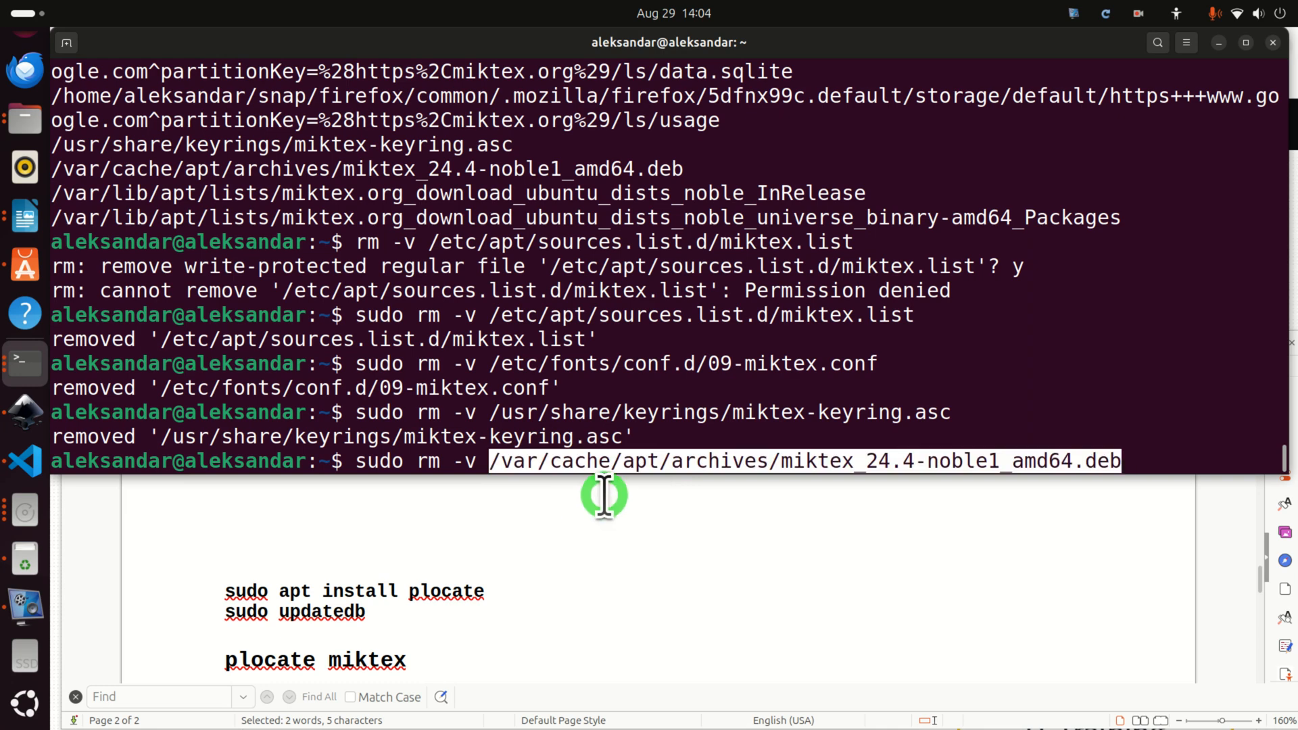
key(Return)
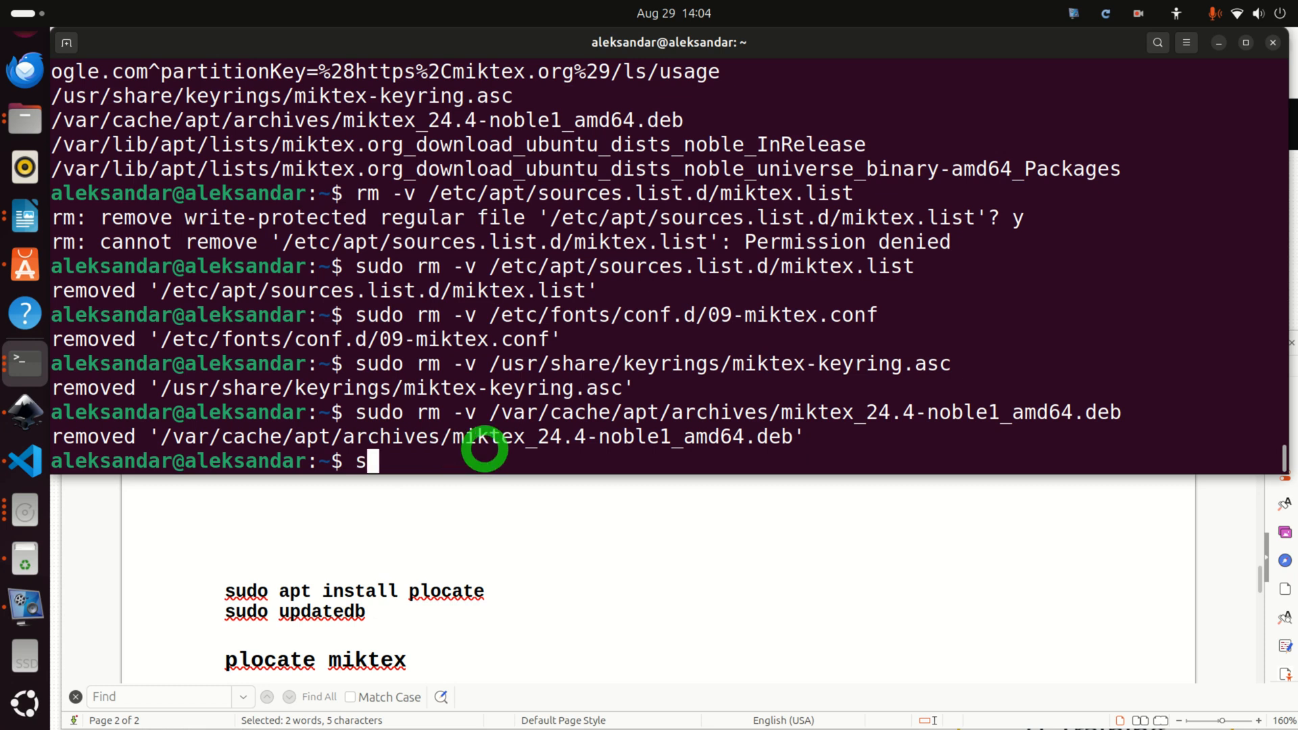
Delete both miktex.org apt list files in /var/lib/apt/lists with 'sudo rm -v'
text(udo)
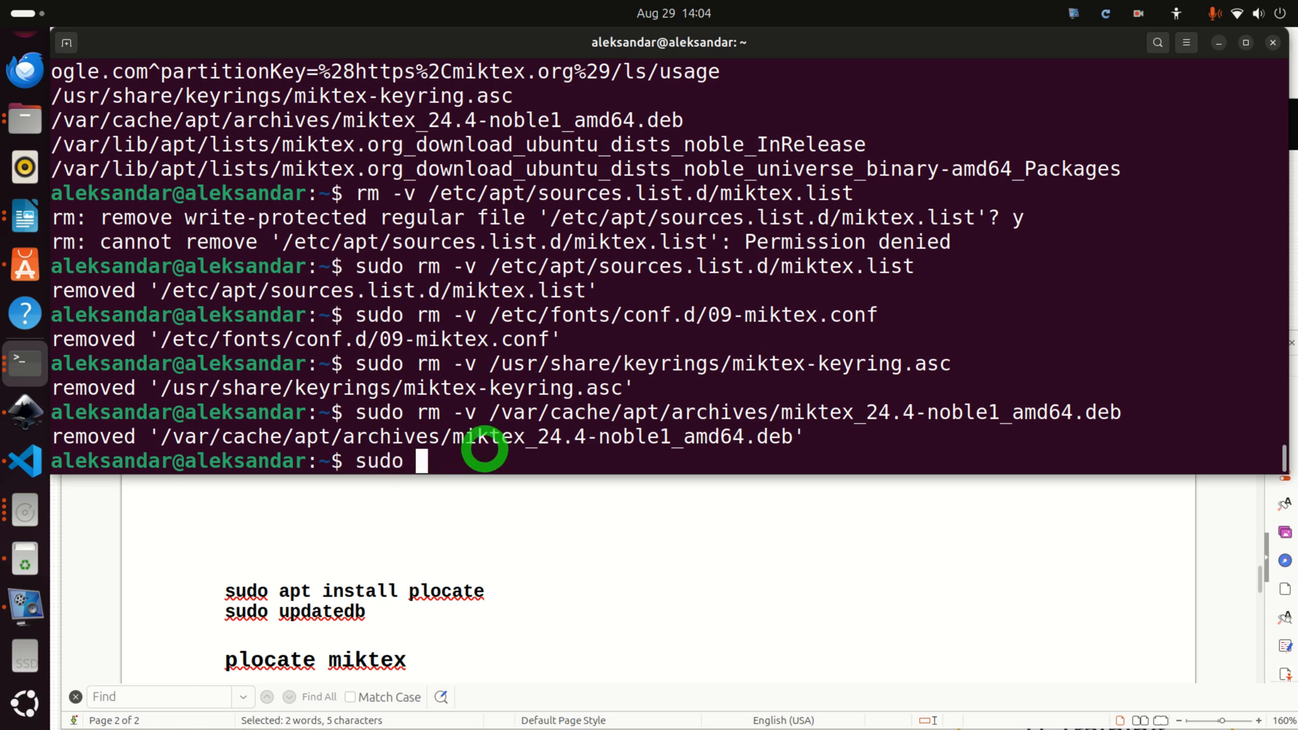
text(rm -v /var/lib/apt/lists/miktex.org_download_ubuntu_dists_noble_InRelease)
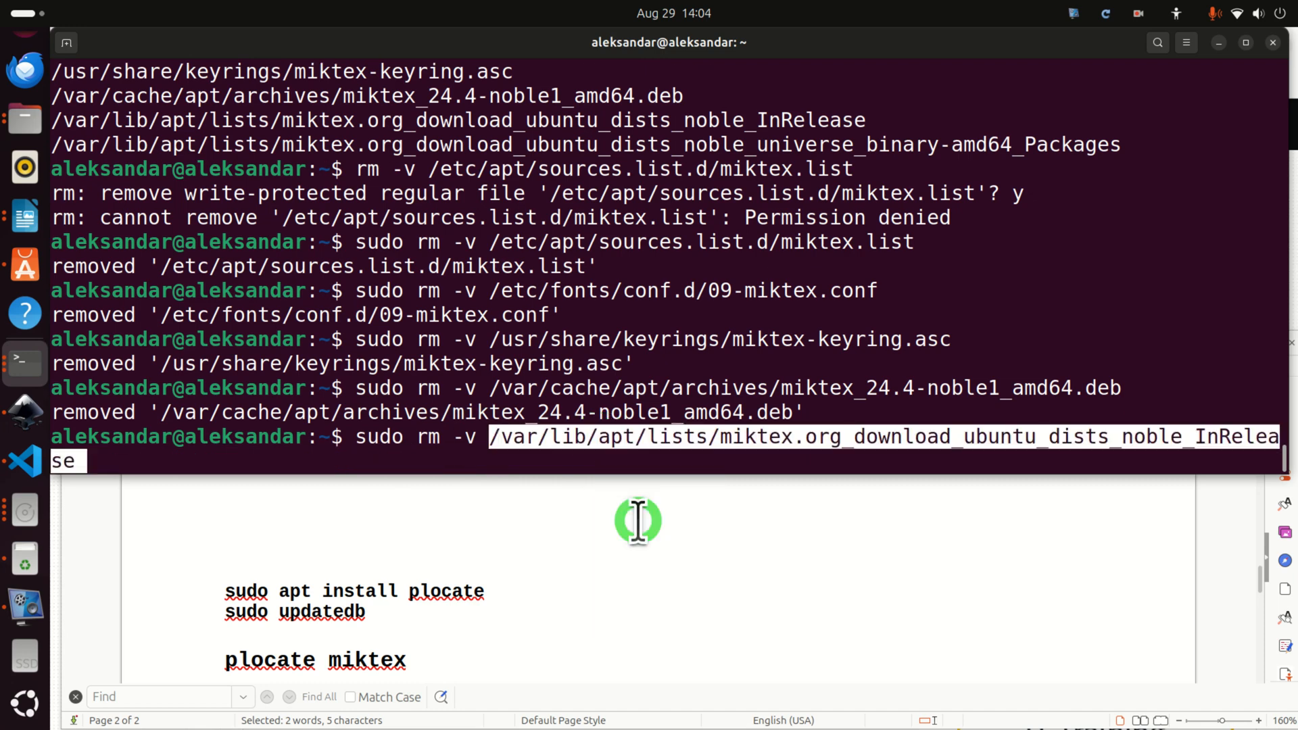
scroll(up, 3)
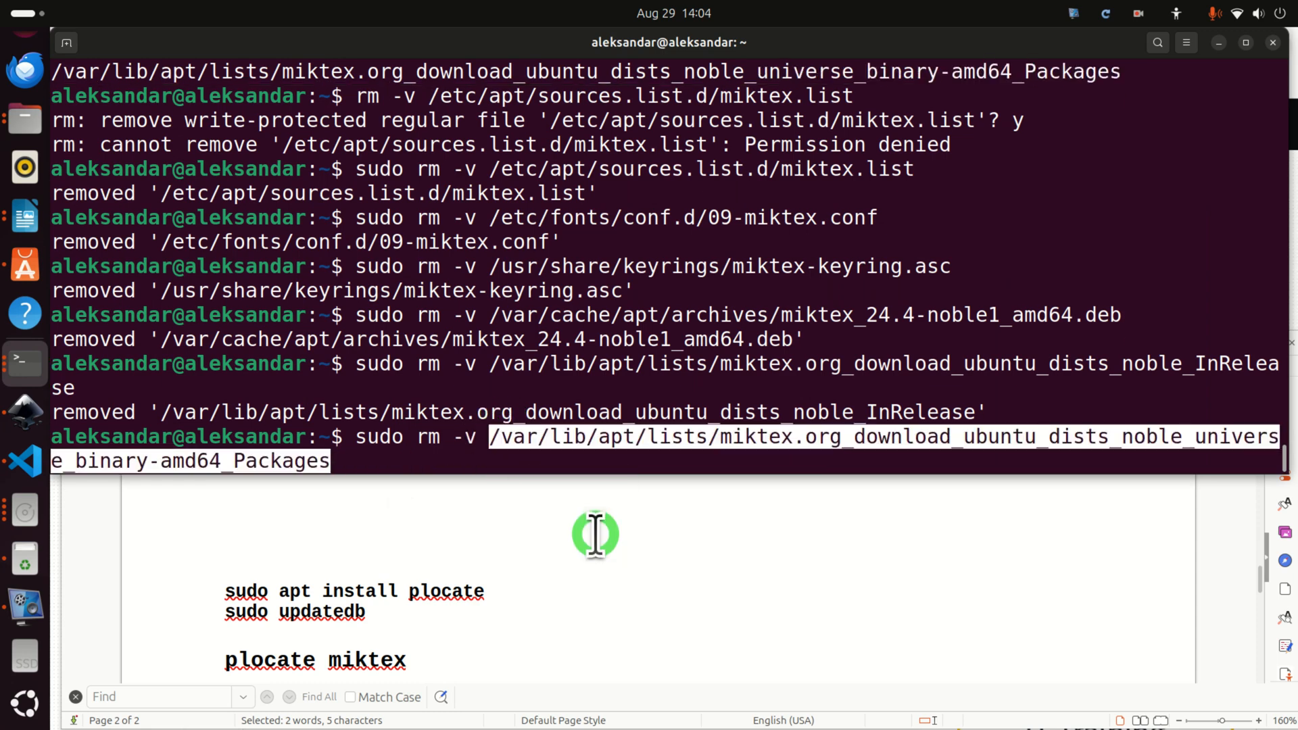
key(Return)
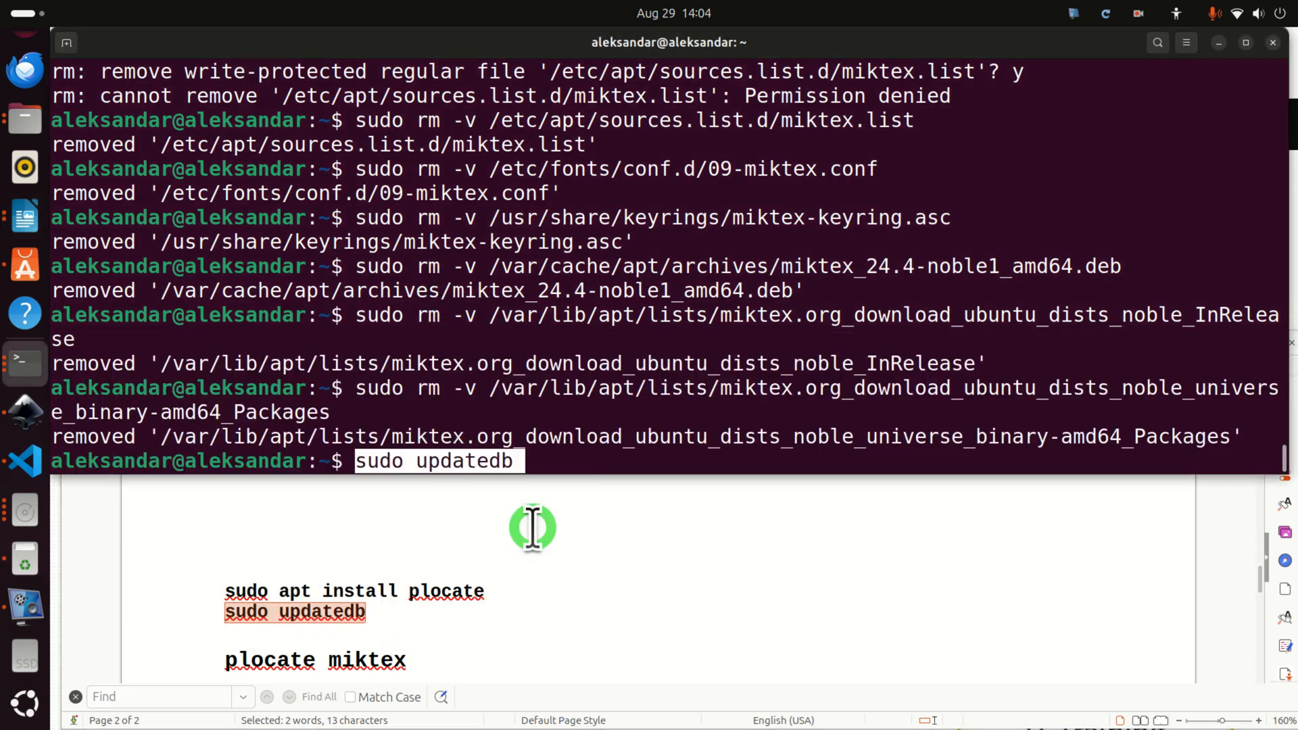
Rebuild the locate database and rerun plocate miktex to check for leftover files
key(Return)
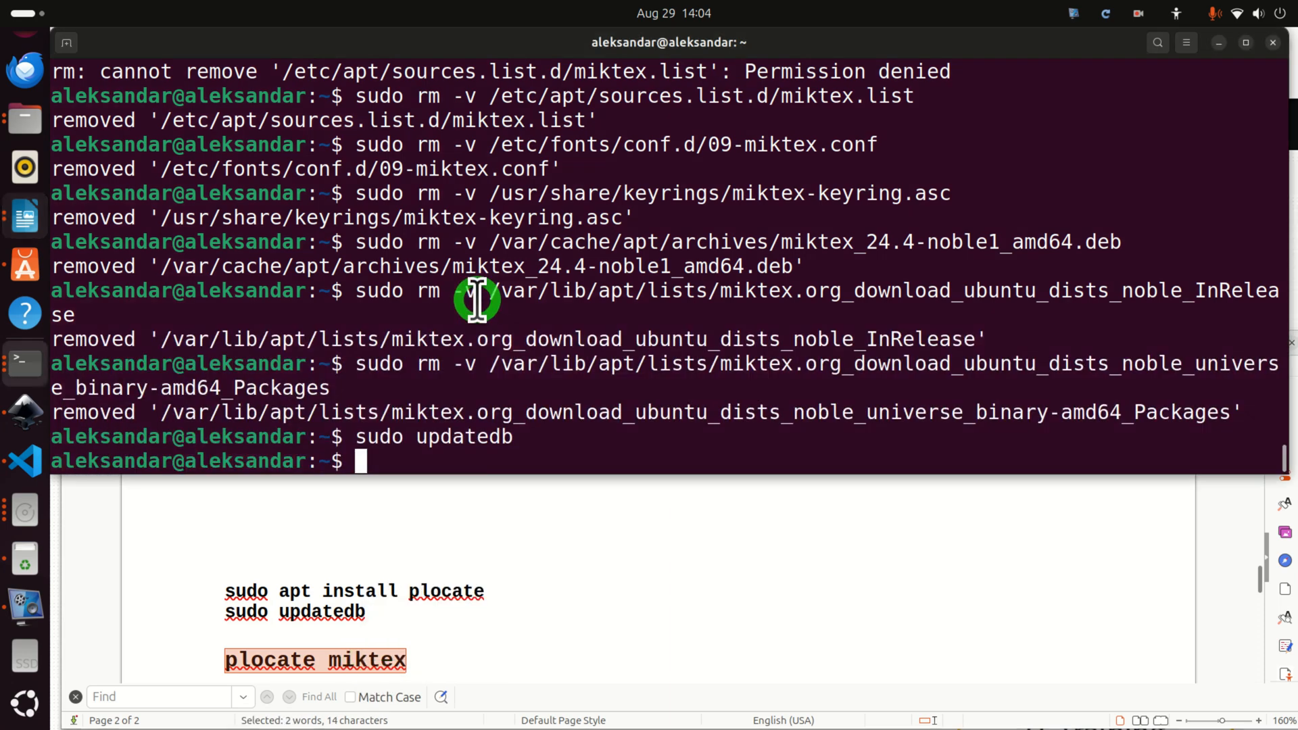
text(plocate miktex)
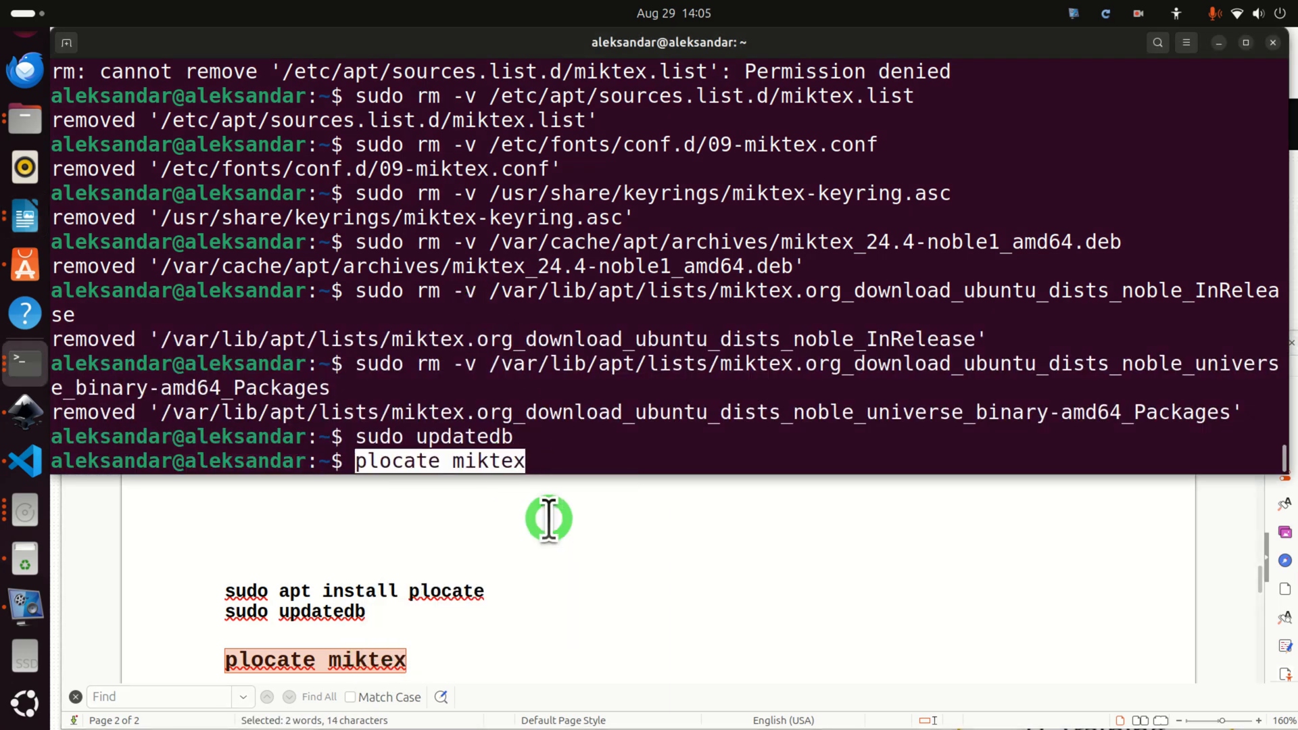
key(Return)
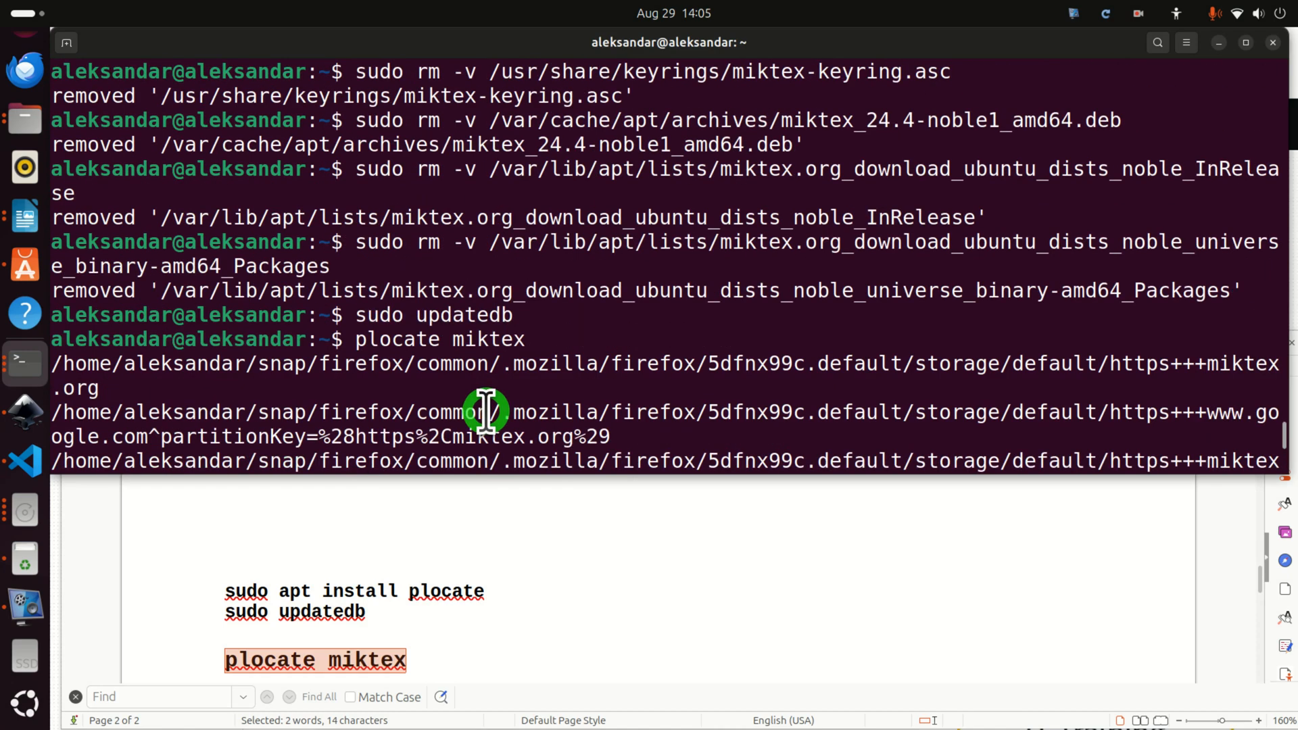
scroll(down, 3)
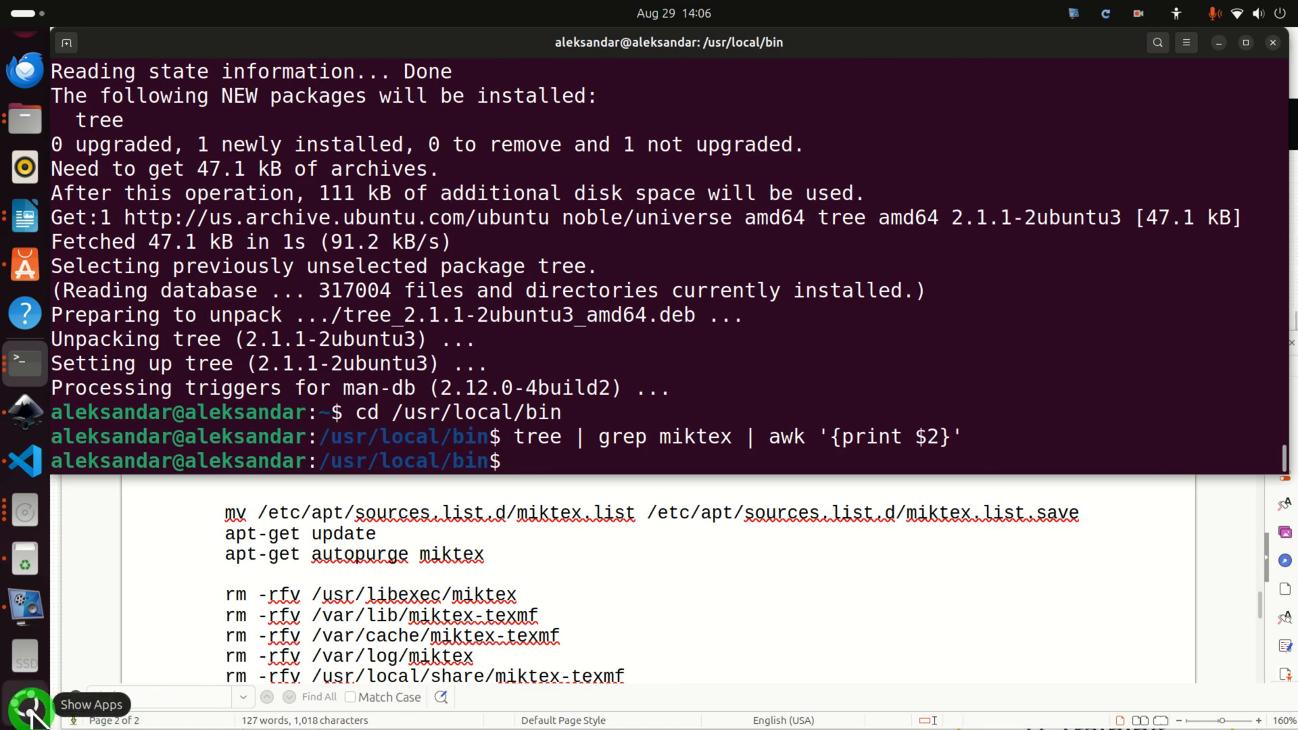
Search the app overview for 'mik' and confirm no MiKTeX application appears
click(25, 702)
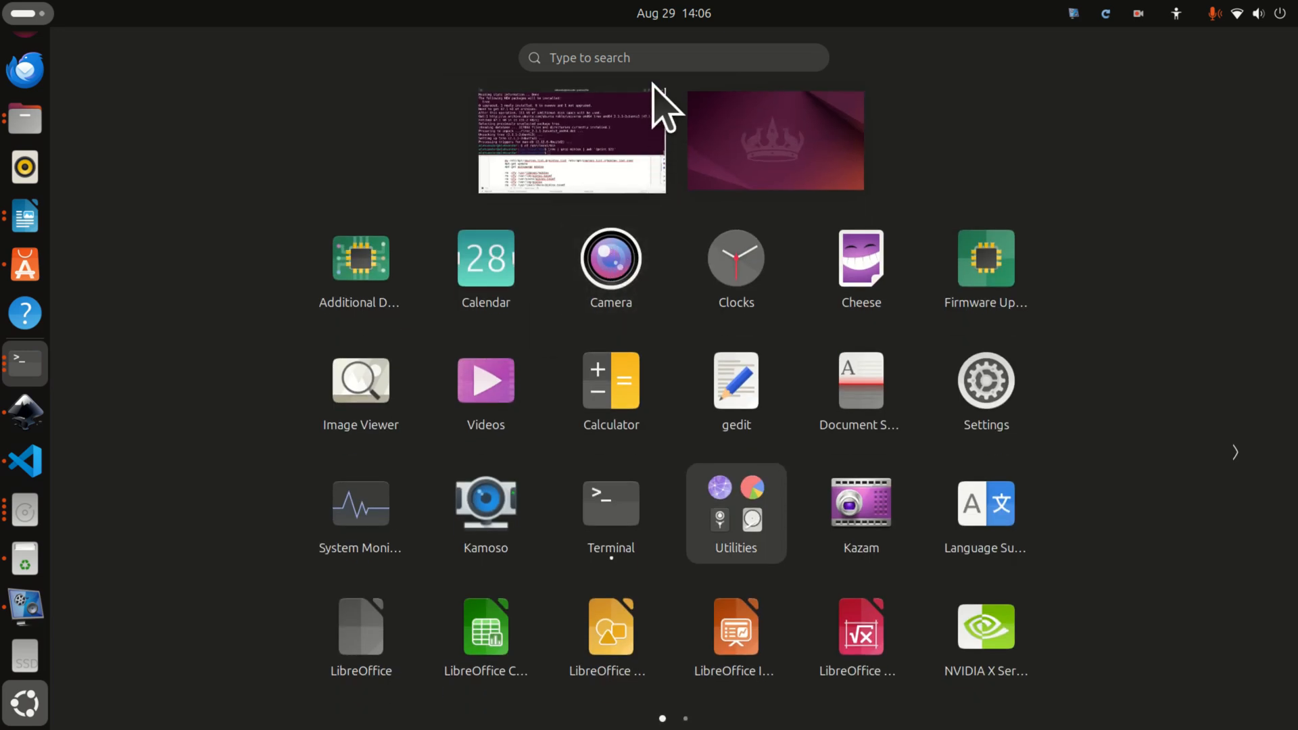
text(mik)
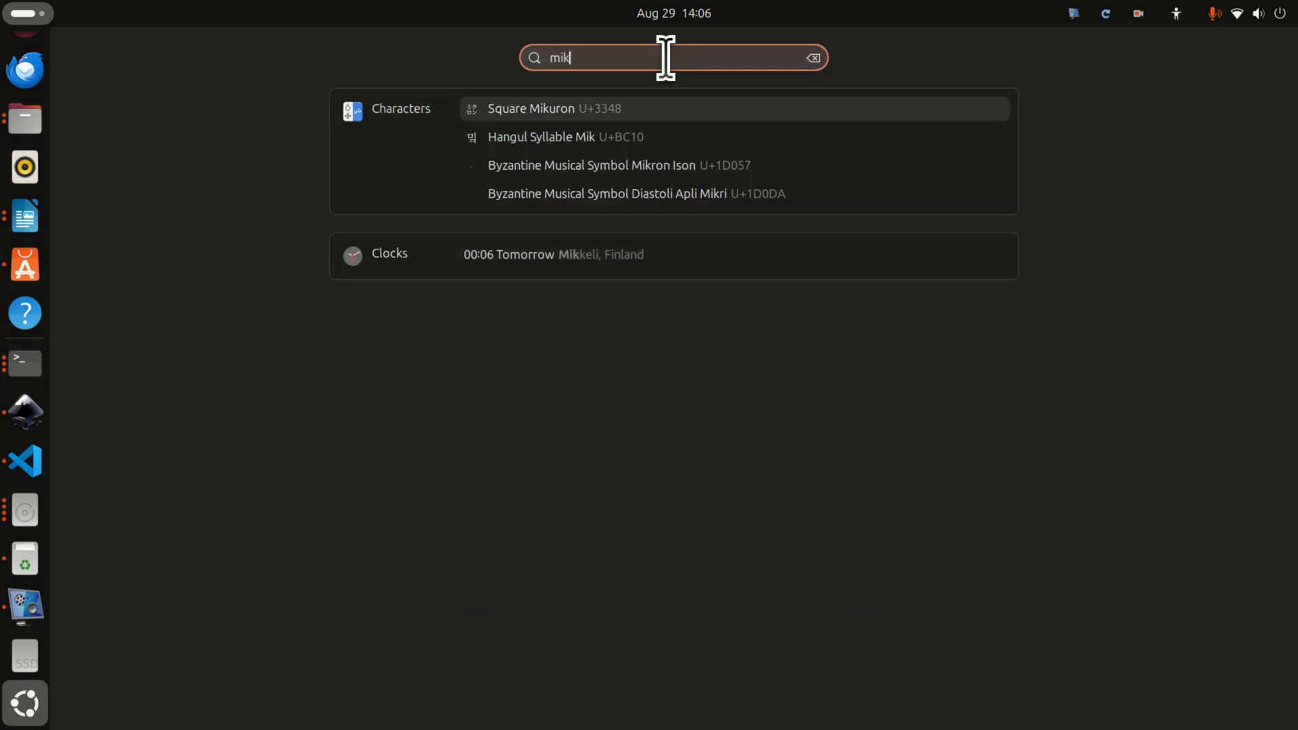
mouse_move(658, 265)
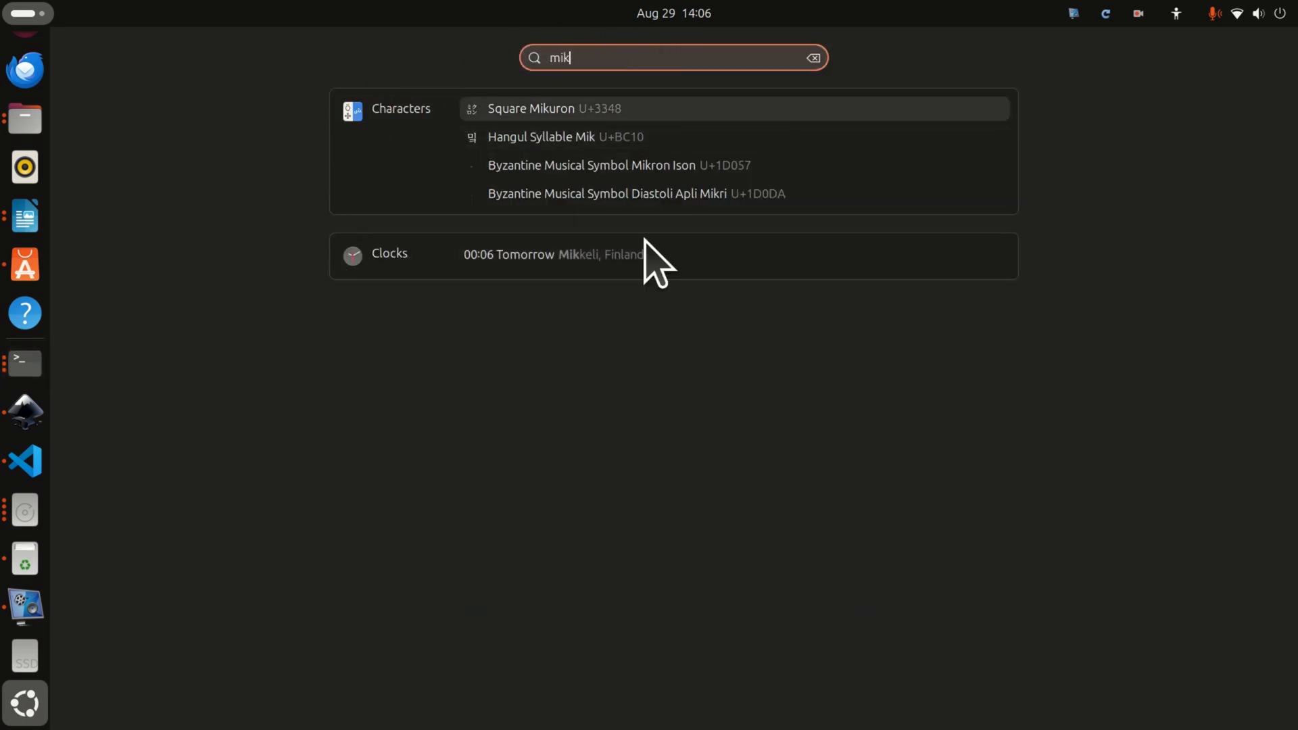
mouse_move(637, 145)
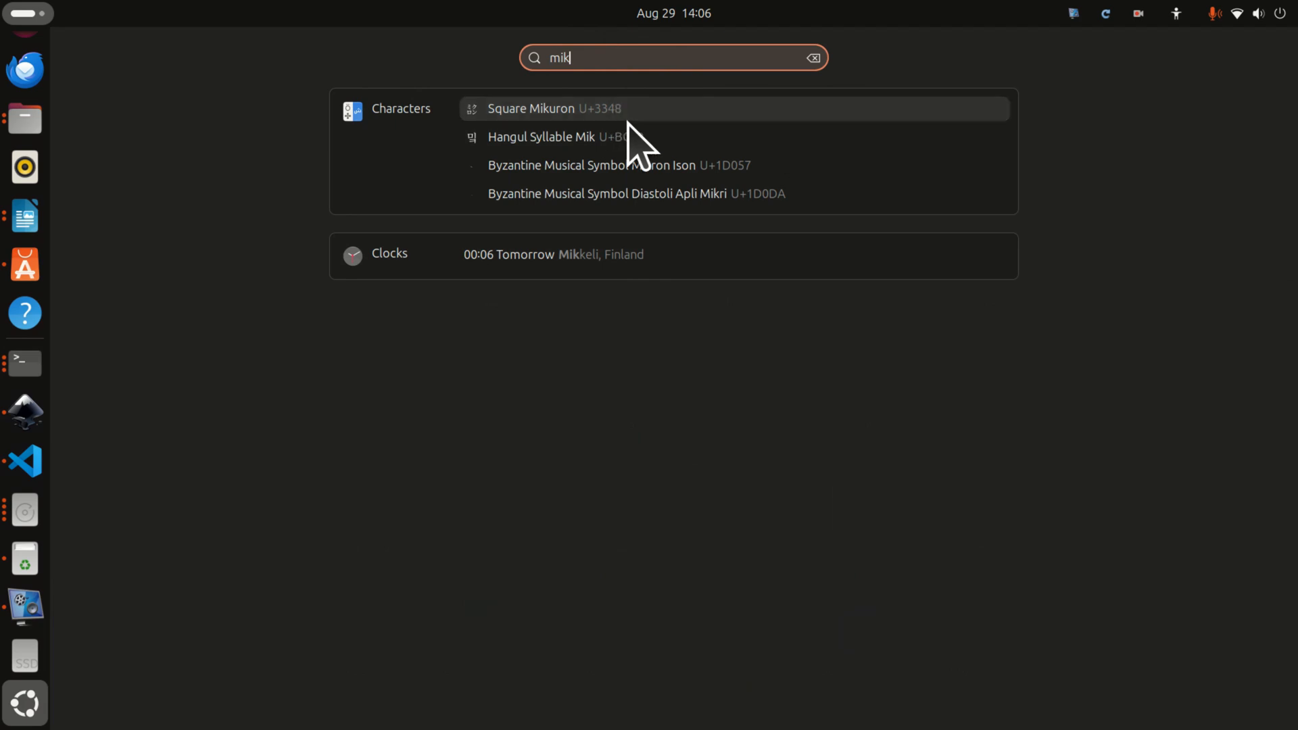
mouse_move(640, 178)
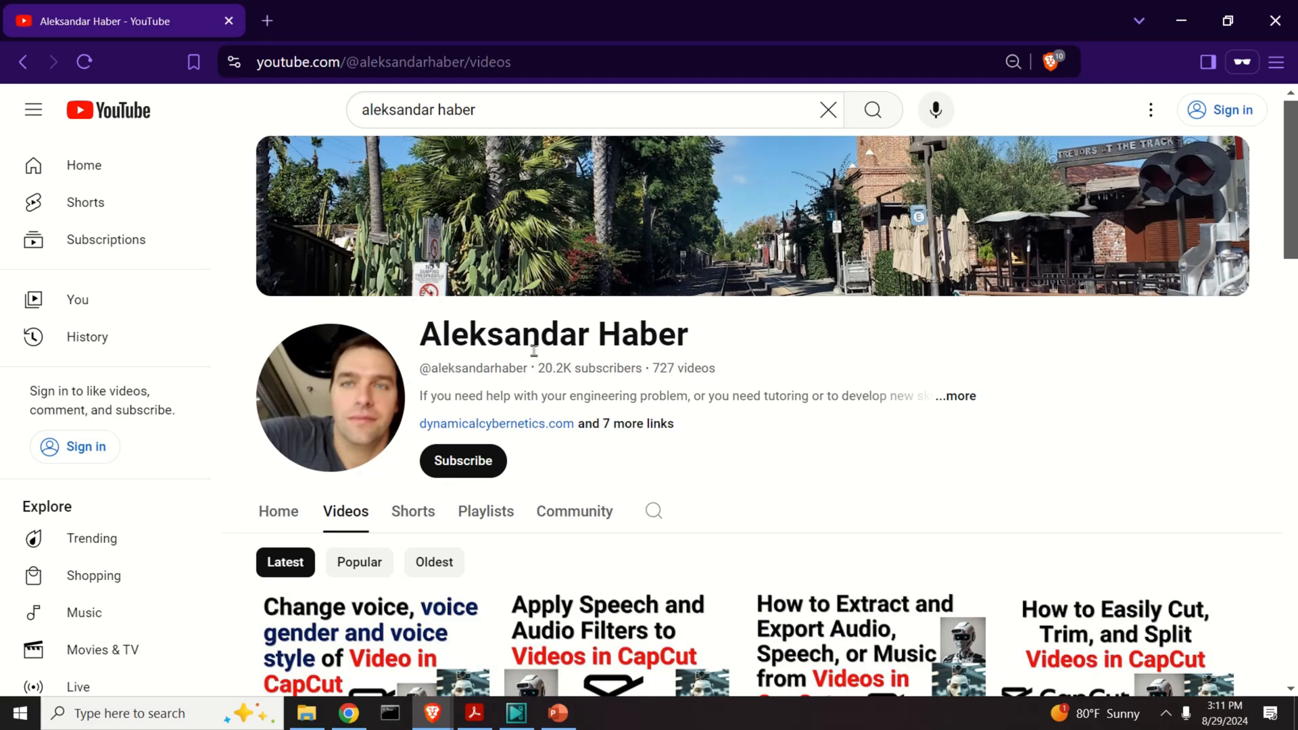
Sort the channel's videos by Popular and scroll down through the video grid
scroll(down, 3)
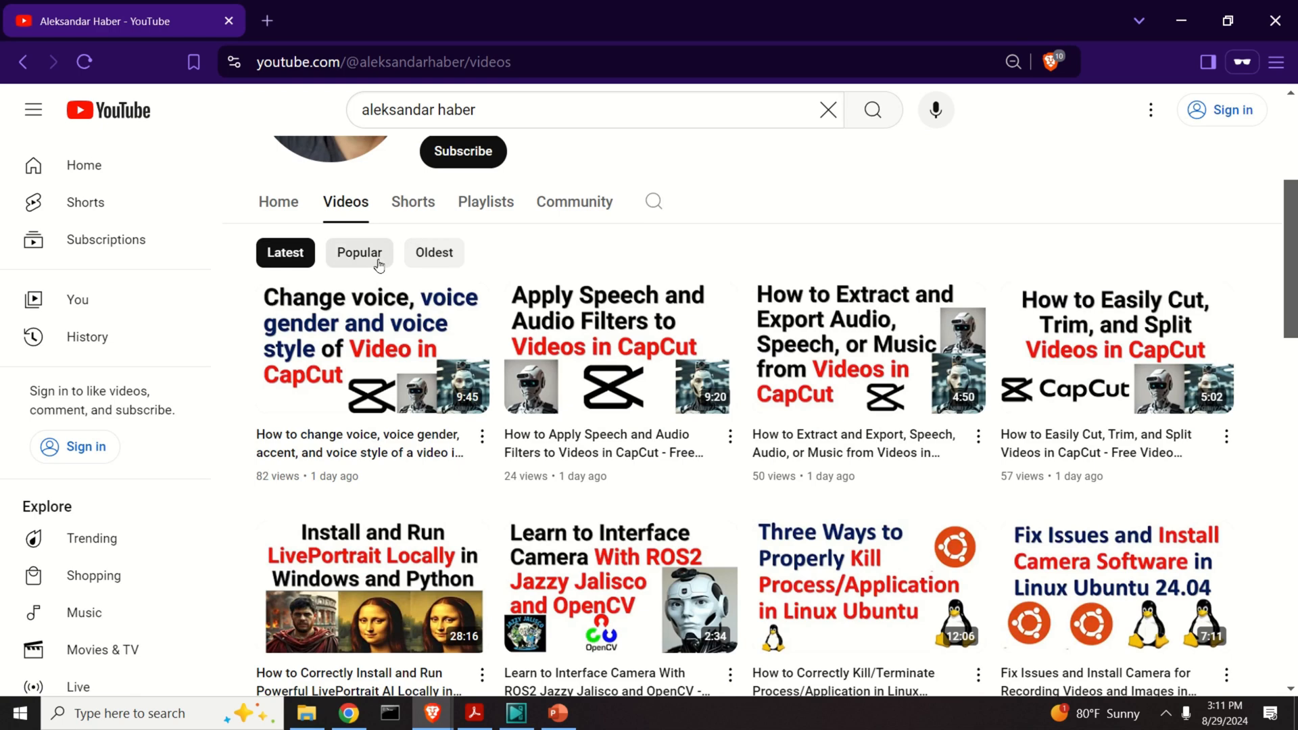
click(360, 253)
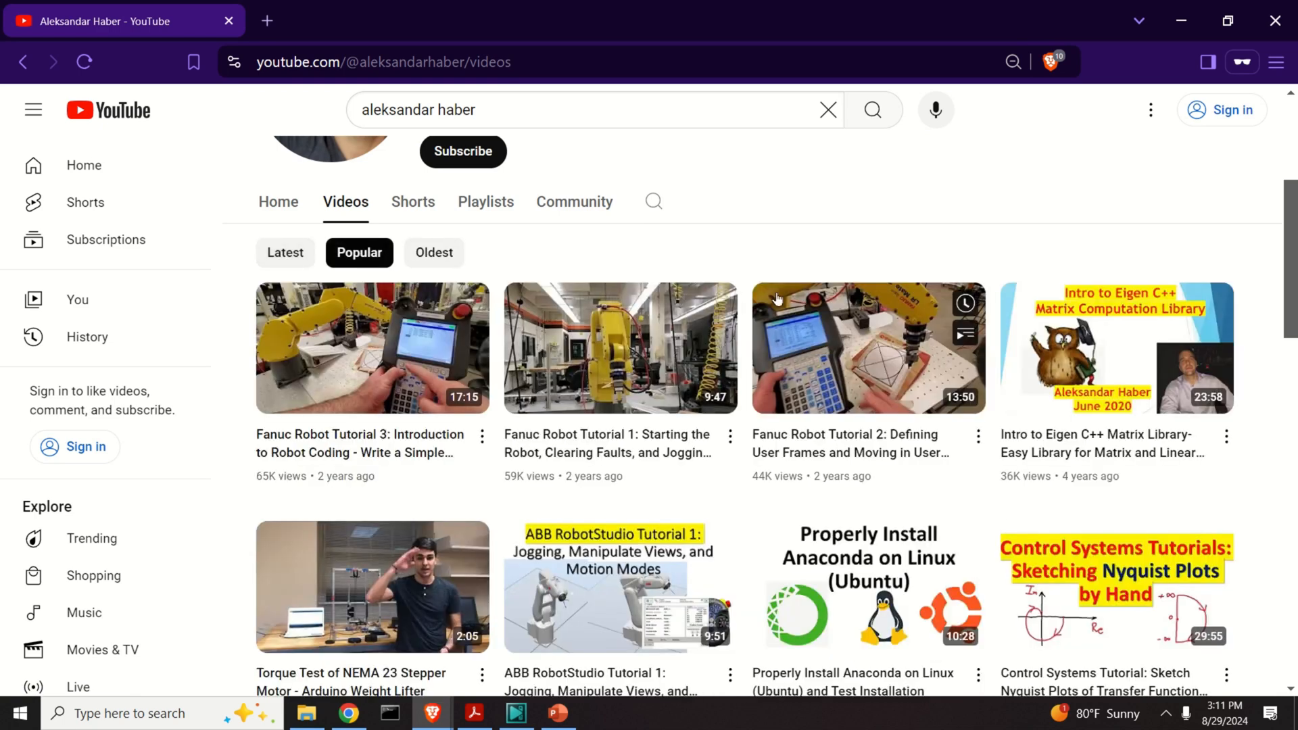
mouse_move(1005, 304)
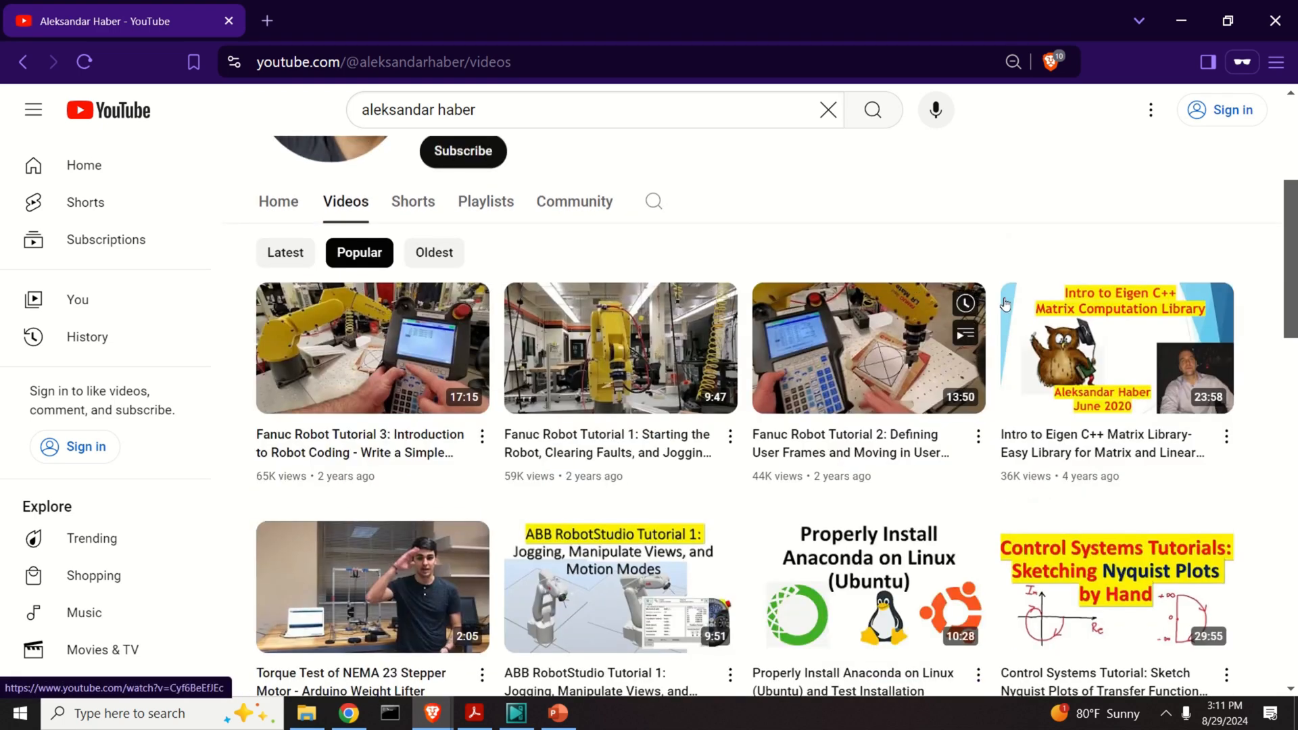
mouse_move(685, 363)
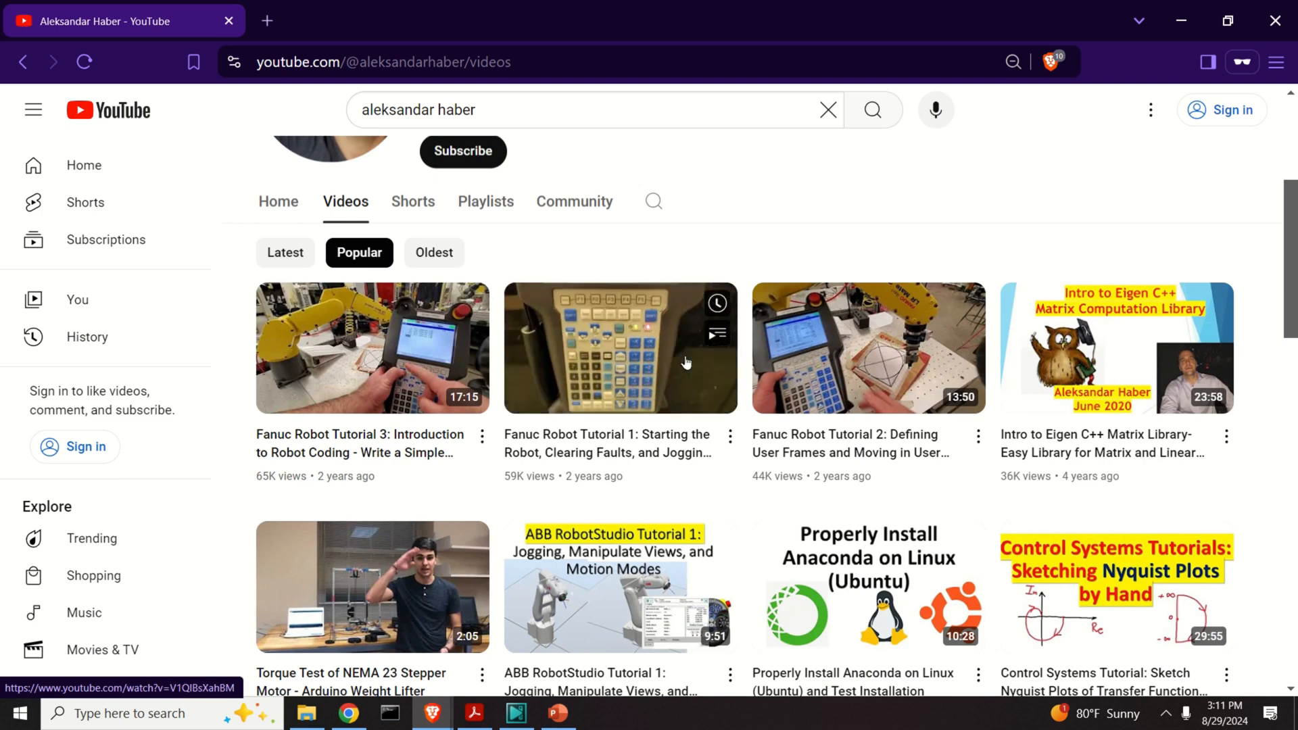
mouse_move(688, 362)
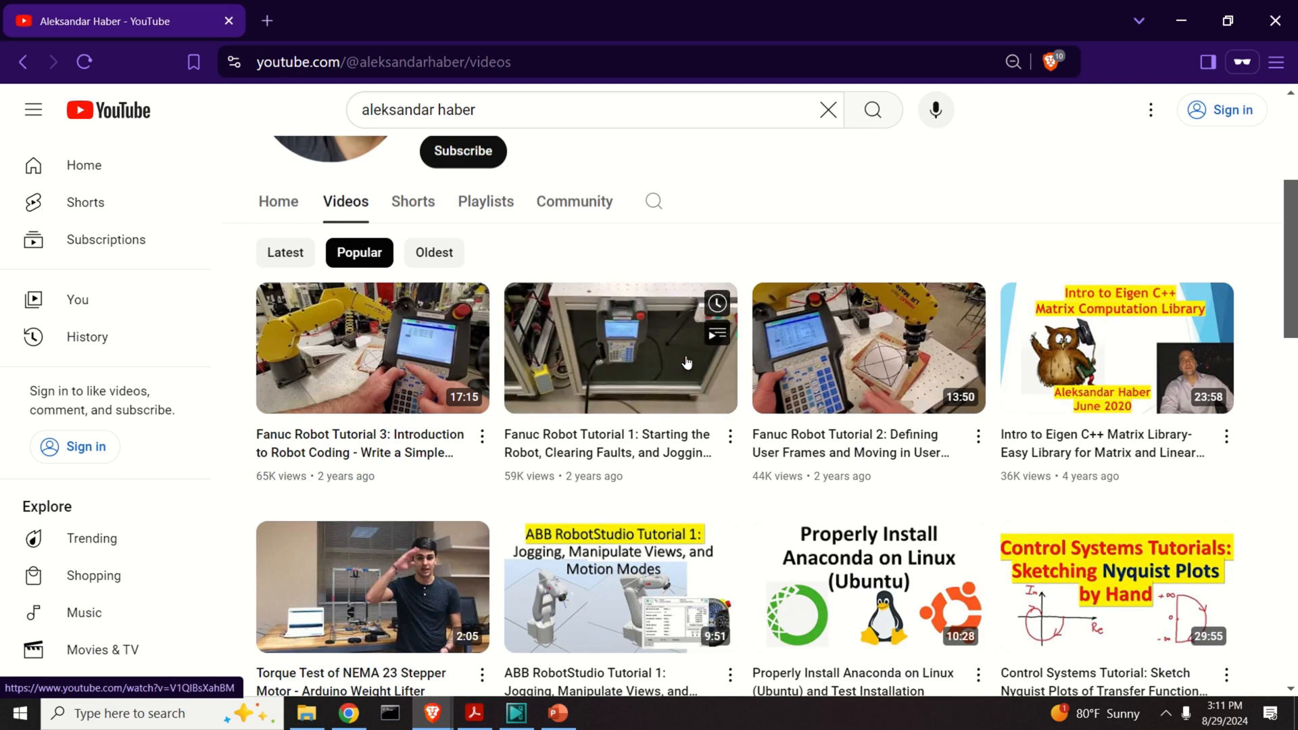
mouse_move(695, 378)
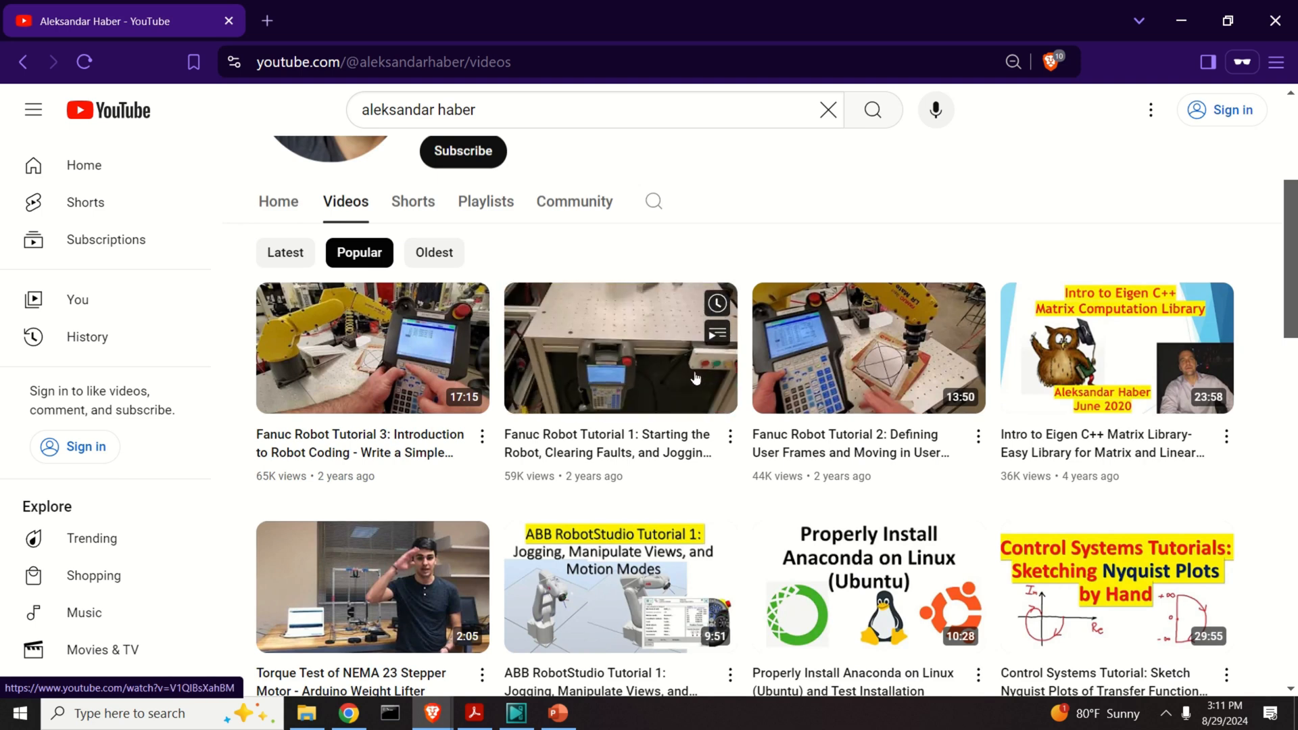
scroll(down, 3)
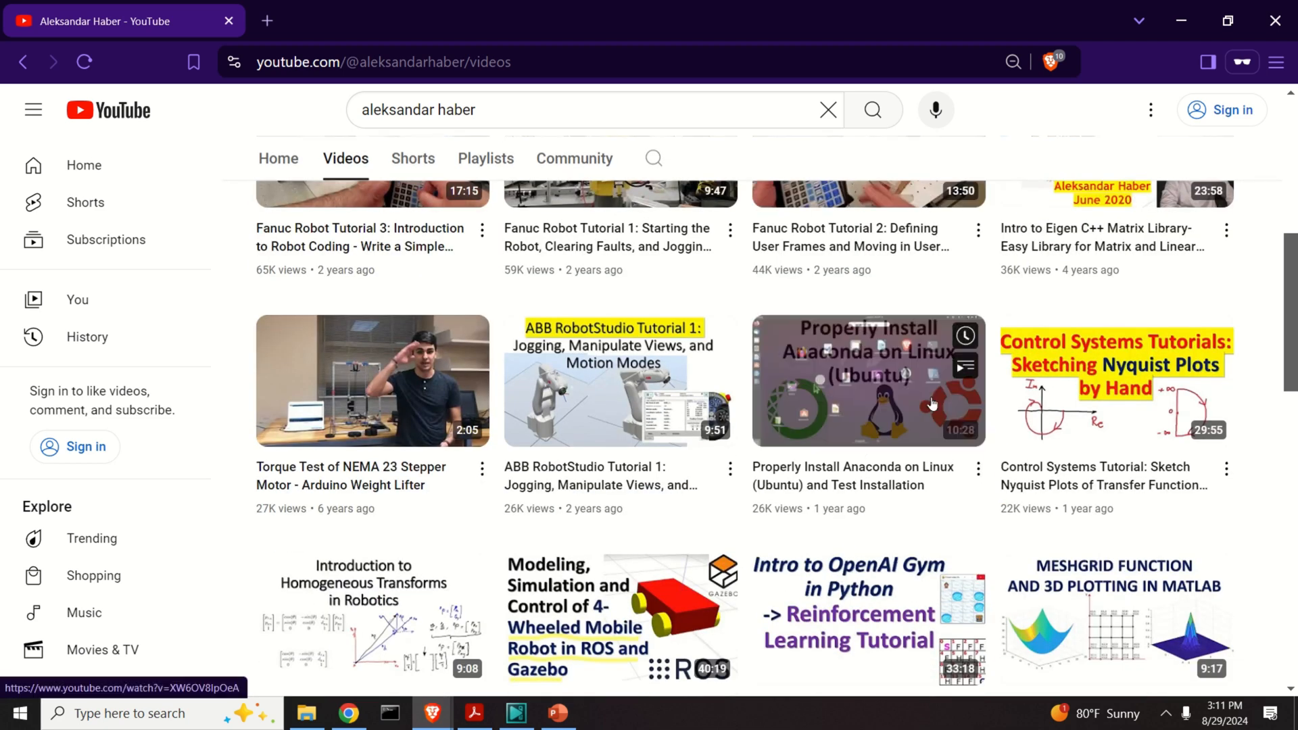
mouse_move(868, 356)
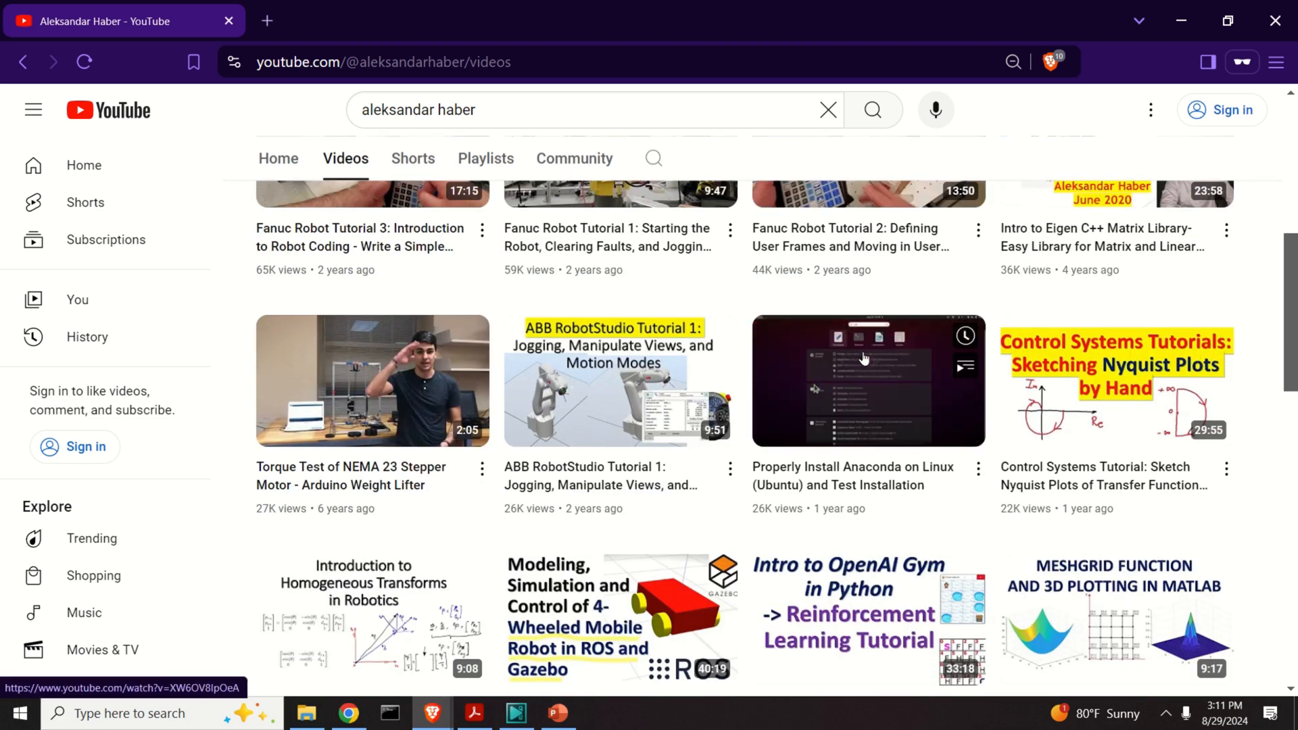
scroll(down, 3)
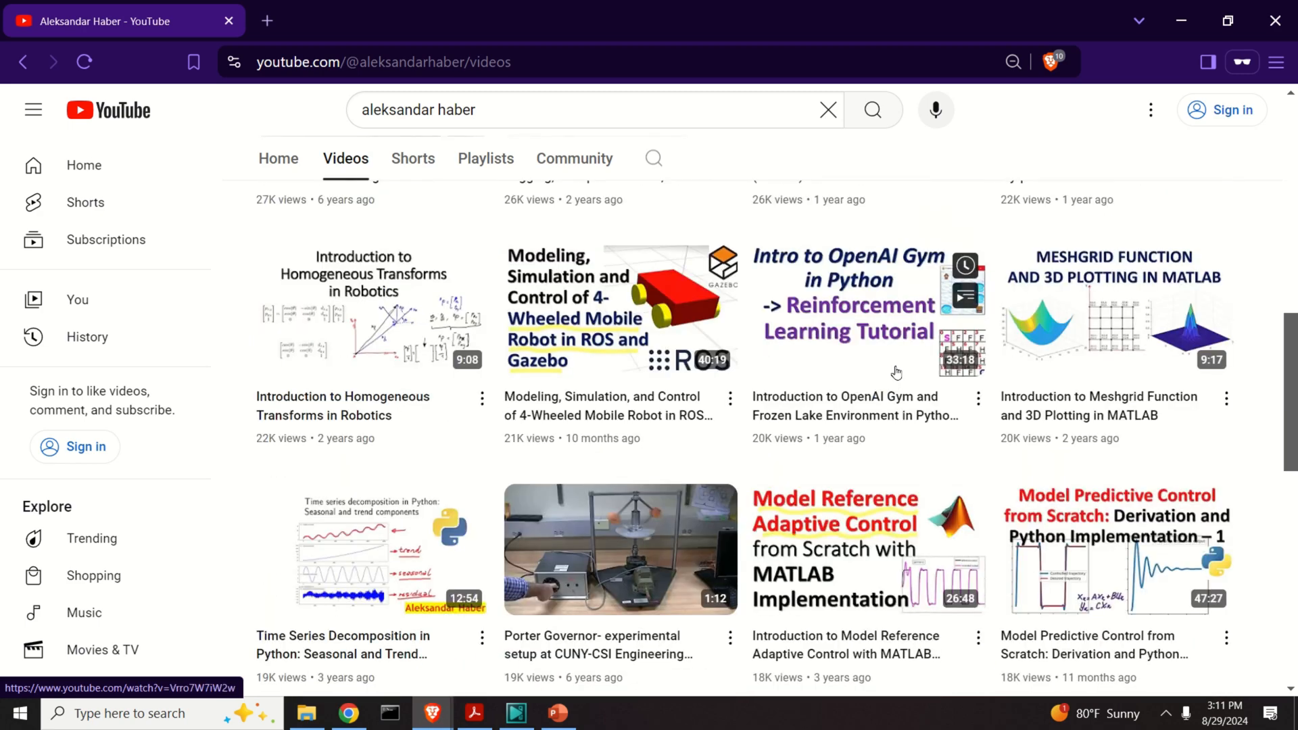
scroll(down, 3)
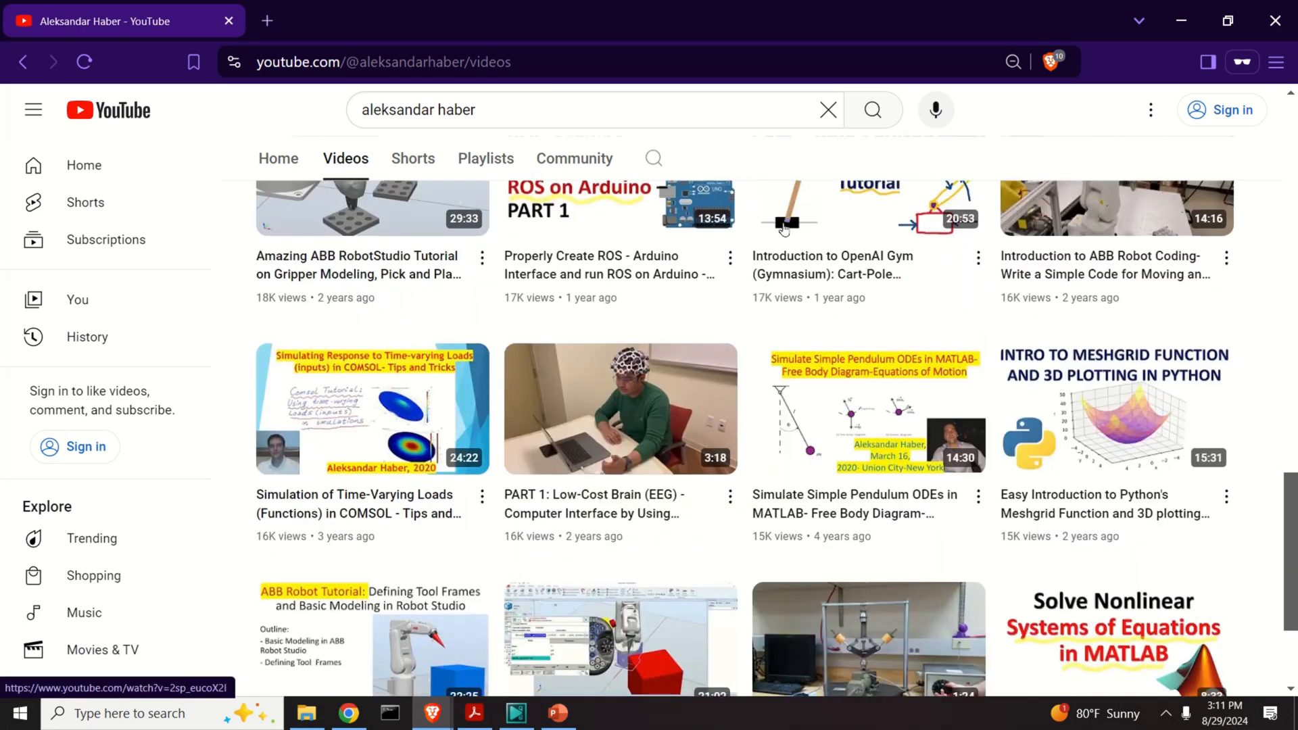
scroll(down, 3)
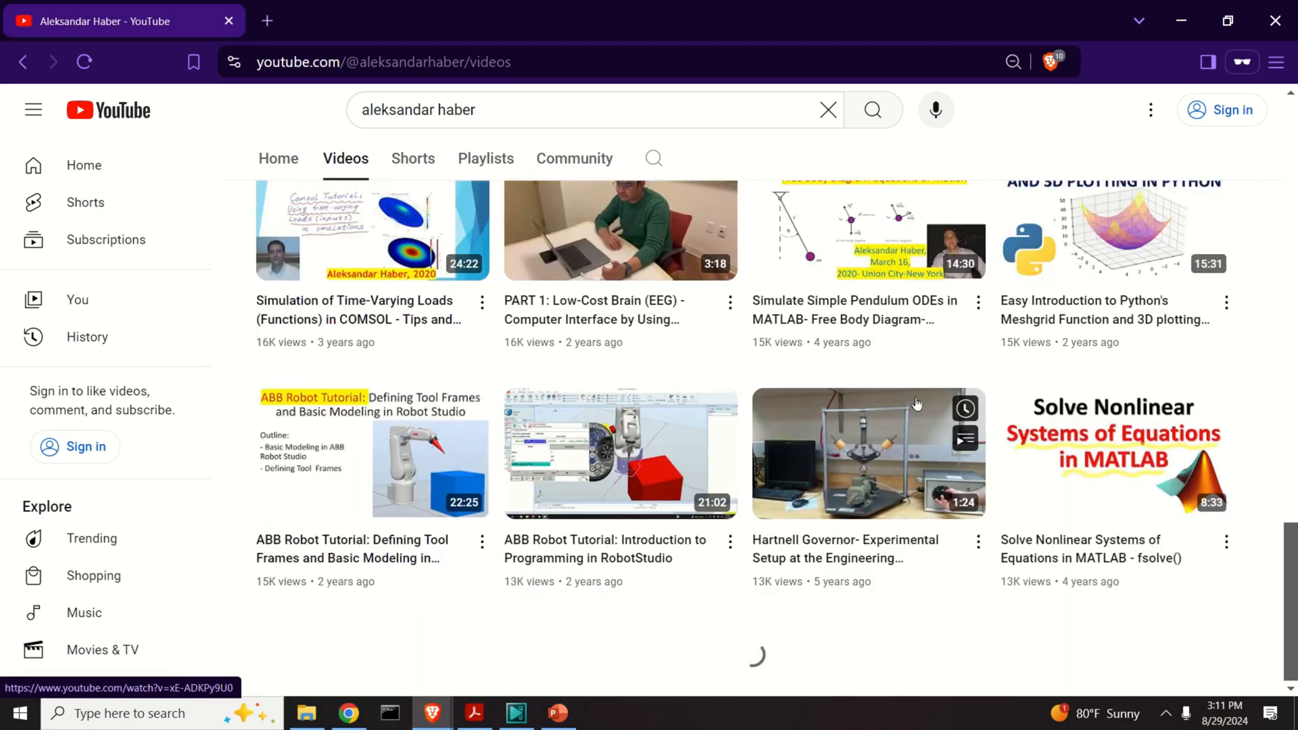
scroll(down, 3)
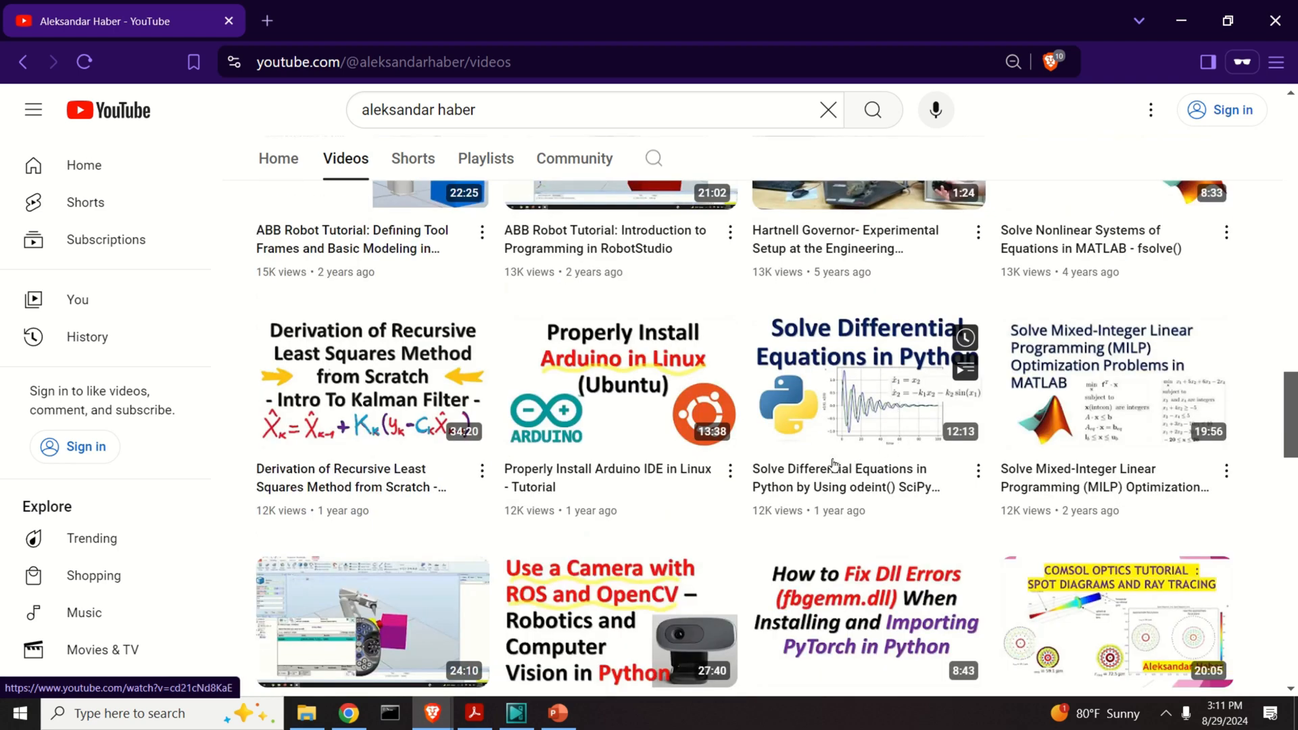
mouse_move(851, 439)
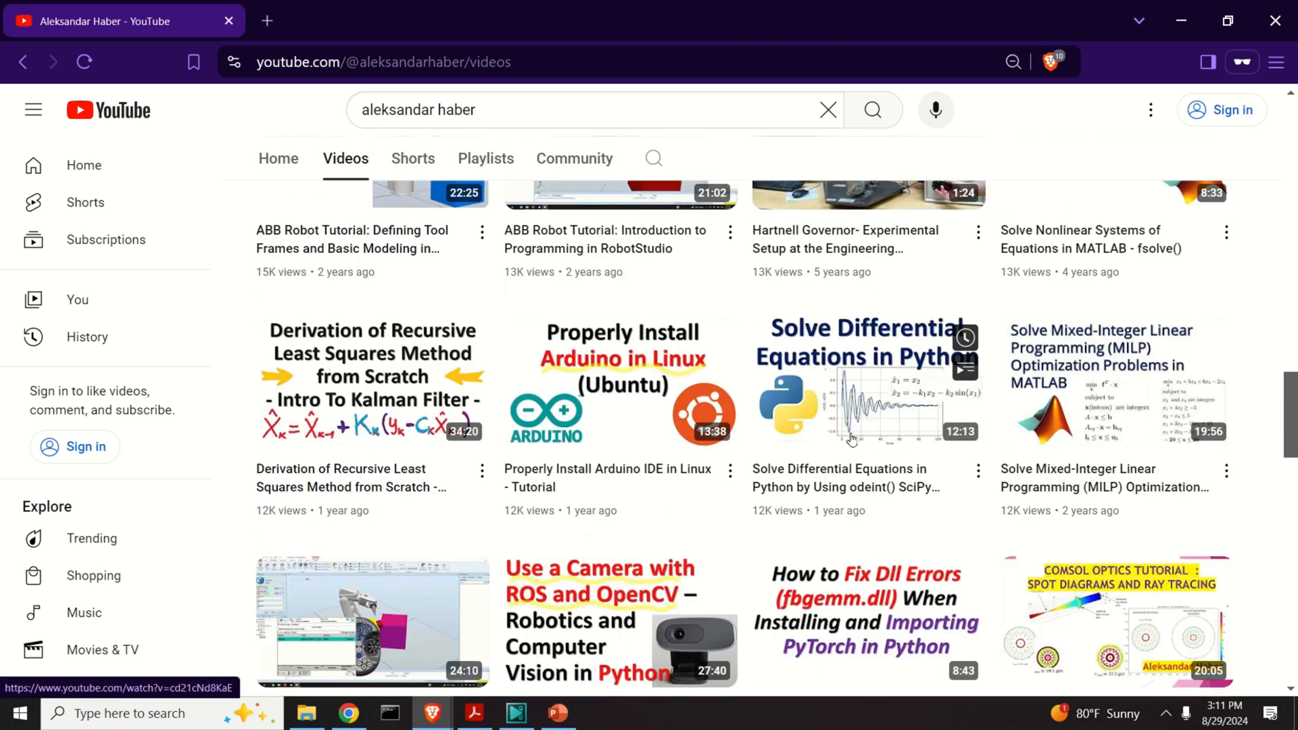
scroll(down, 3)
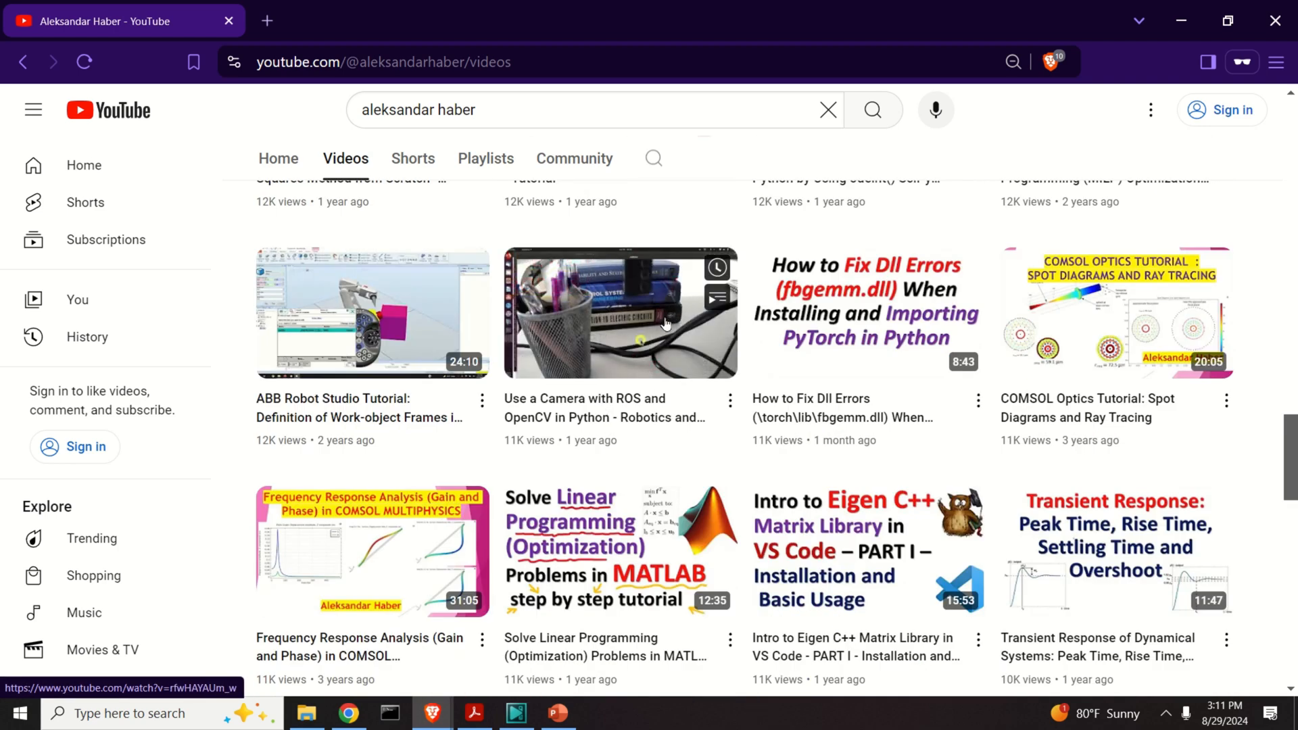
scroll(down, 3)
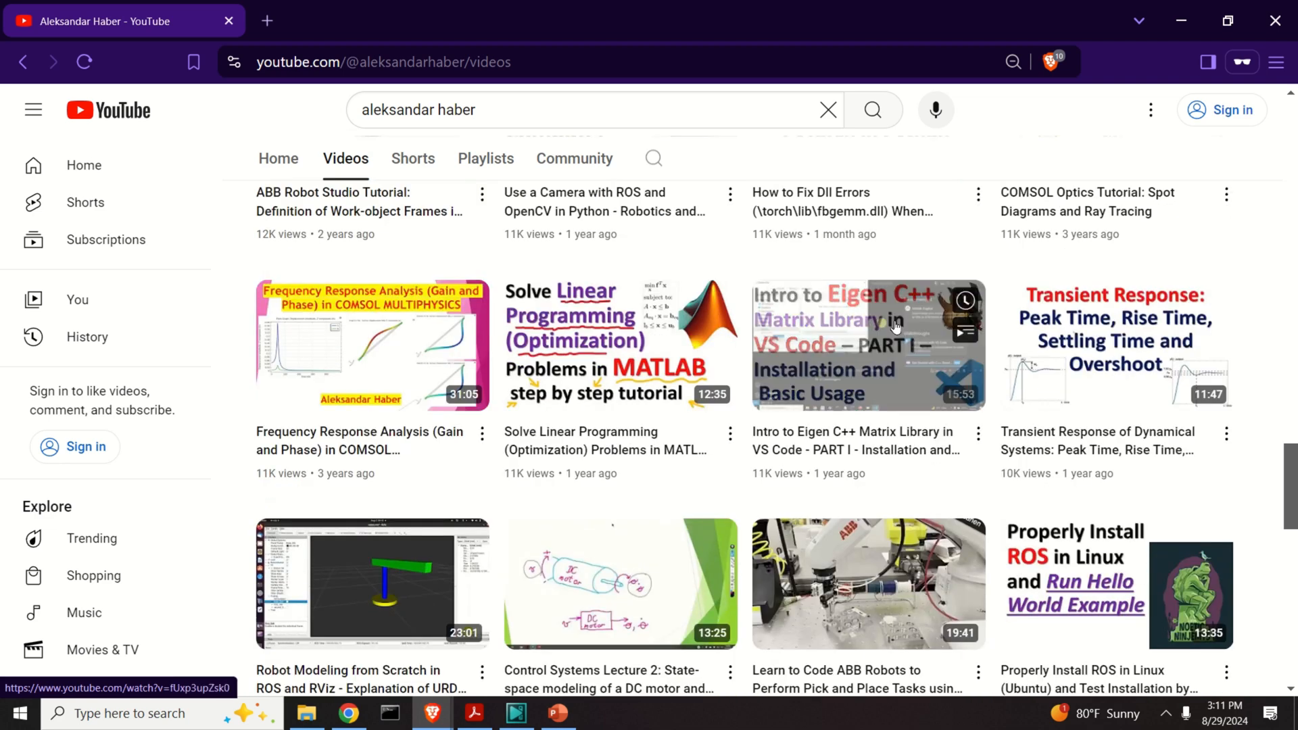
mouse_move(855, 411)
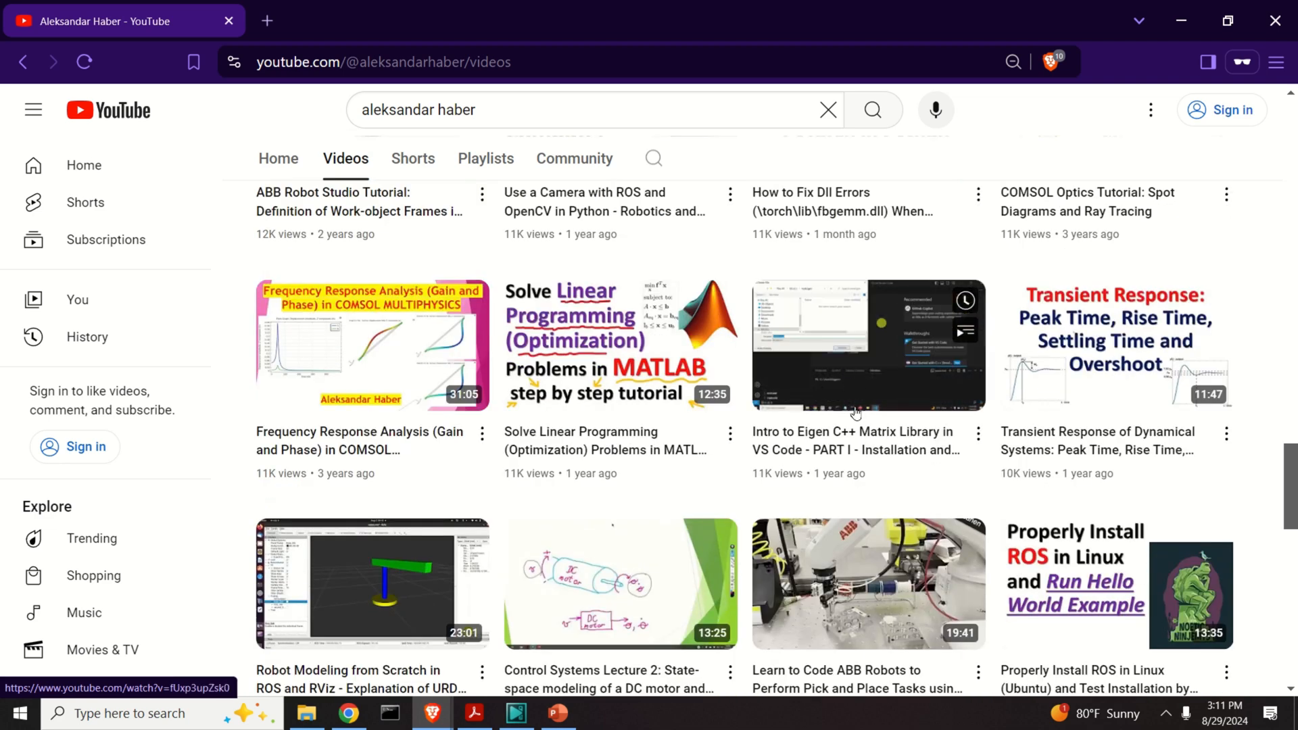
scroll(down, 3)
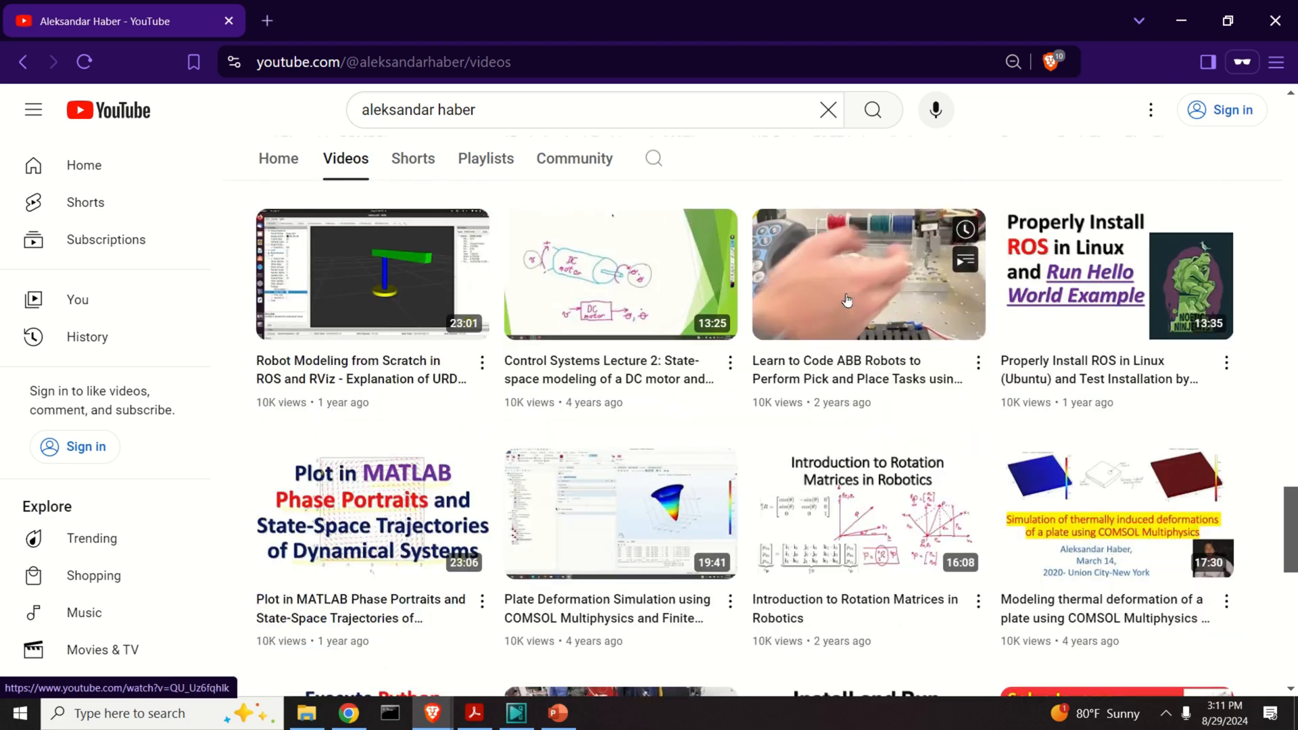
scroll(down, 3)
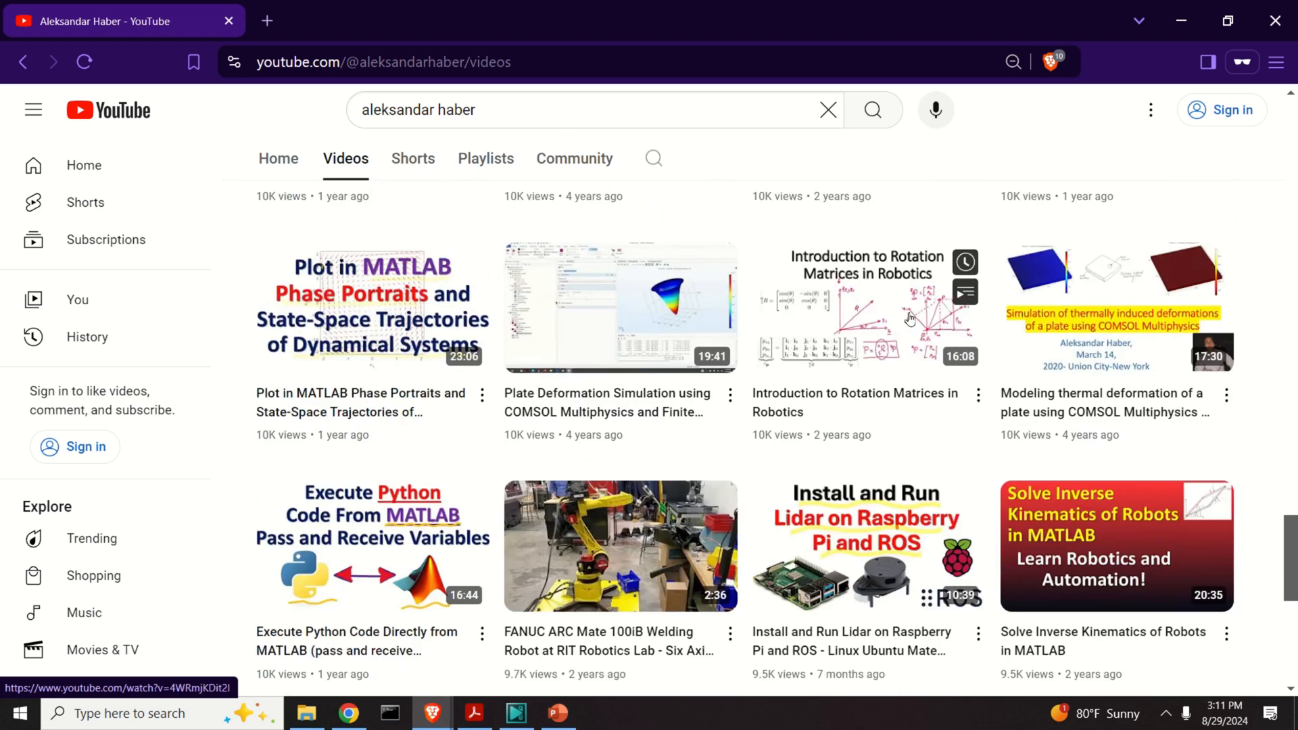
mouse_move(807, 258)
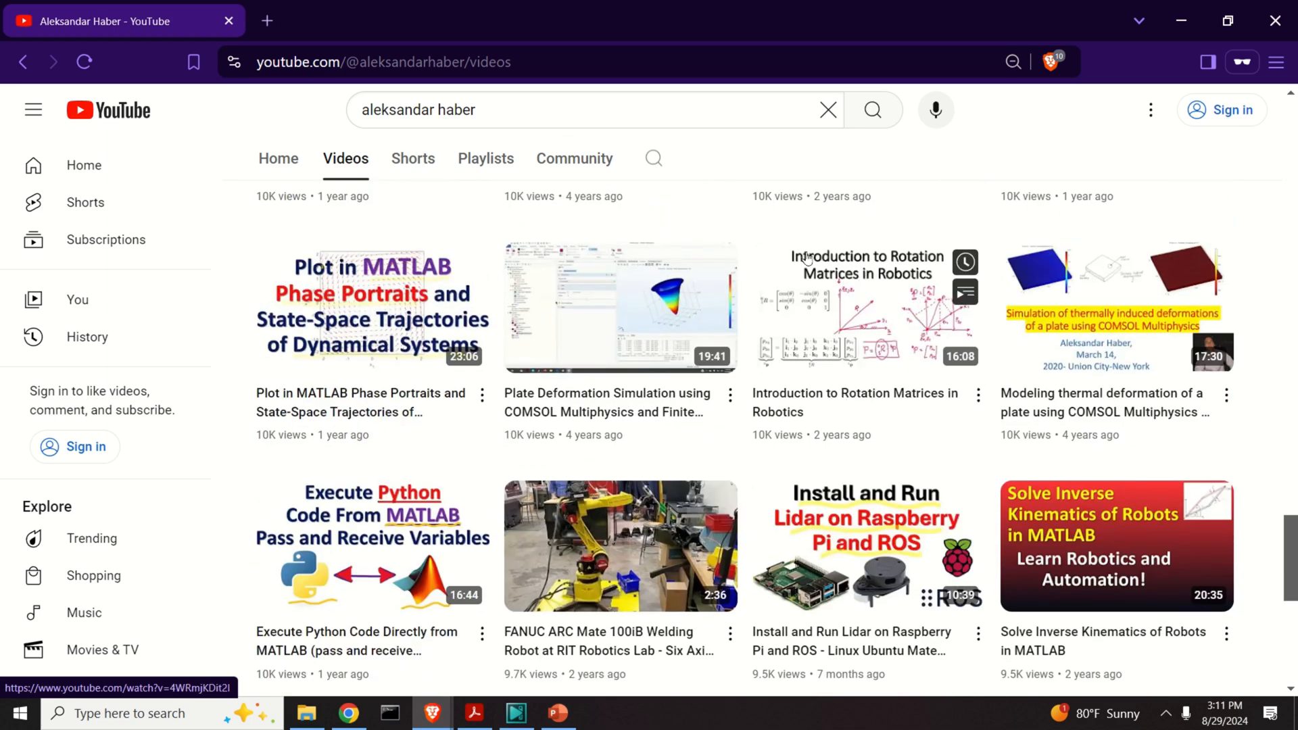
mouse_move(445, 357)
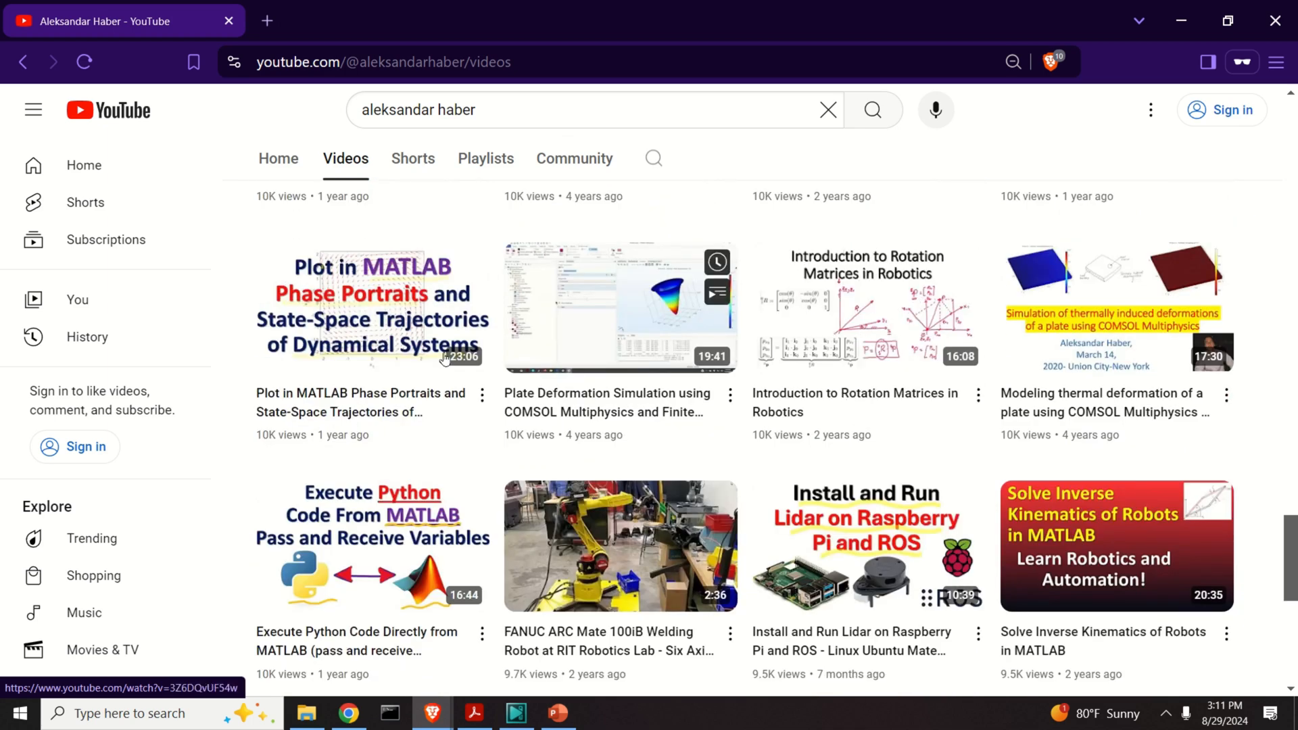
scroll(down, 3)
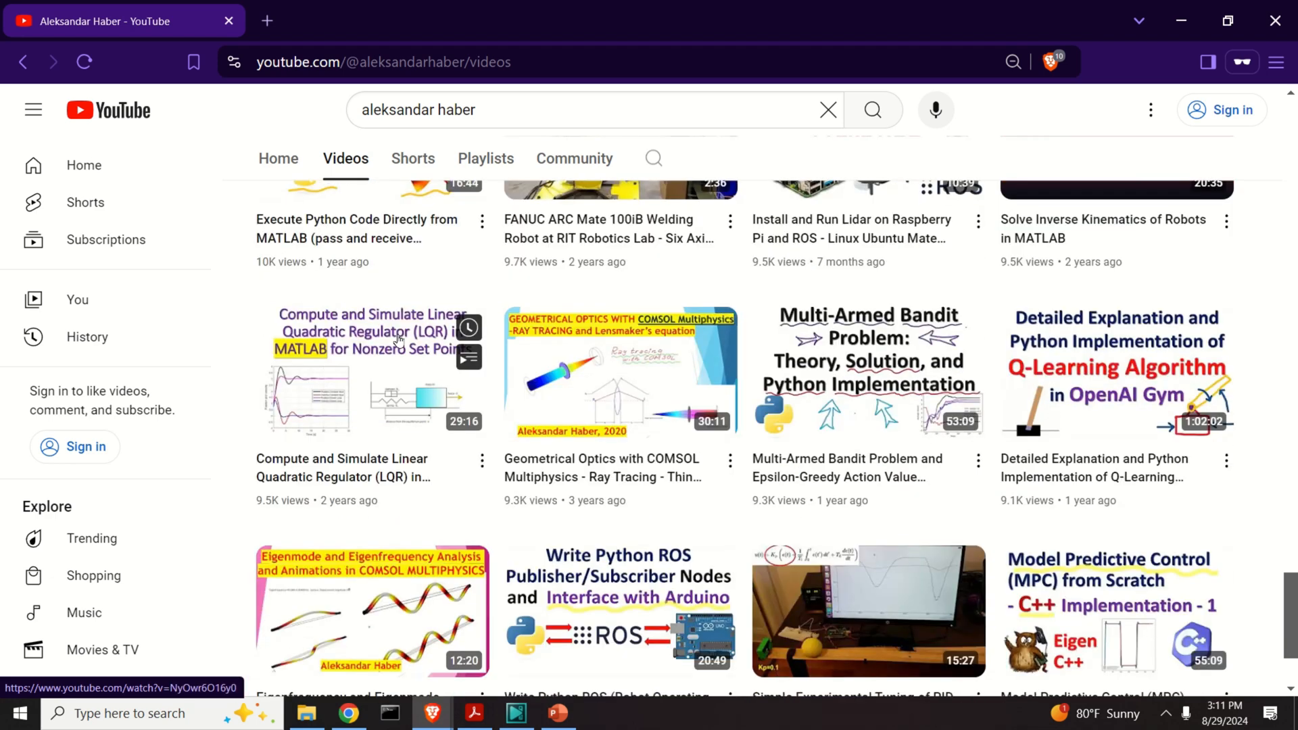
mouse_move(624, 330)
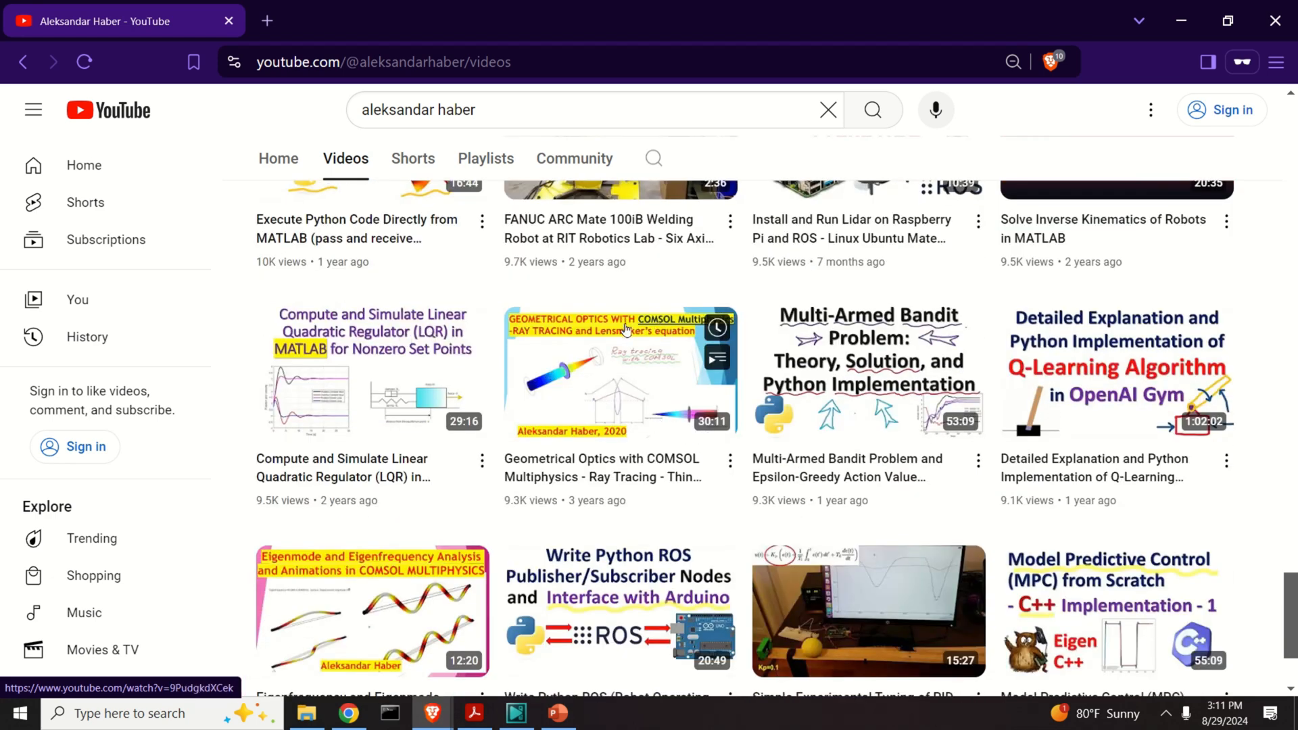
scroll(down, 3)
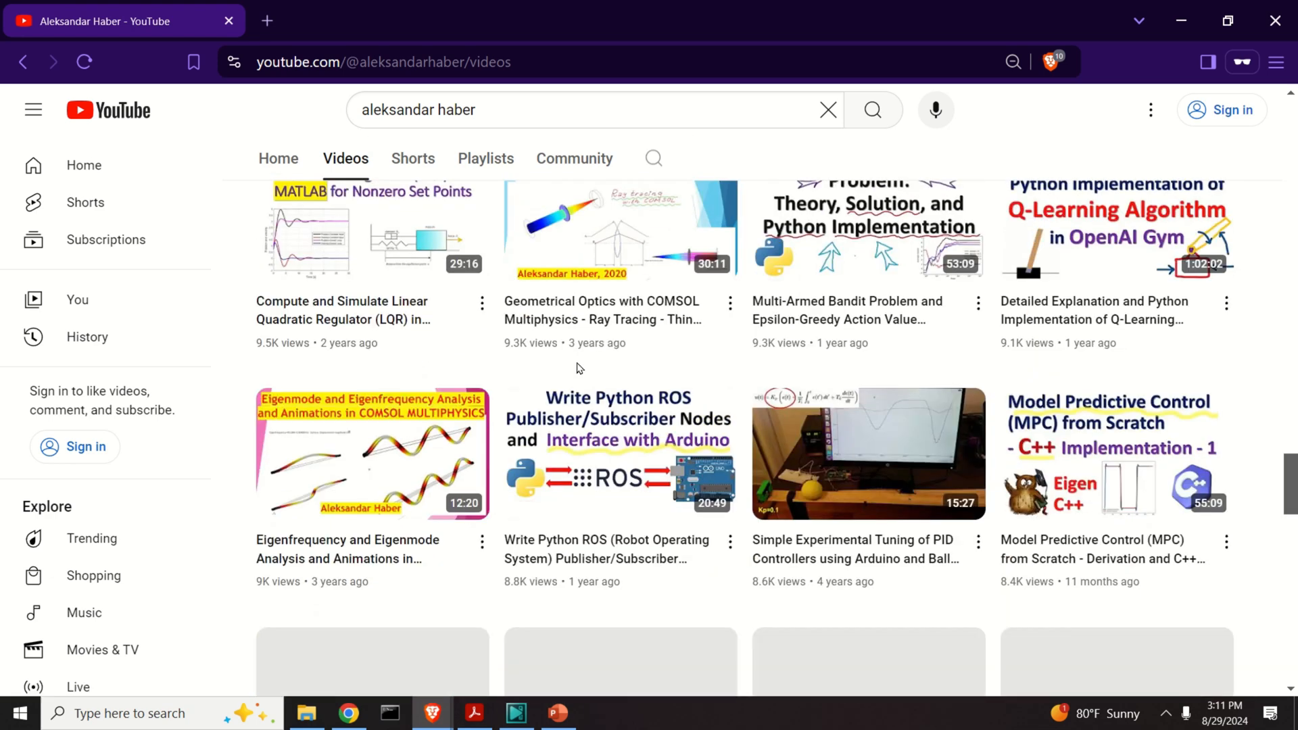
scroll(down, 3)
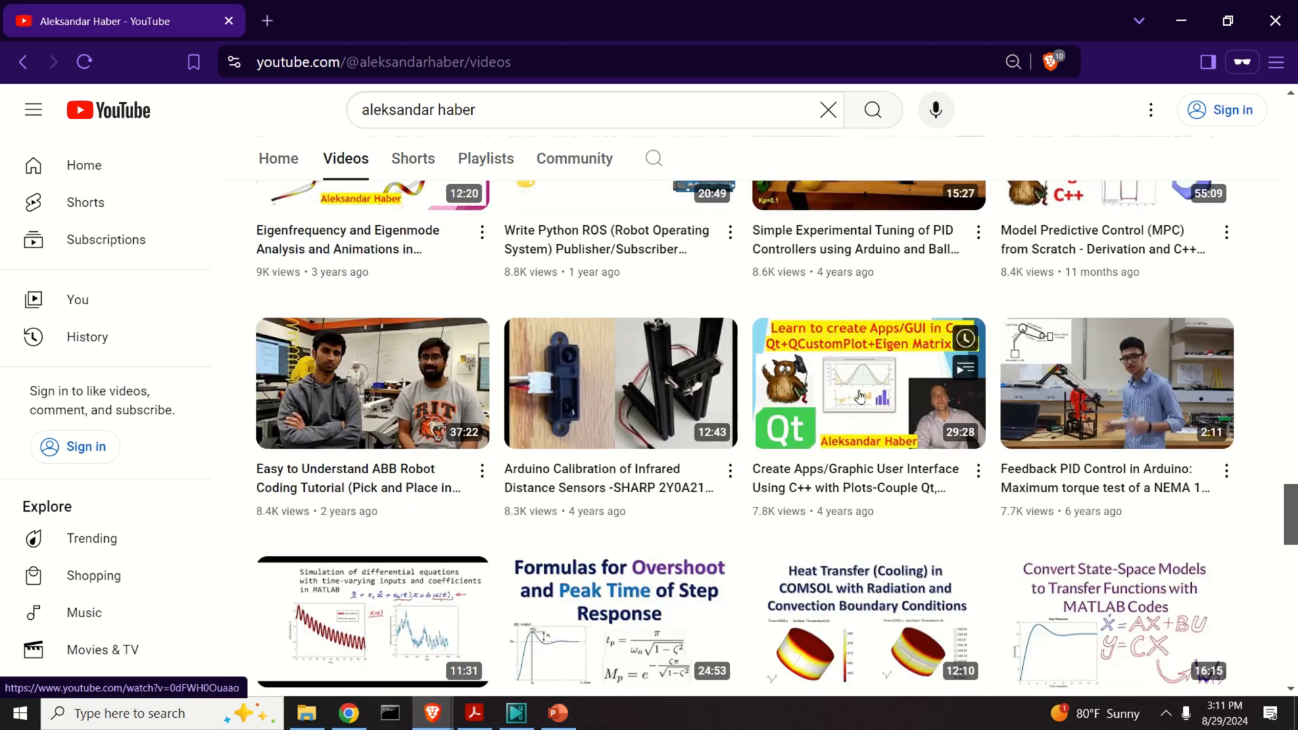